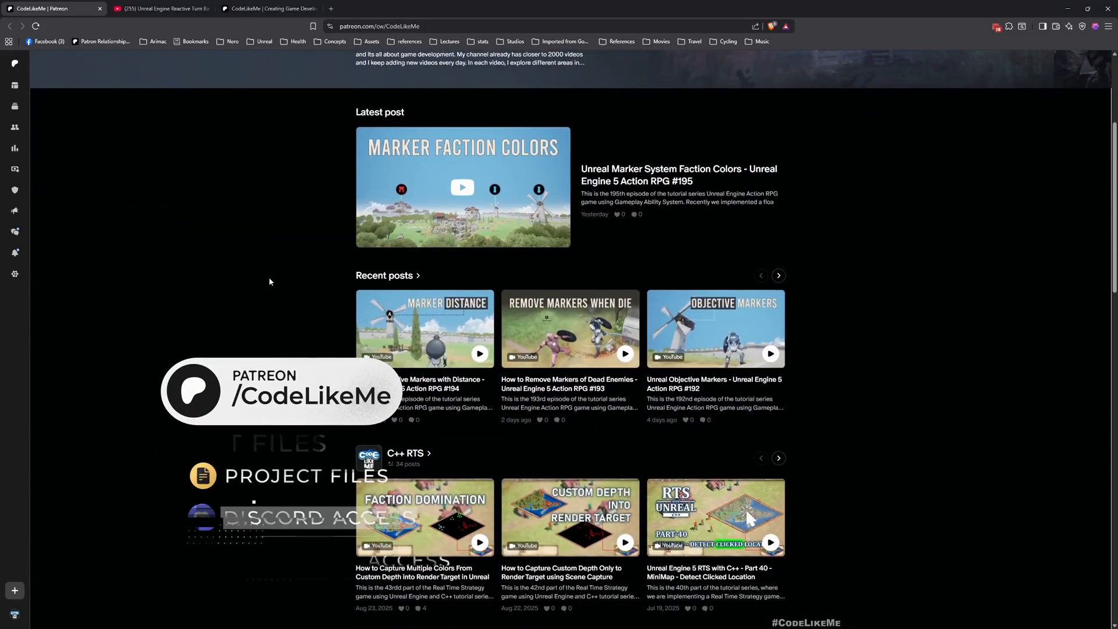
# - Scroll down the Patreon posts, then bring up the Reactive Turn Based Combat YouTube playlist
pyautogui.scroll(-3)
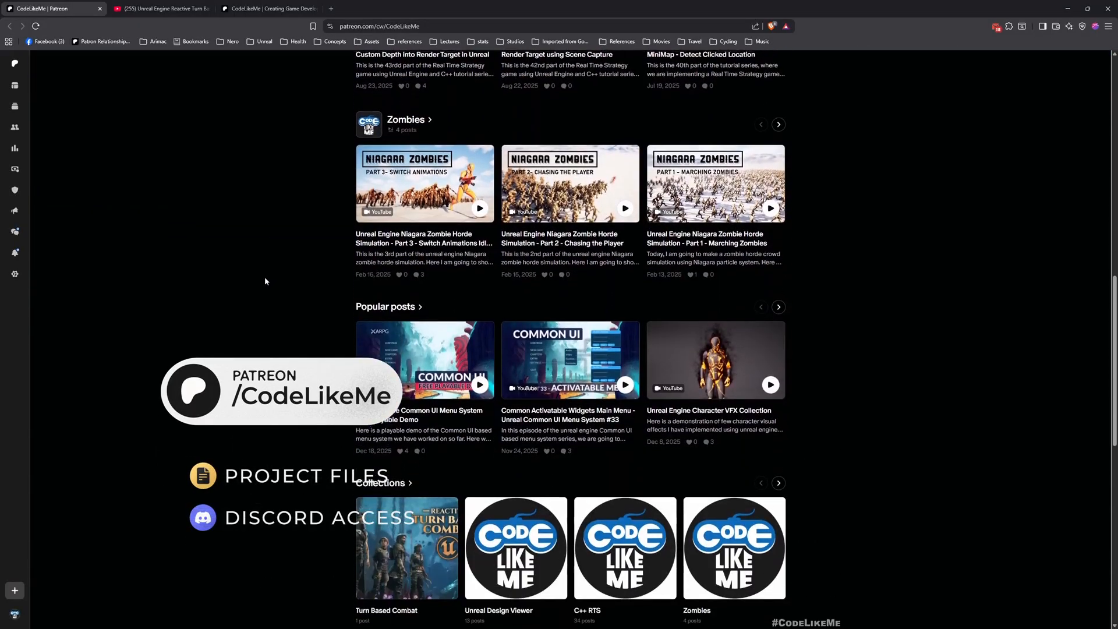
pyautogui.scroll(-3)
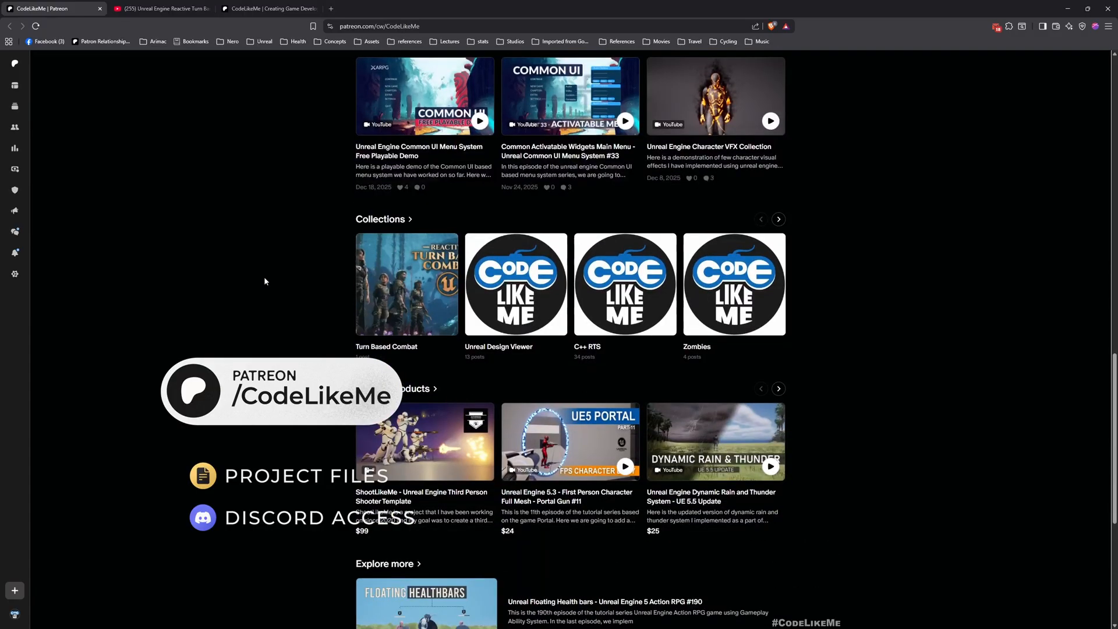
pyautogui.scroll(-3)
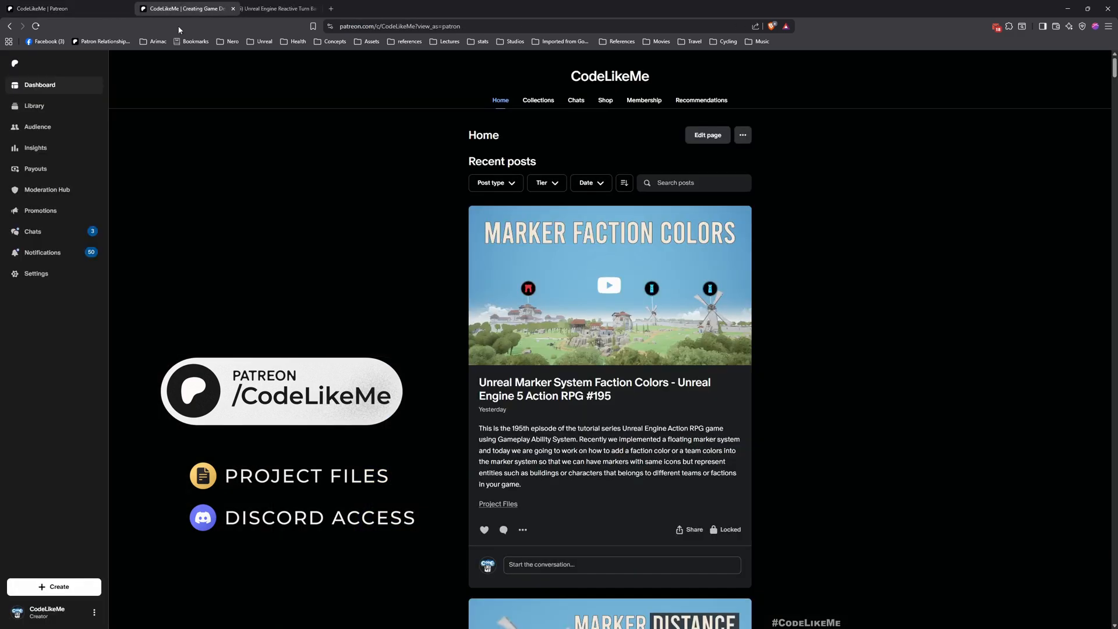
pyautogui.scroll(-3)
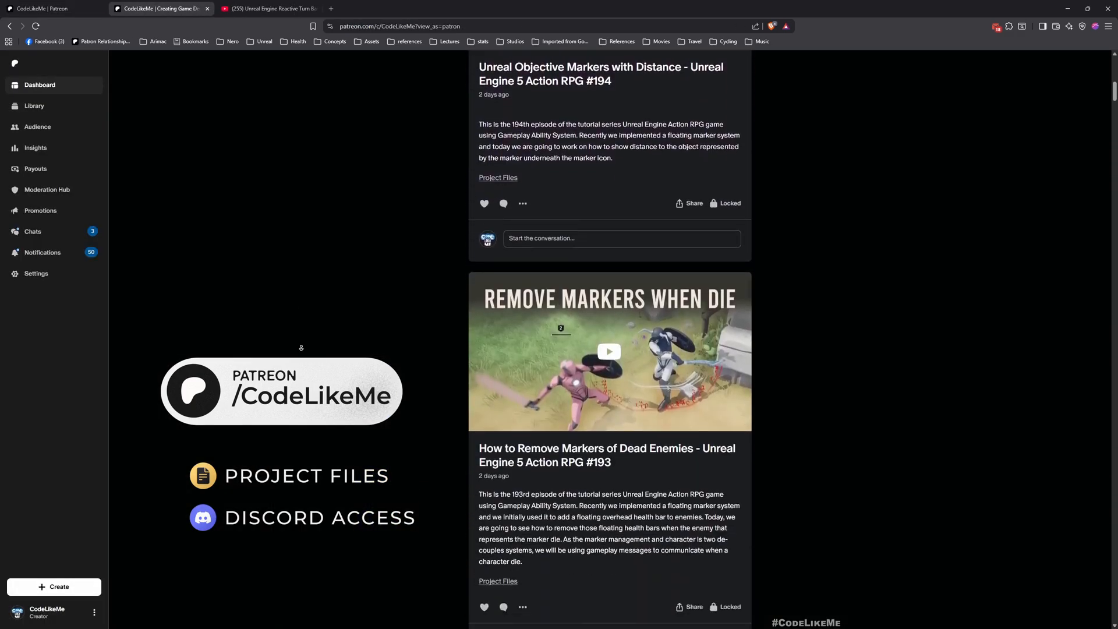
pyautogui.scroll(-3)
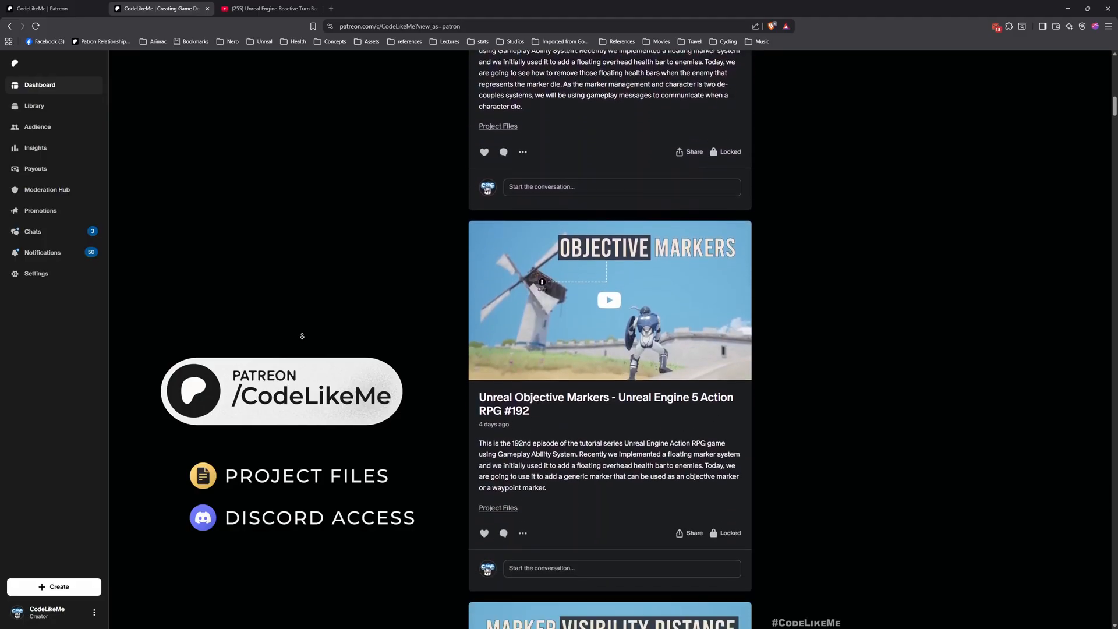
pyautogui.scroll(-3)
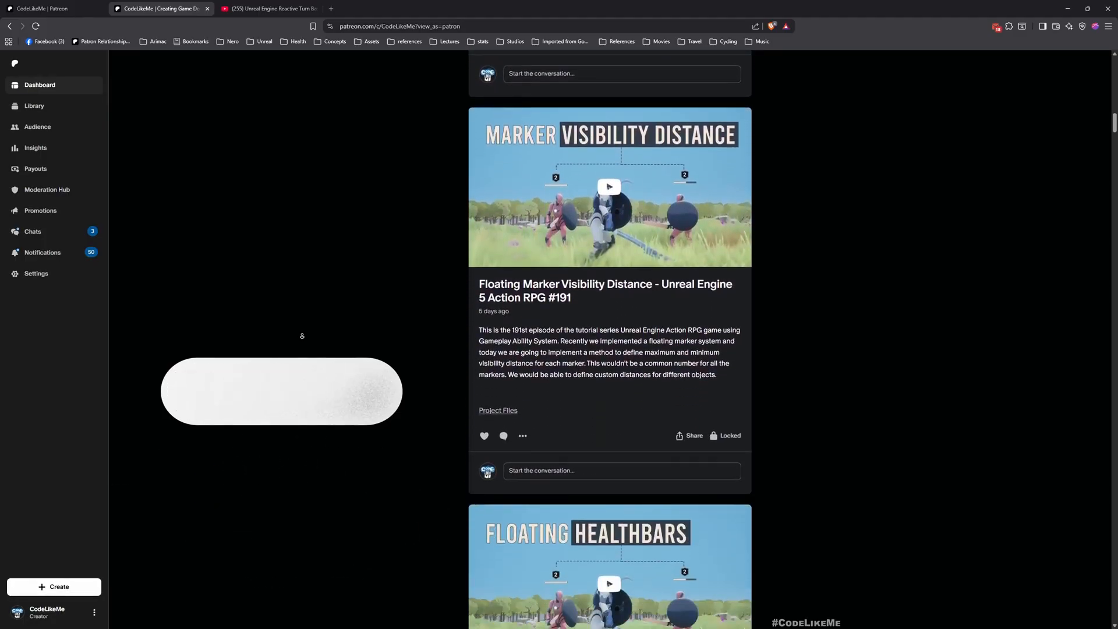
pyautogui.click(268, 8)
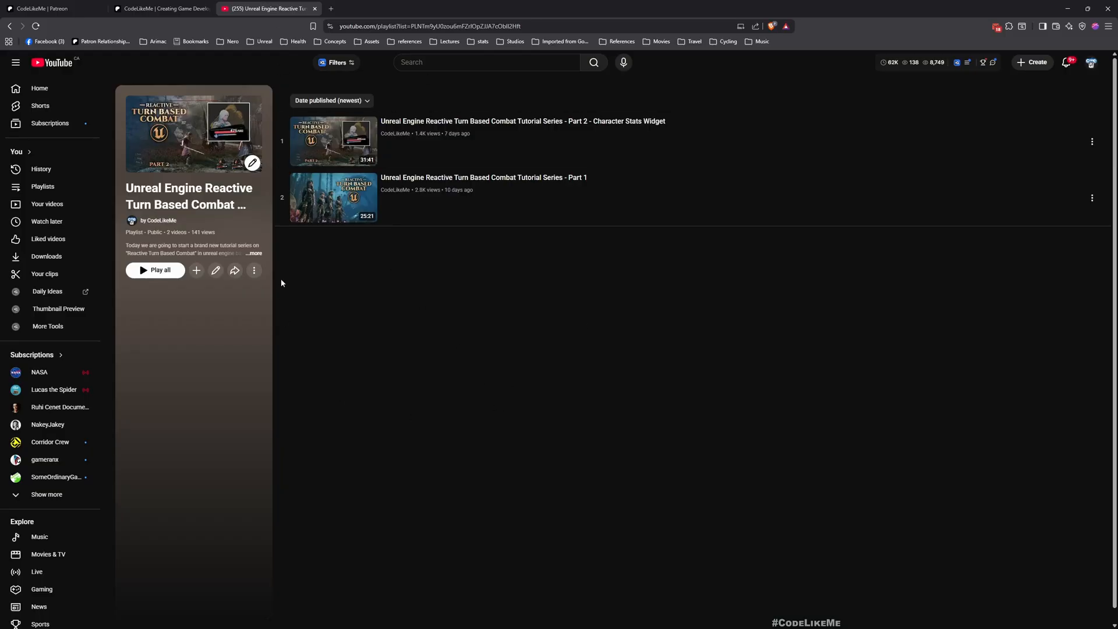
pyautogui.moveTo(379, 294)
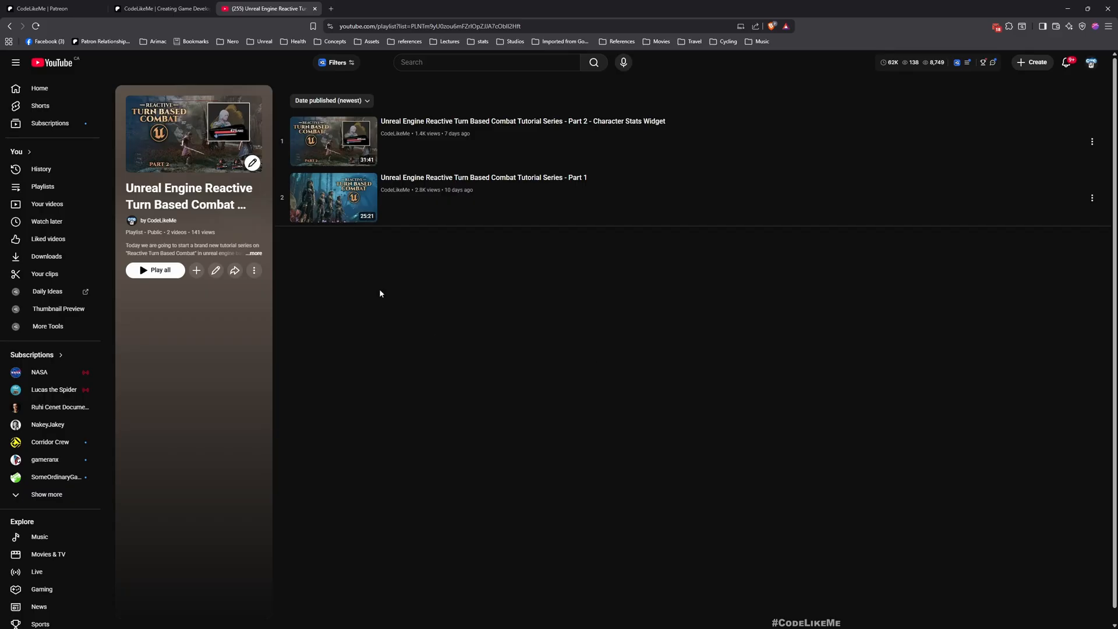
pyautogui.moveTo(634, 403)
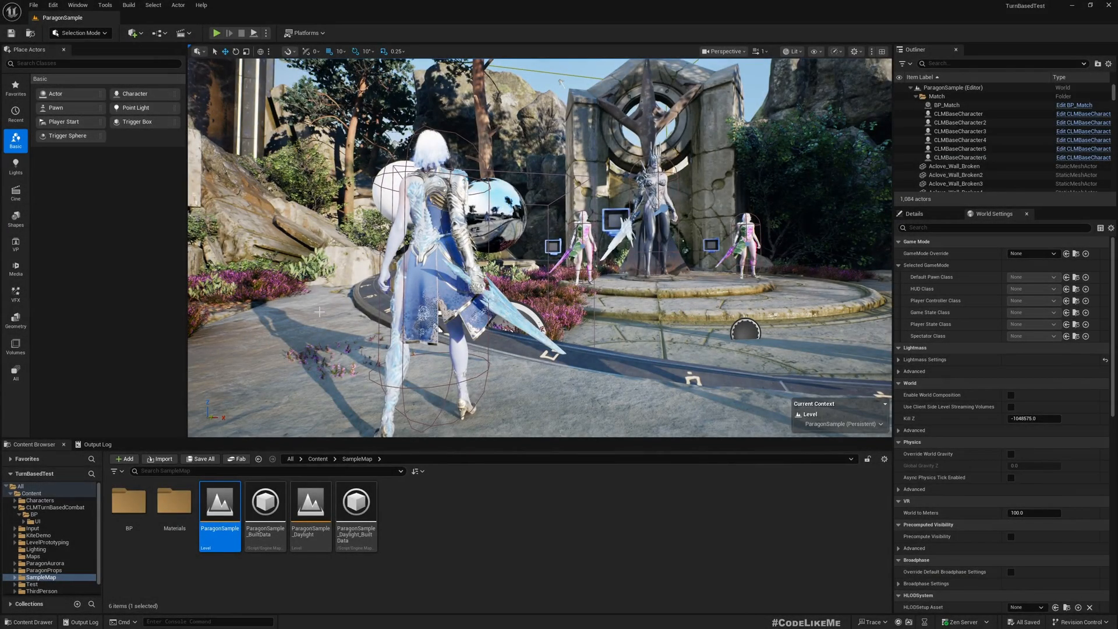
# - Browse to the CLMTurnBasedCombat > BP > UI folder in the Content Browser
pyautogui.click(217, 33)
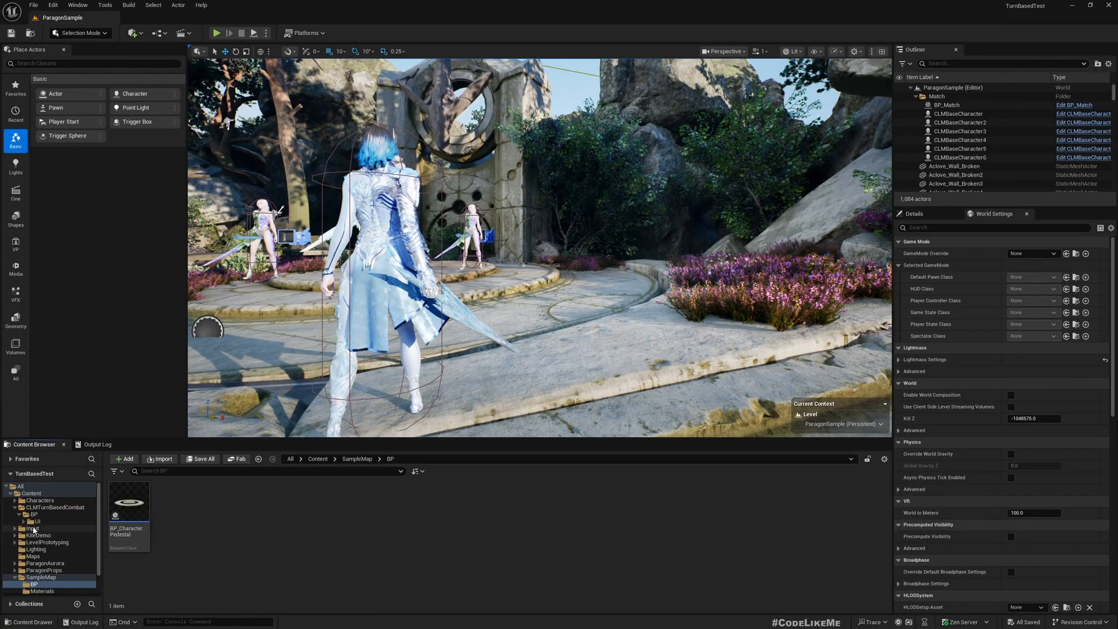
pyautogui.click(36, 522)
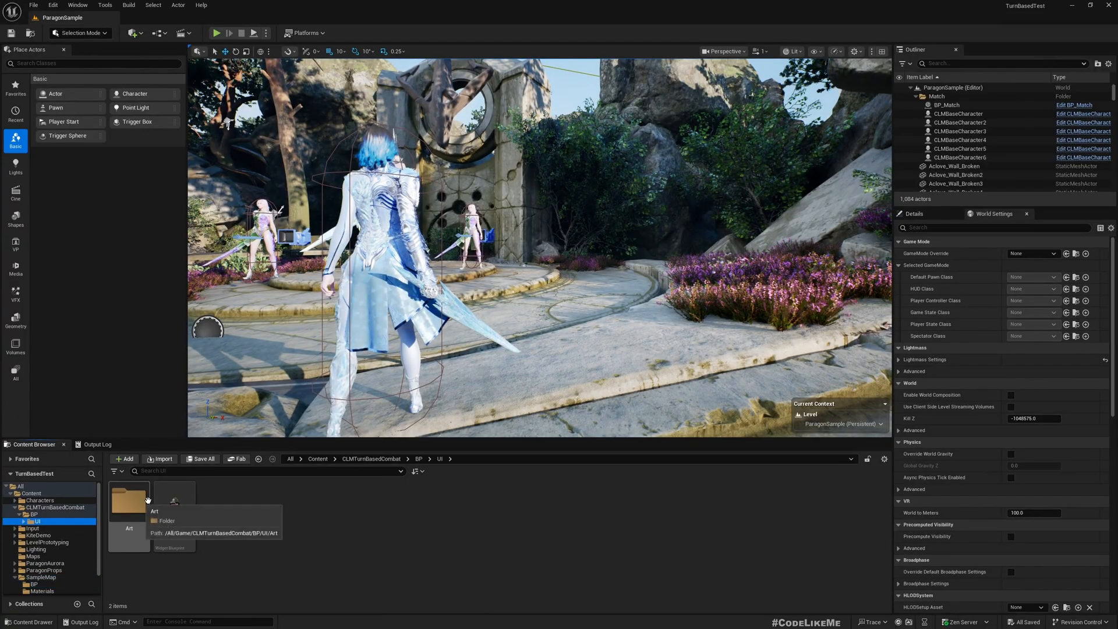
# - Open WBP_CharacterStats in the designer and inspect its reference image
pyautogui.doubleClick(173, 500)
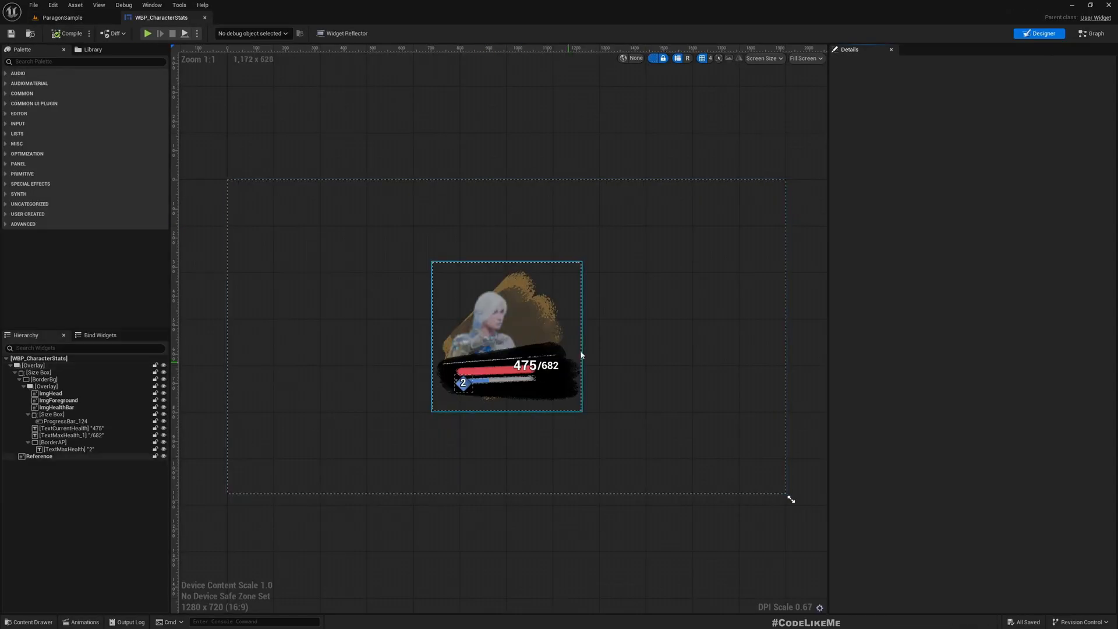
pyautogui.click(38, 456)
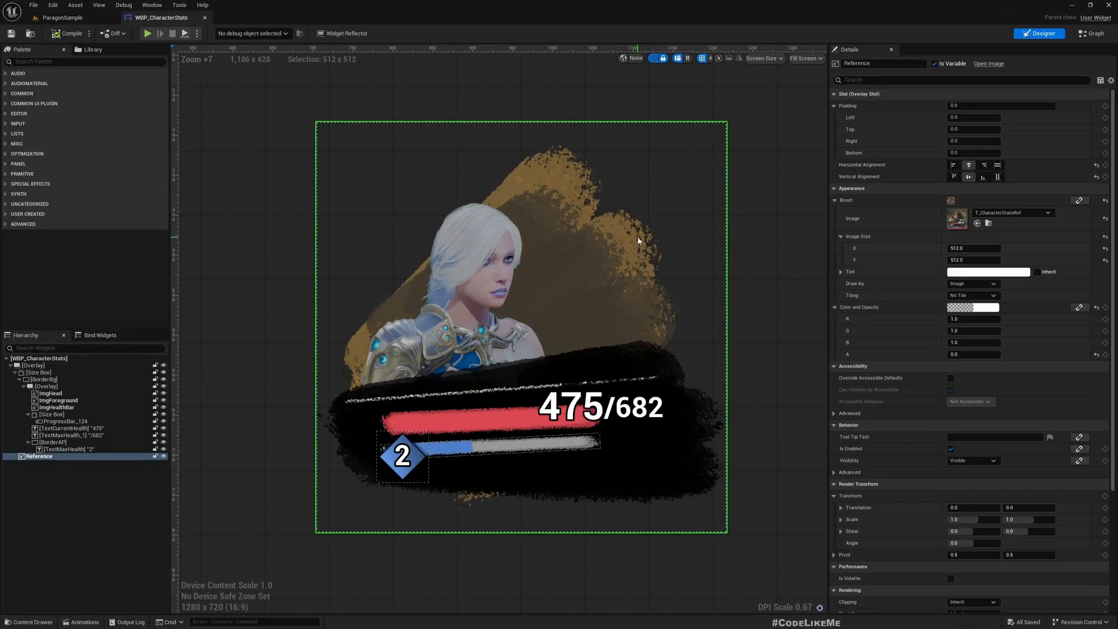
pyautogui.scroll(-3)
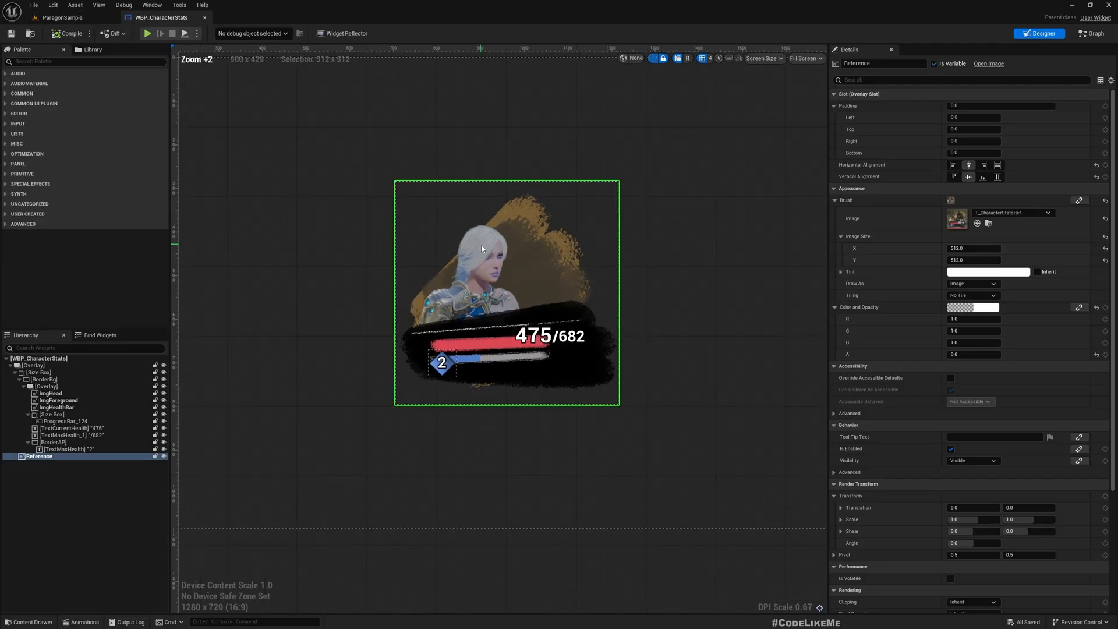
pyautogui.moveTo(563, 233)
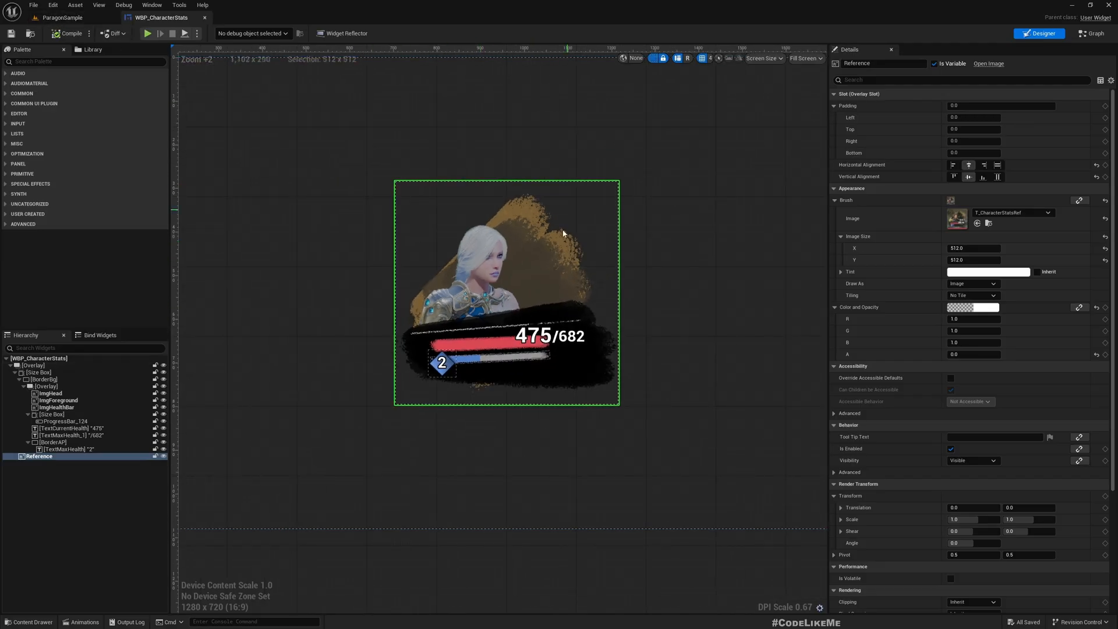
# - Search the Plugins list for 'common' to confirm Common UI Plugin is enabled, then close it
pyautogui.click(60, 17)
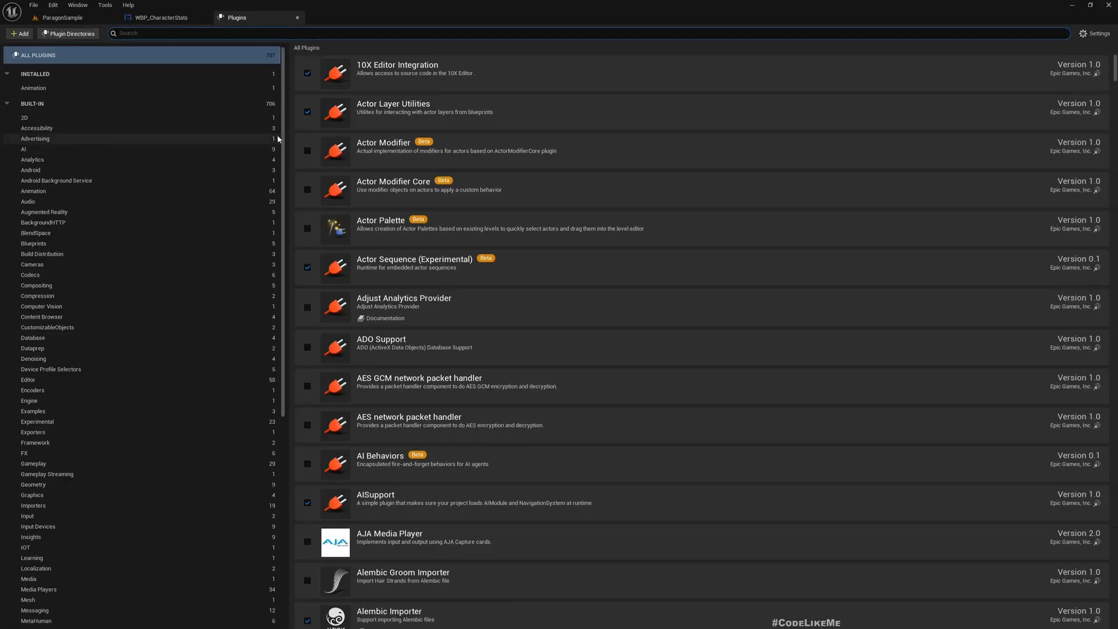
pyautogui.write('commo')
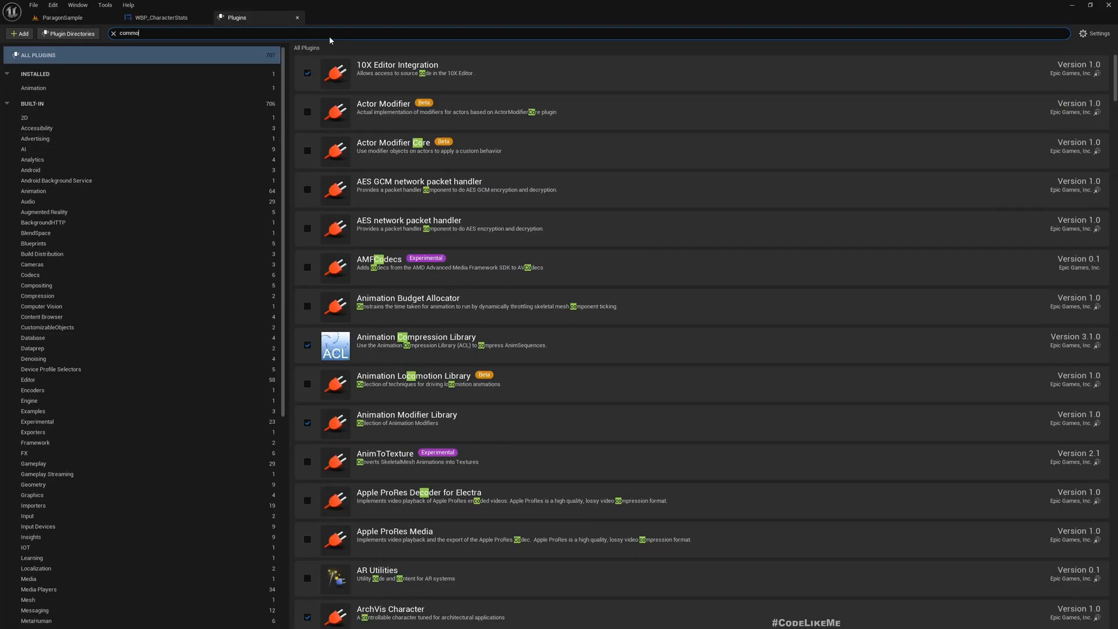
pyautogui.write('n')
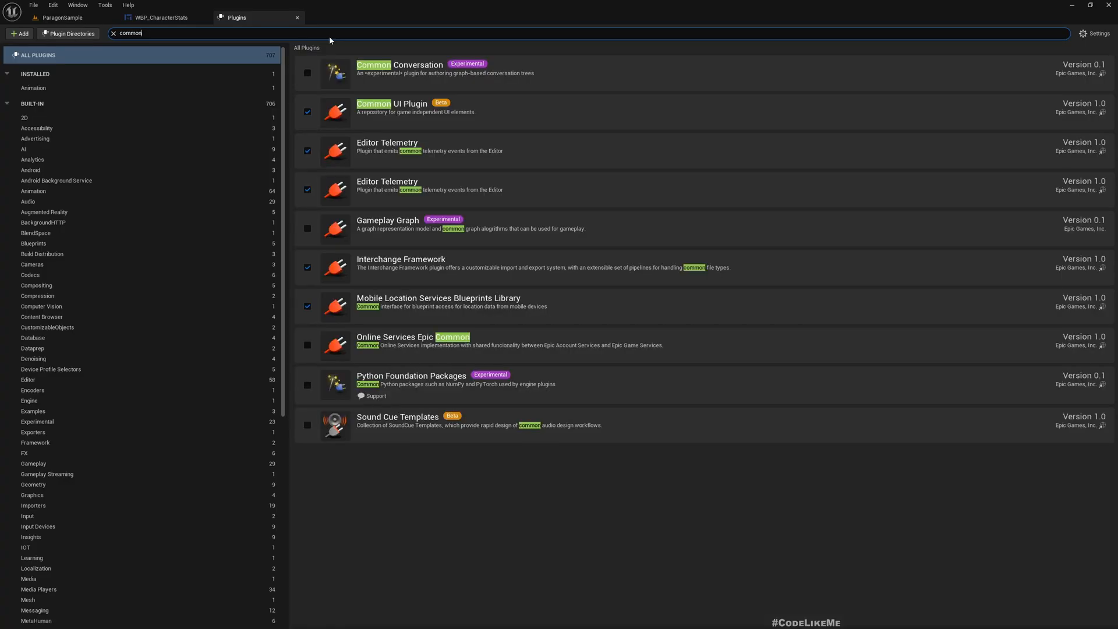
pyautogui.moveTo(266, 33)
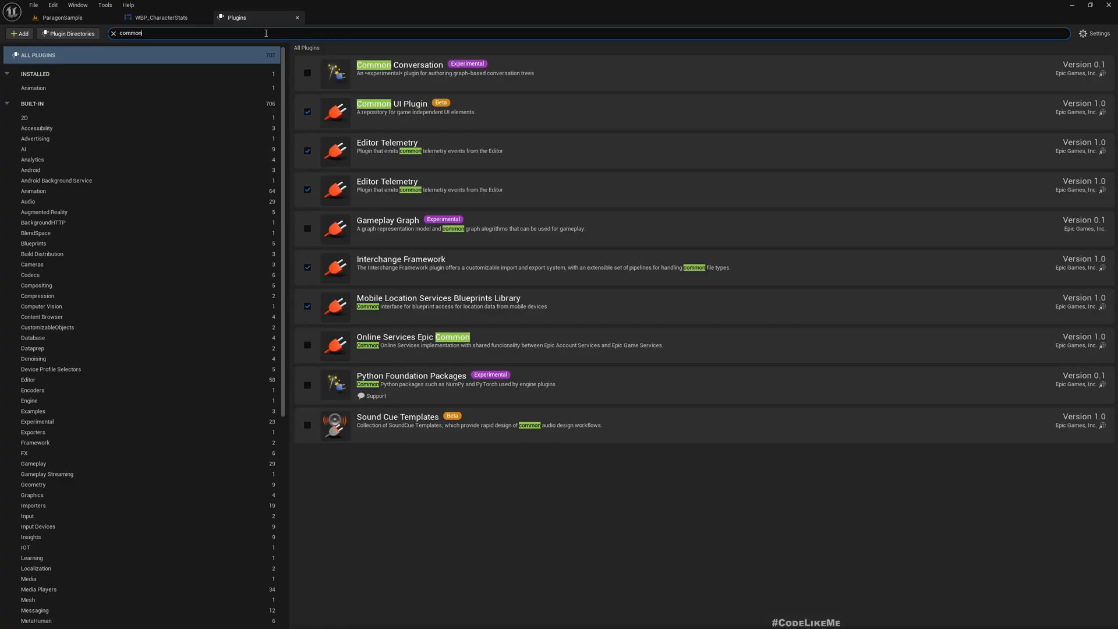
pyautogui.click(162, 18)
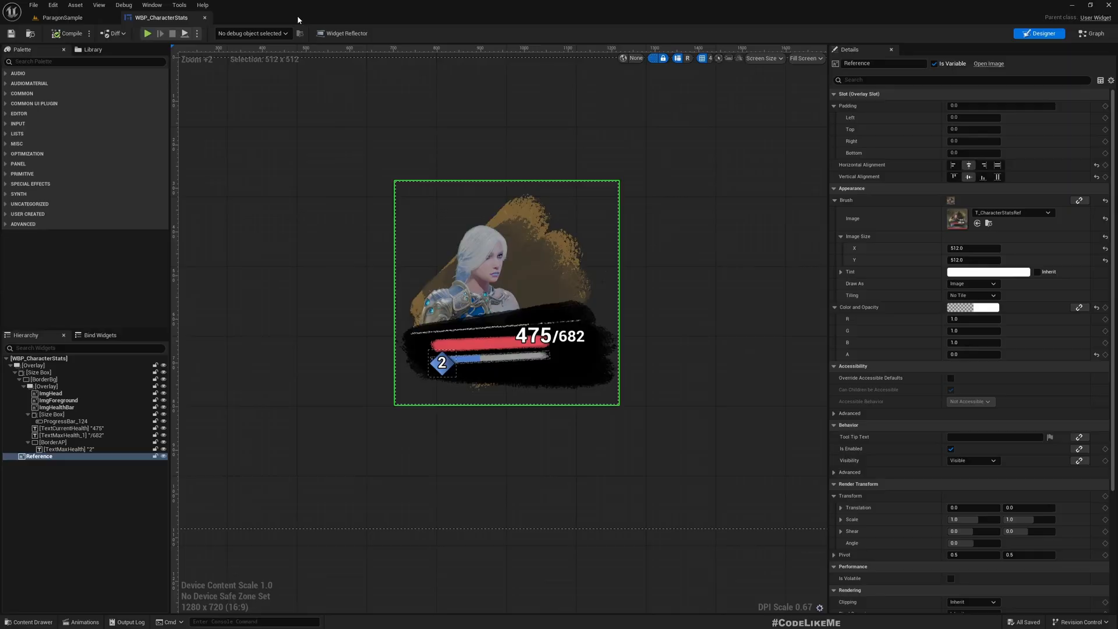
# - Start a new Widget Blueprint in the UI folder, filtering parent classes for CommonActivatableWidget
pyautogui.click(60, 17)
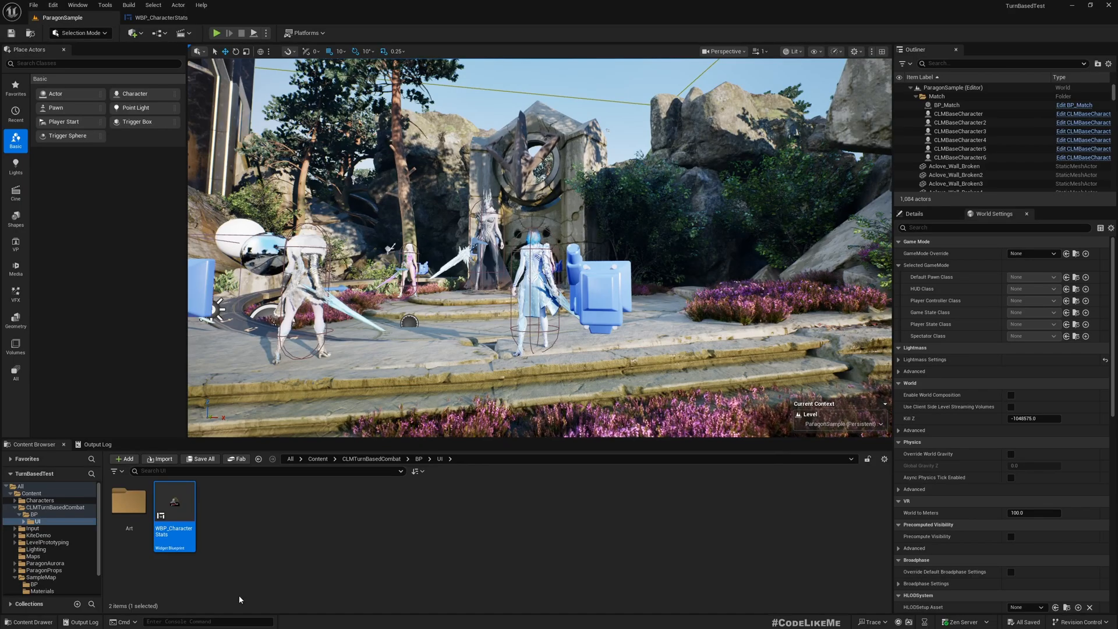
pyautogui.moveTo(227, 512)
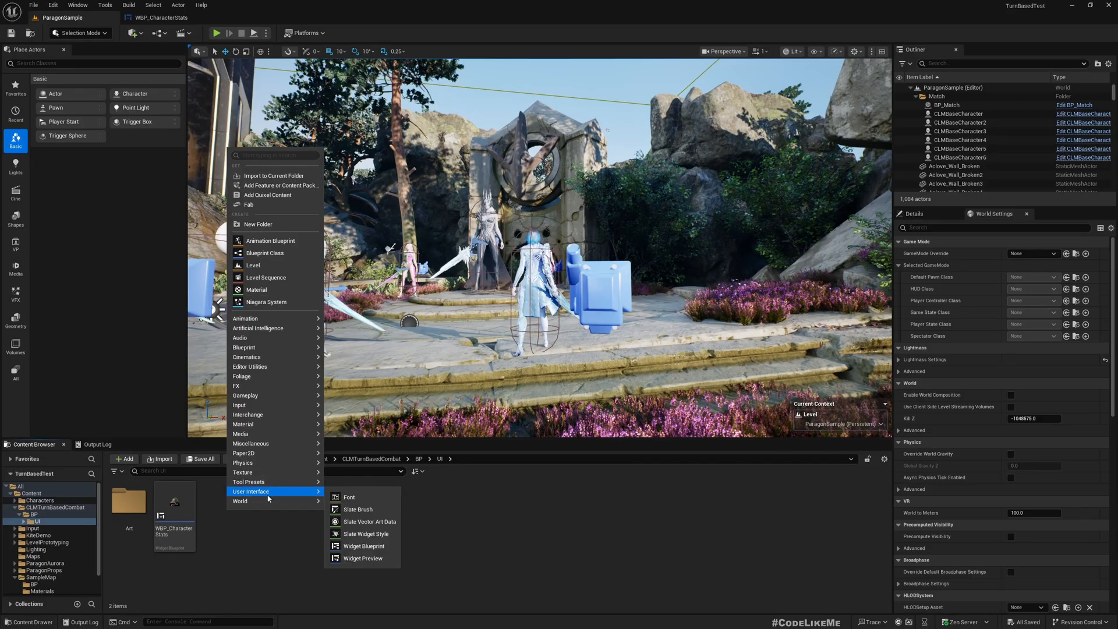
pyautogui.moveTo(363, 545)
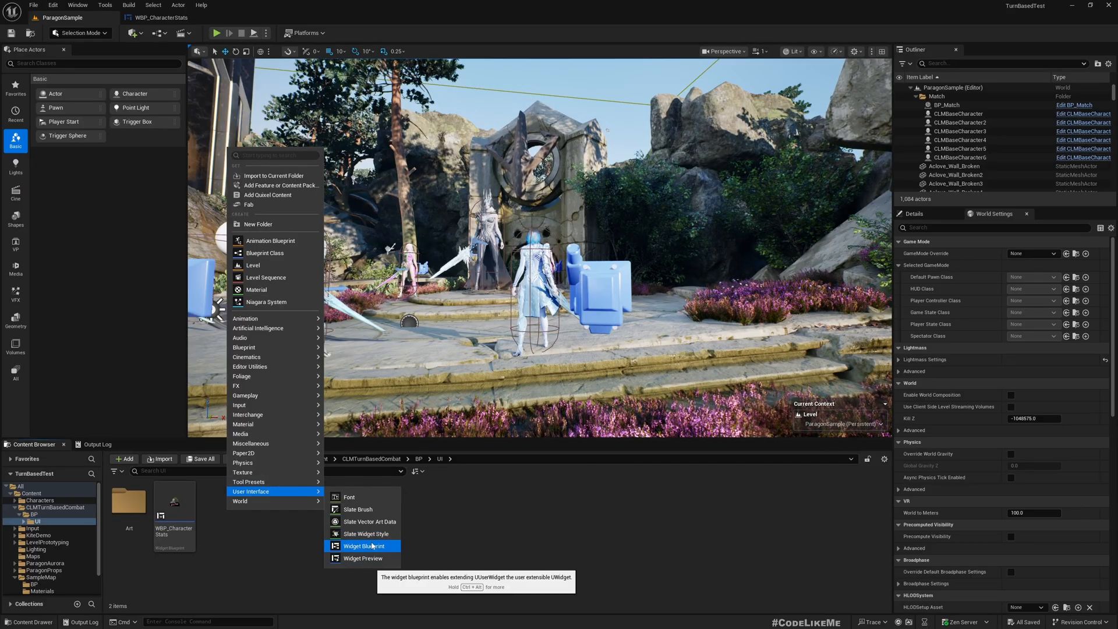
pyautogui.click(364, 545)
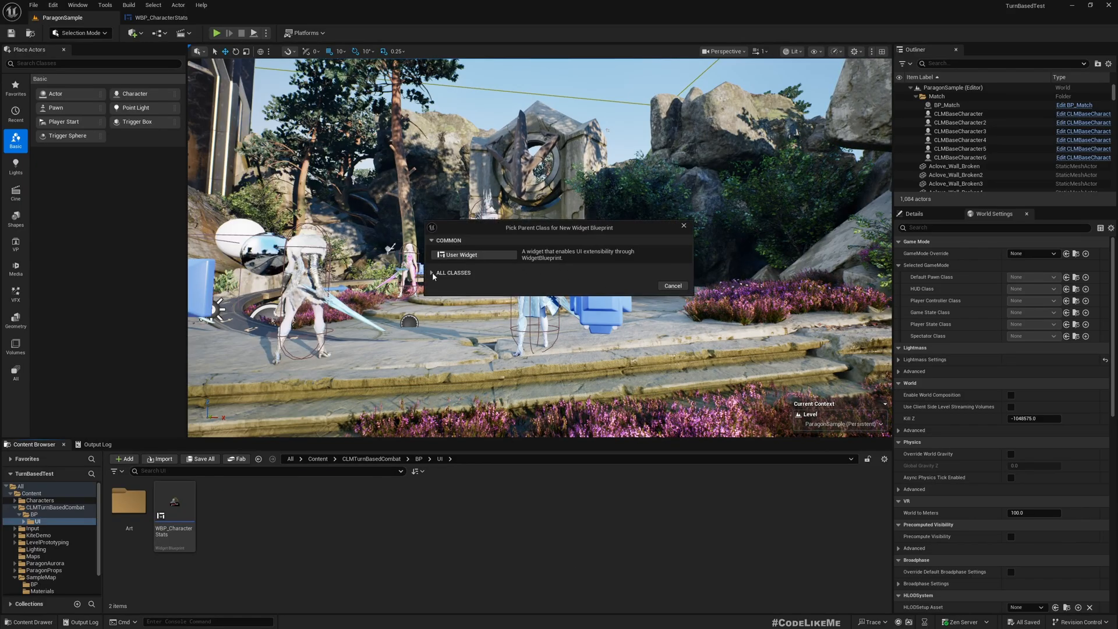
pyautogui.write('commonac')
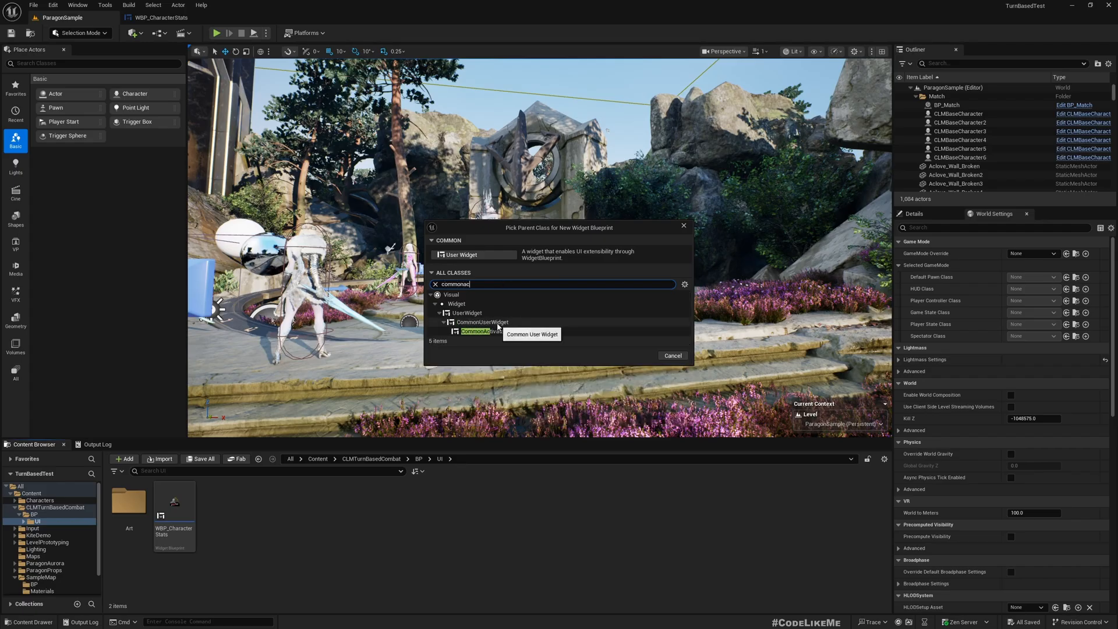
pyautogui.moveTo(492, 332)
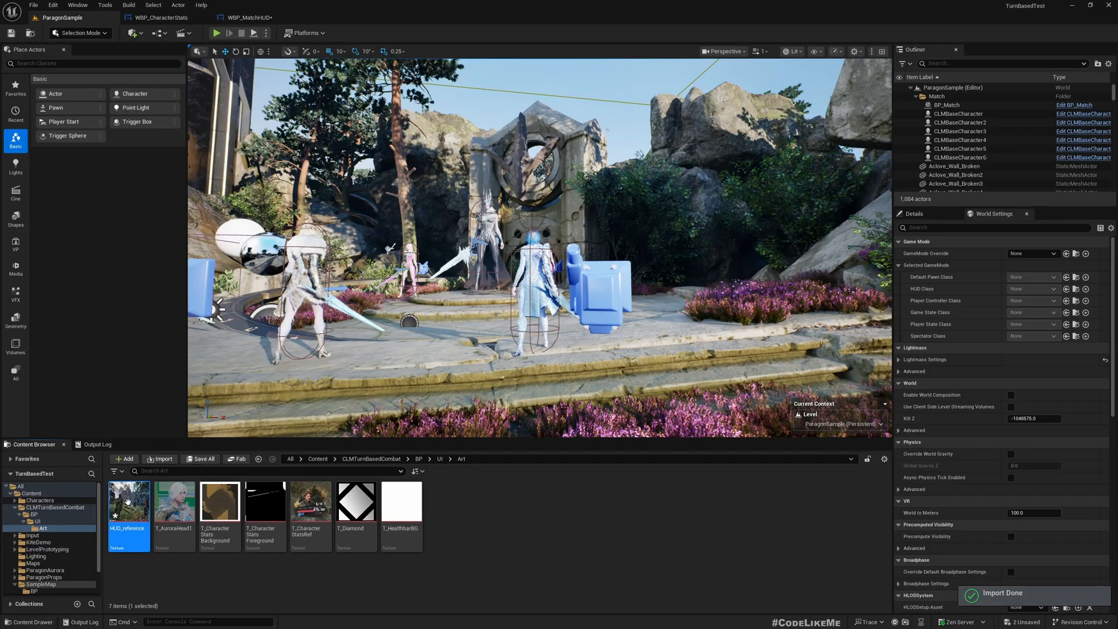
# - Give WBP_MatchHUD a Canvas Panel as its root widget
pyautogui.click(440, 459)
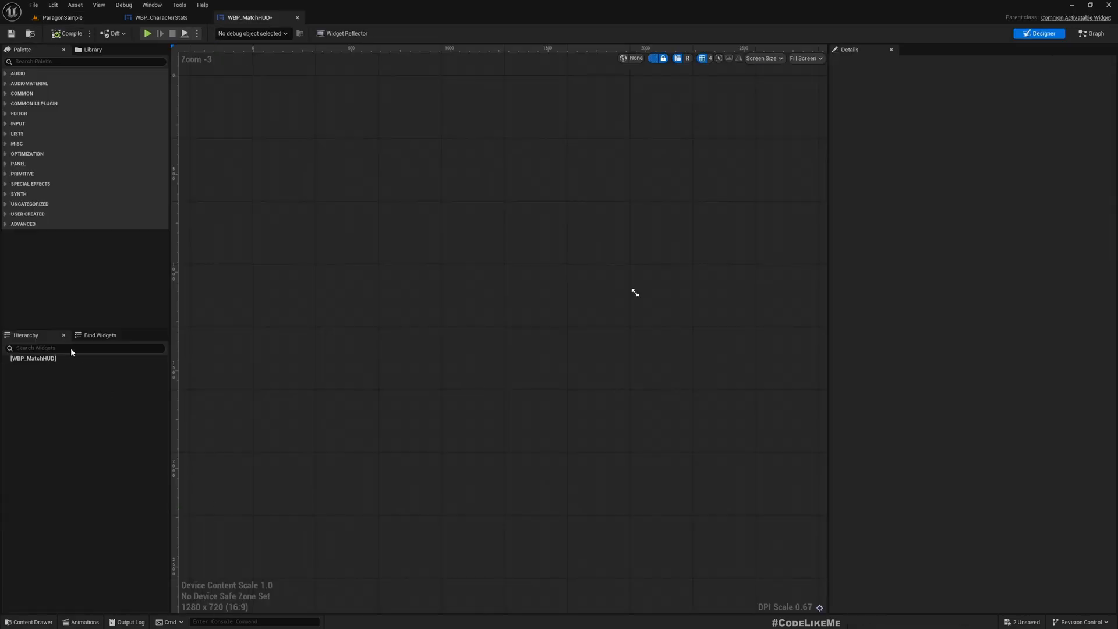
pyautogui.click(85, 348)
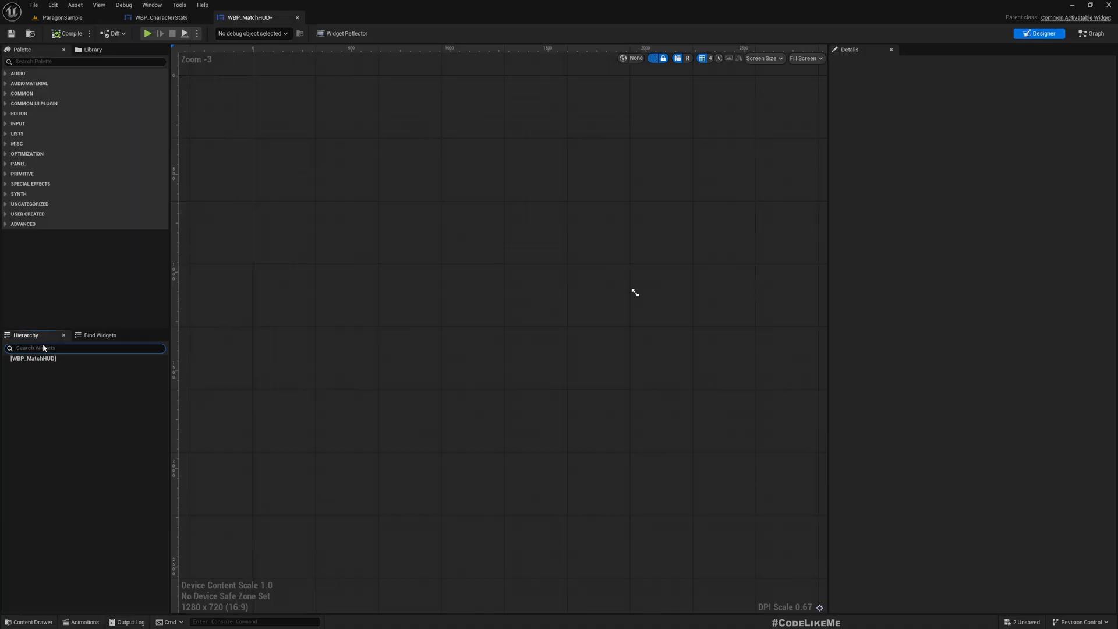
pyautogui.write('canva')
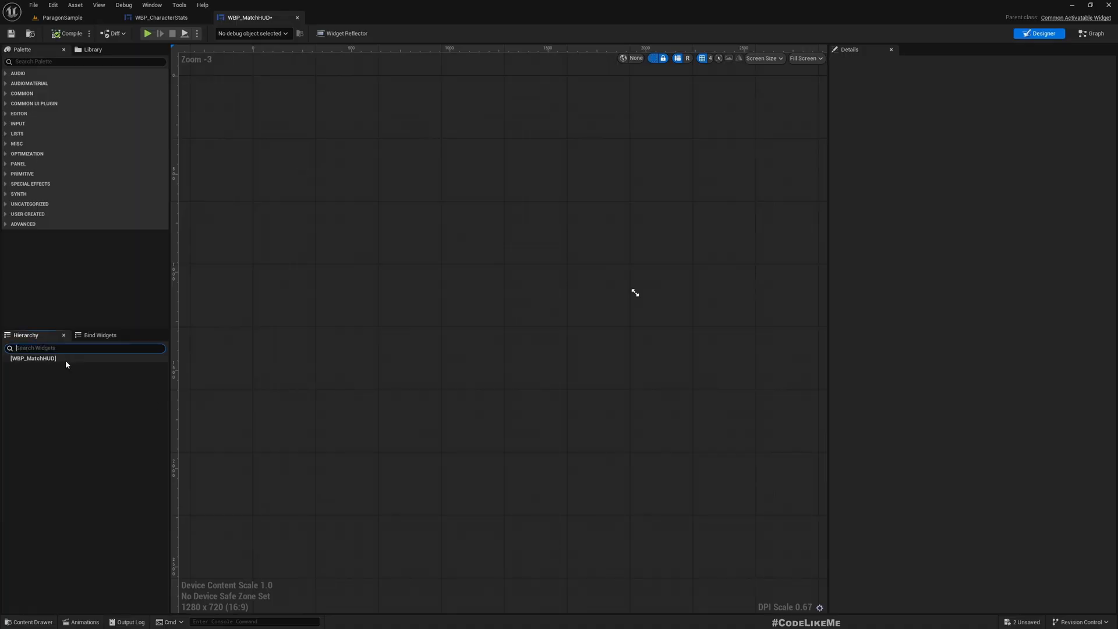
pyautogui.rightClick(34, 358)
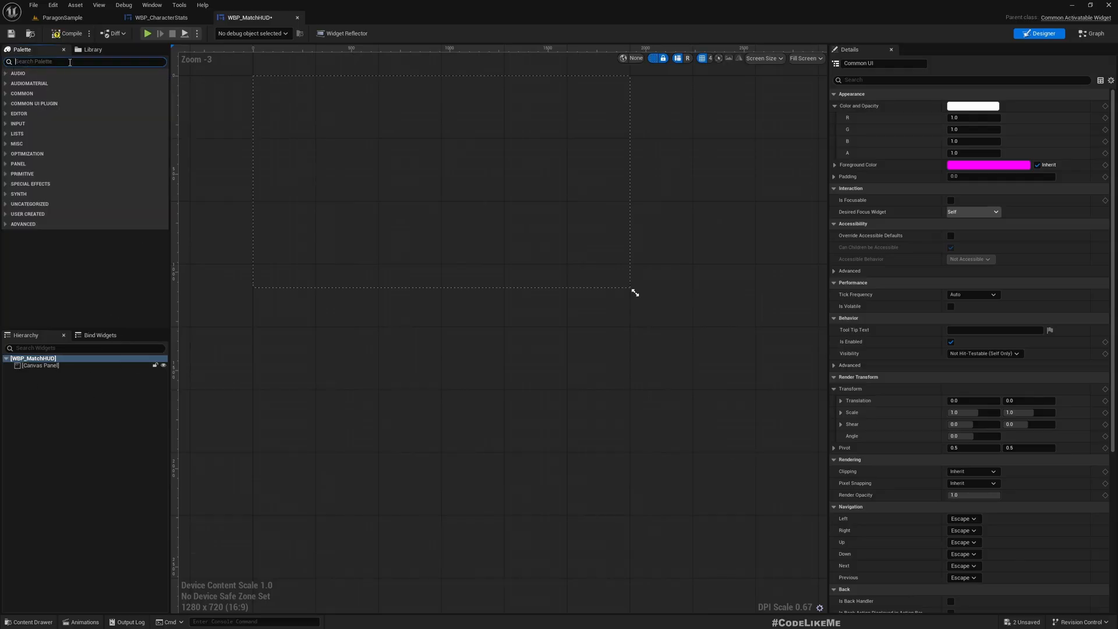
pyautogui.moveTo(200, 357)
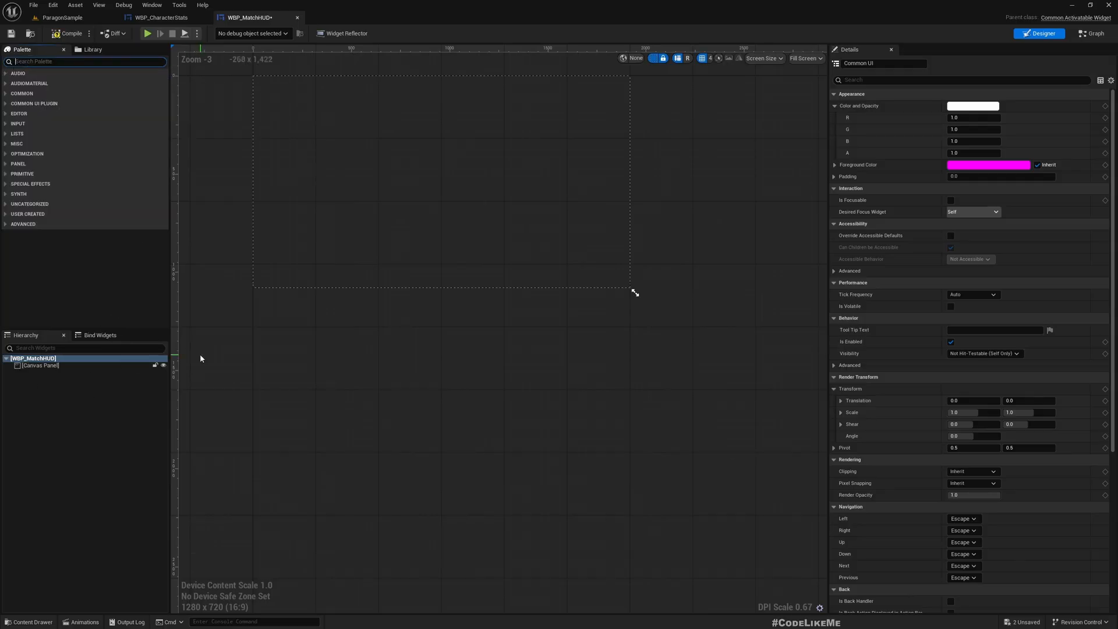
# - Add the HUD_reference texture as an Image anchored to fill the whole canvas with zero offsets
pyautogui.click(63, 17)
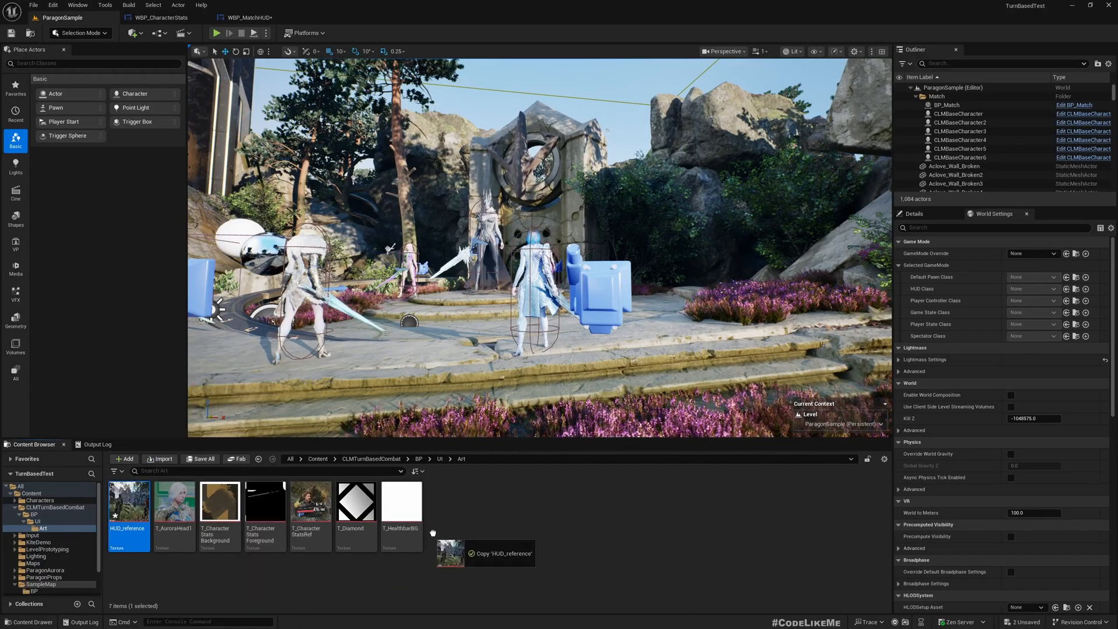
pyautogui.click(246, 17)
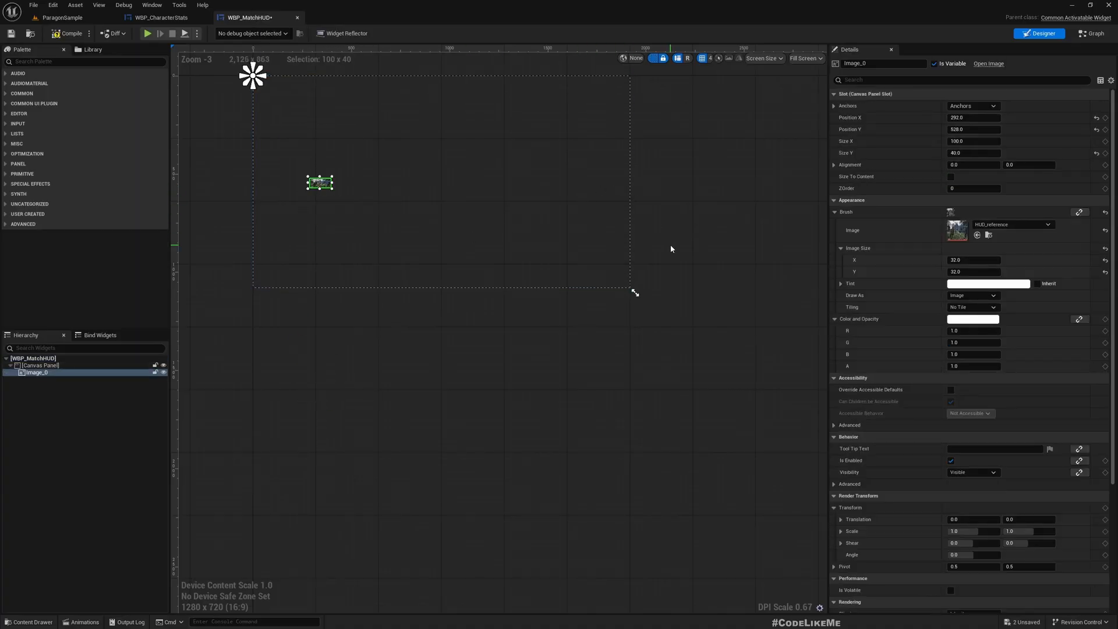
pyautogui.click(972, 106)
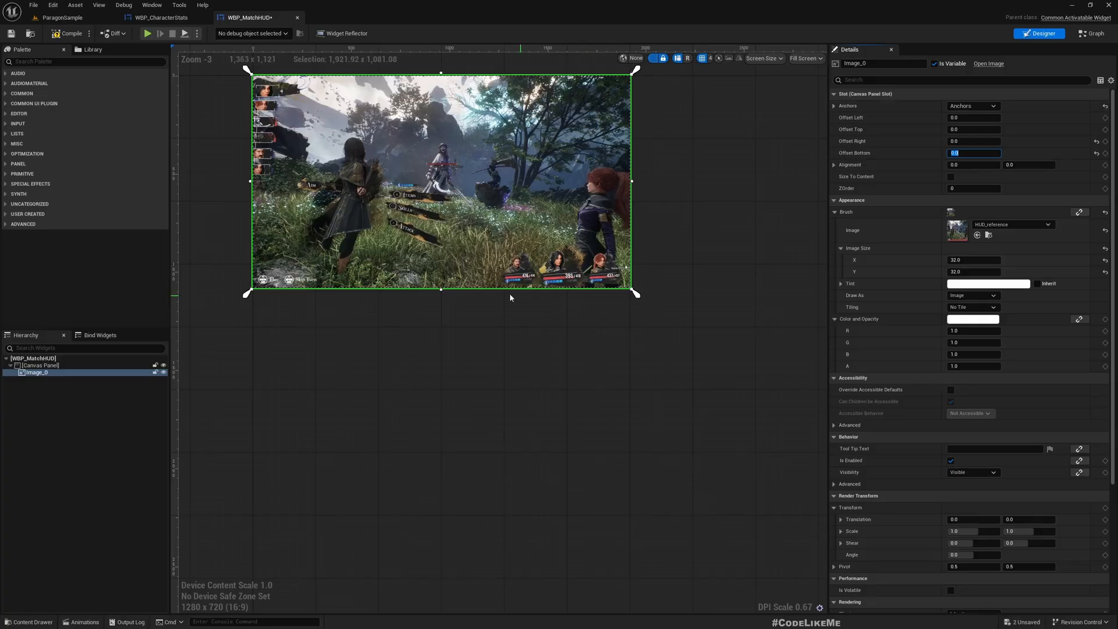
pyautogui.scroll(3)
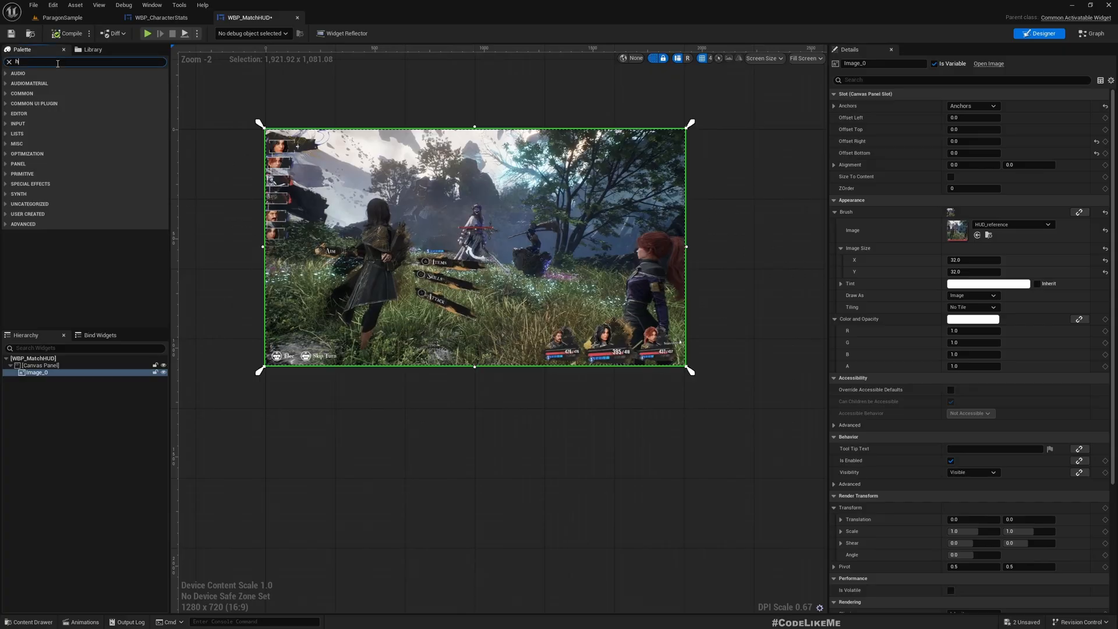
# - Add a Horizontal Box anchored bottom-right at -20/-20 with alignment 1/1, and rename Image_0 to RefImage
pyautogui.write('horiz')
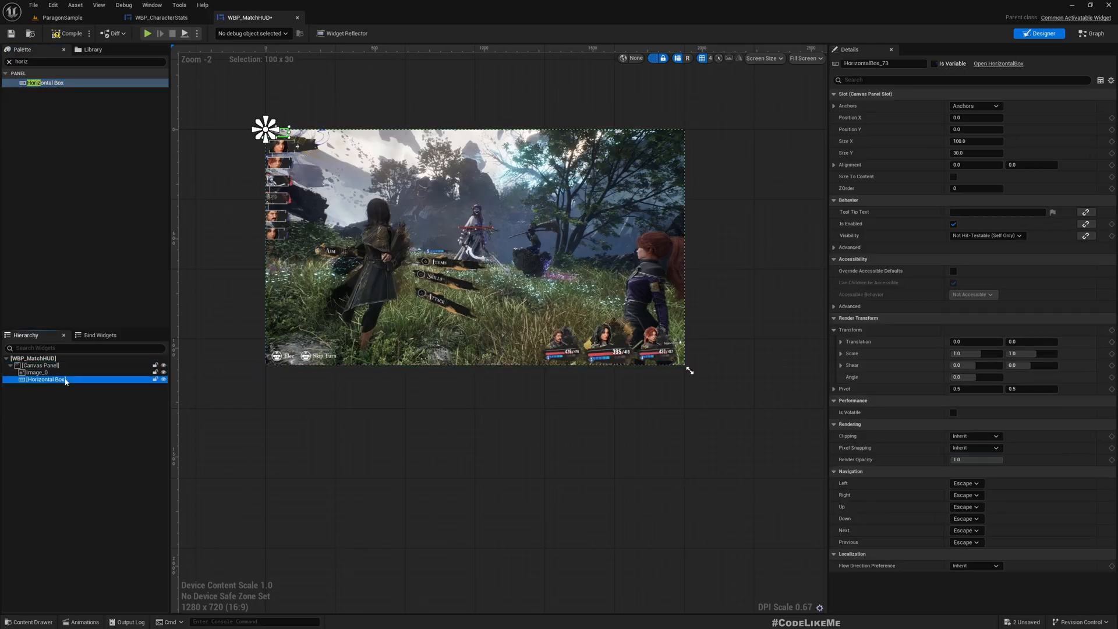
pyautogui.click(40, 373)
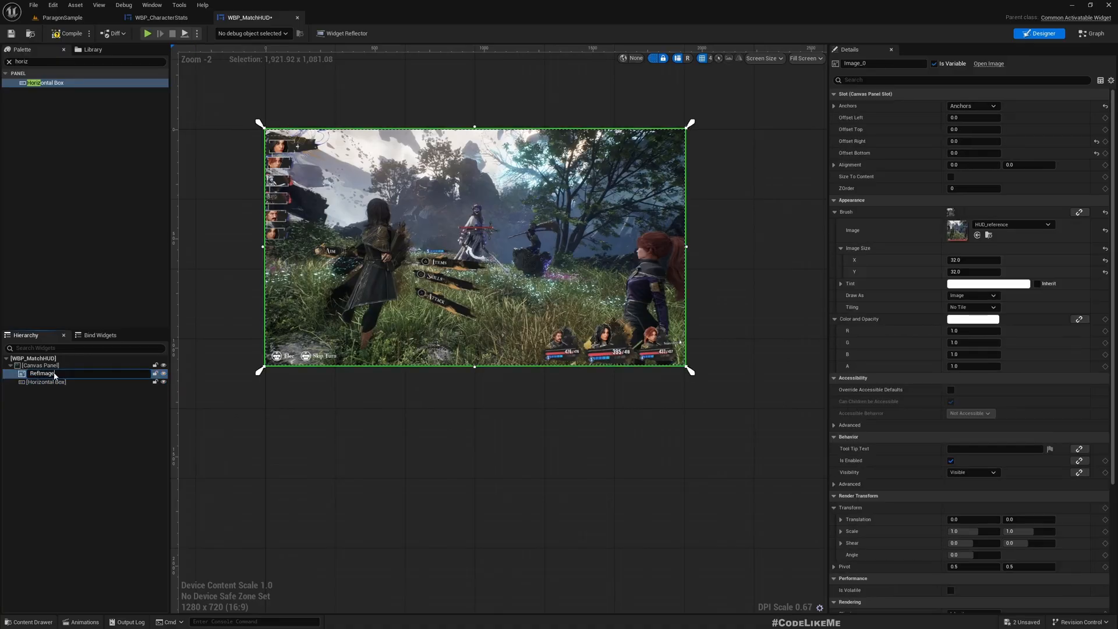
pyautogui.click(41, 373)
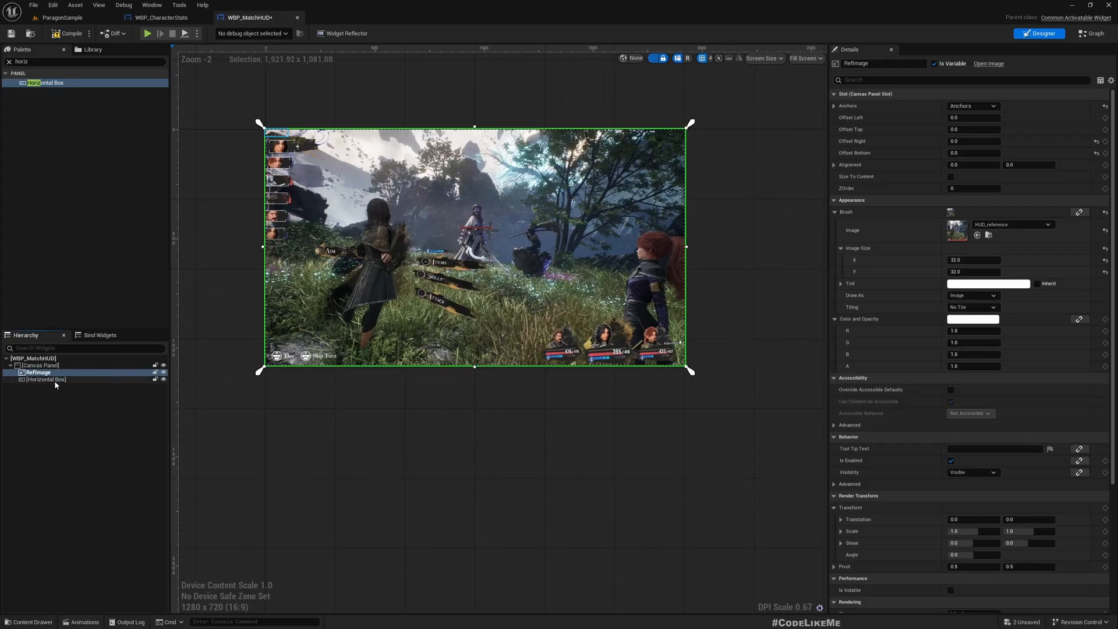
pyautogui.click(47, 379)
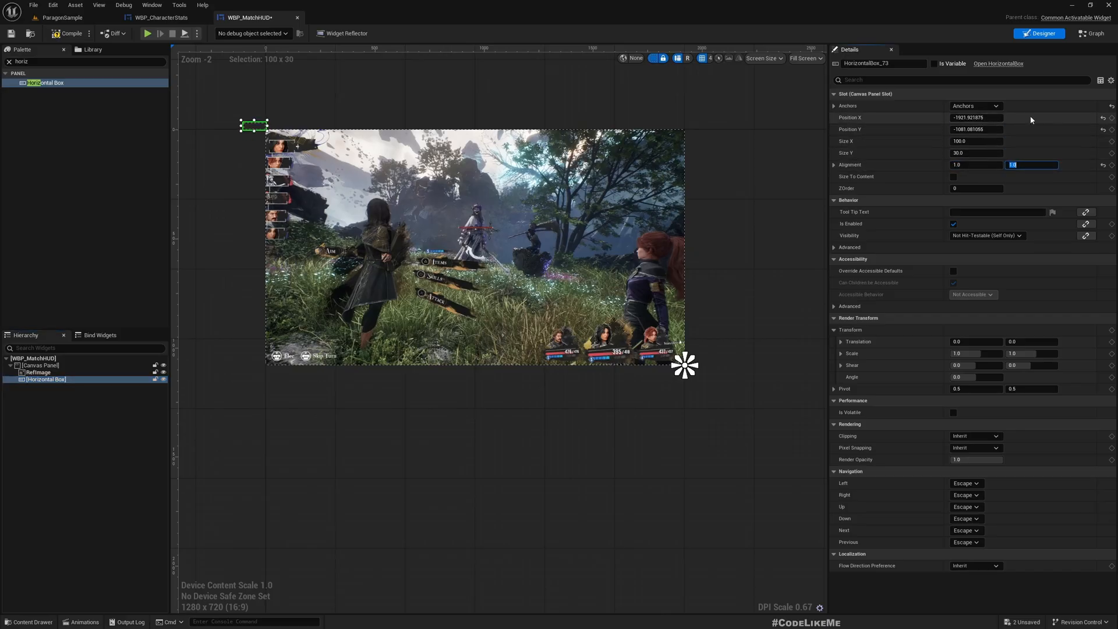
pyautogui.moveTo(1092, 122)
pyautogui.write('-20')
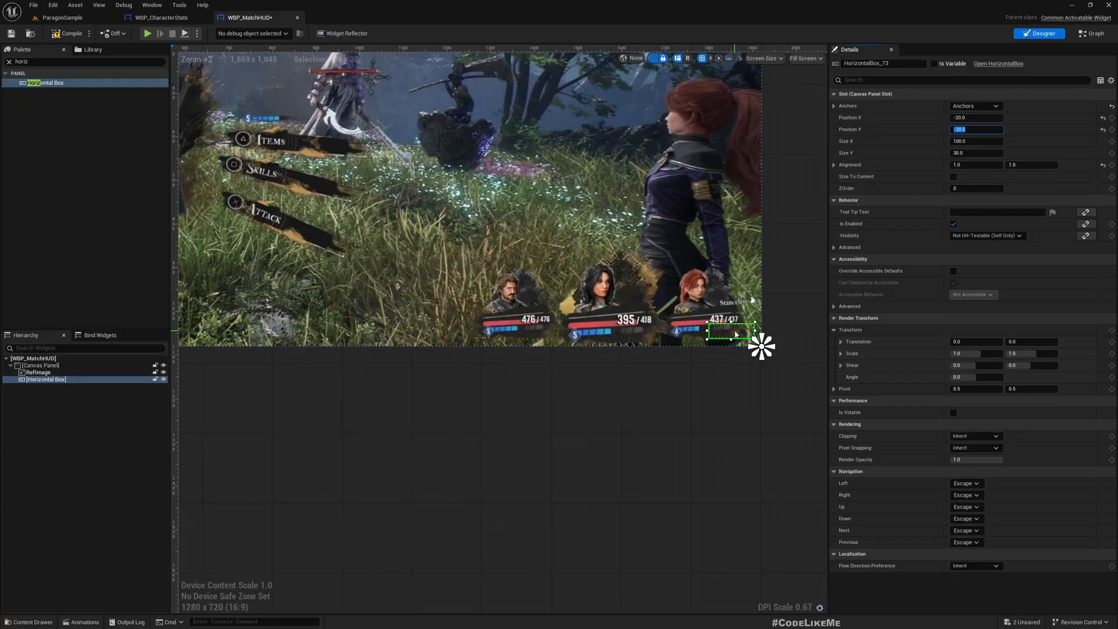
pyautogui.scroll(-3)
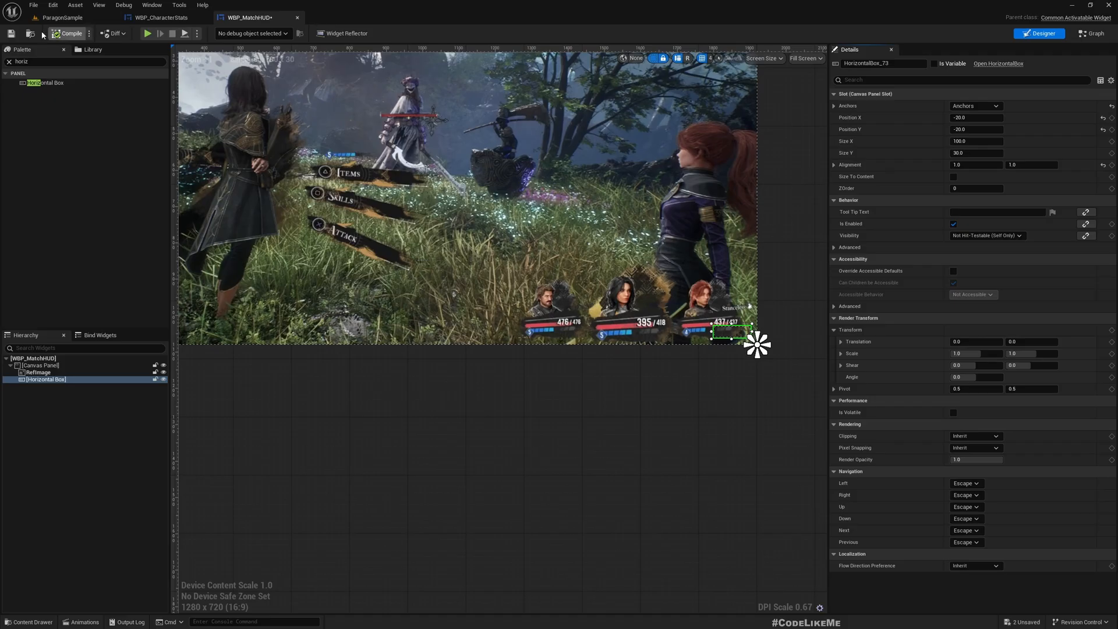
pyautogui.click(60, 17)
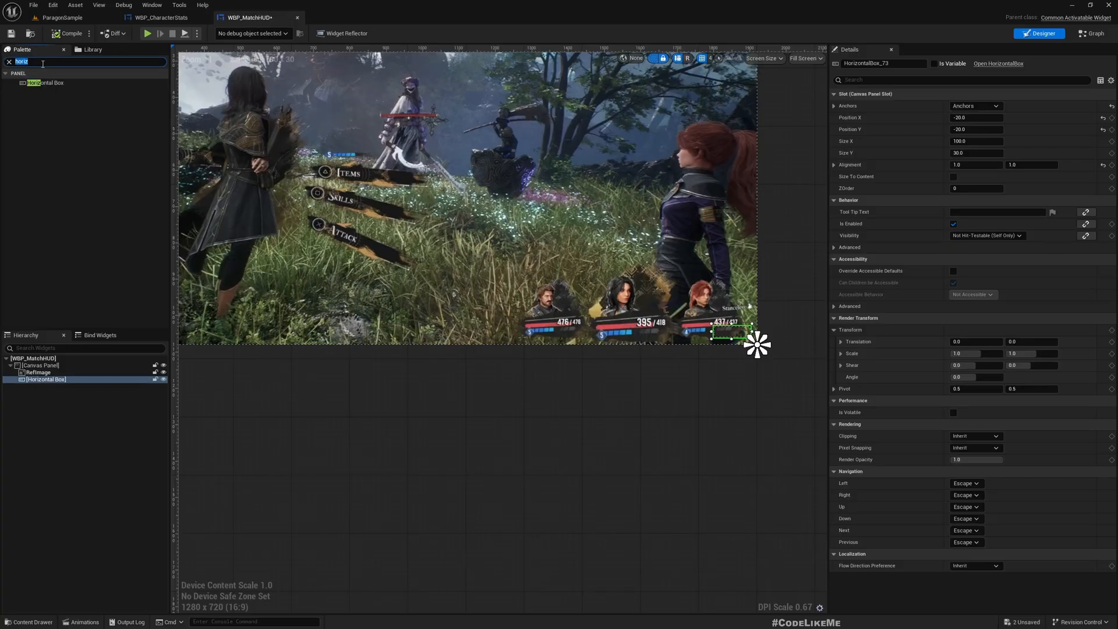
pyautogui.write('charact')
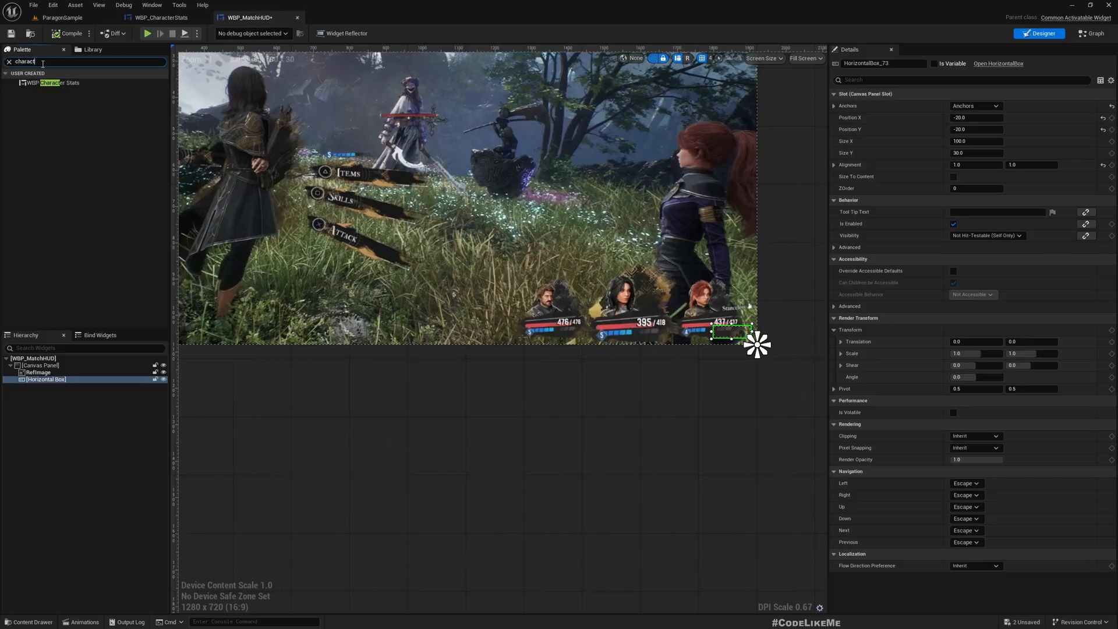
pyautogui.click(61, 83)
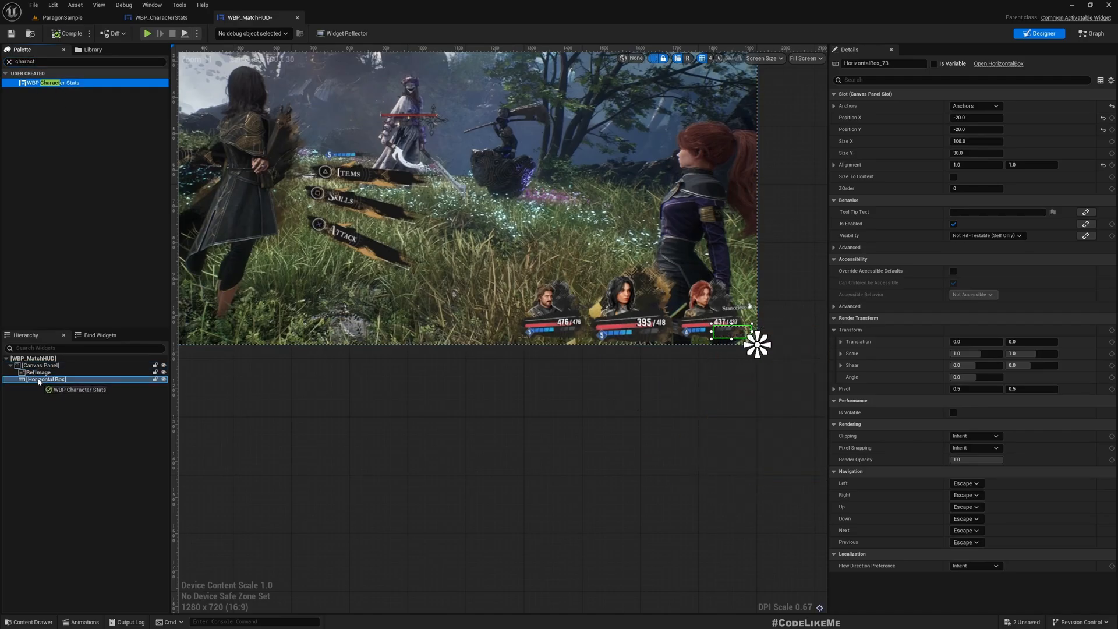
pyautogui.scroll(-3)
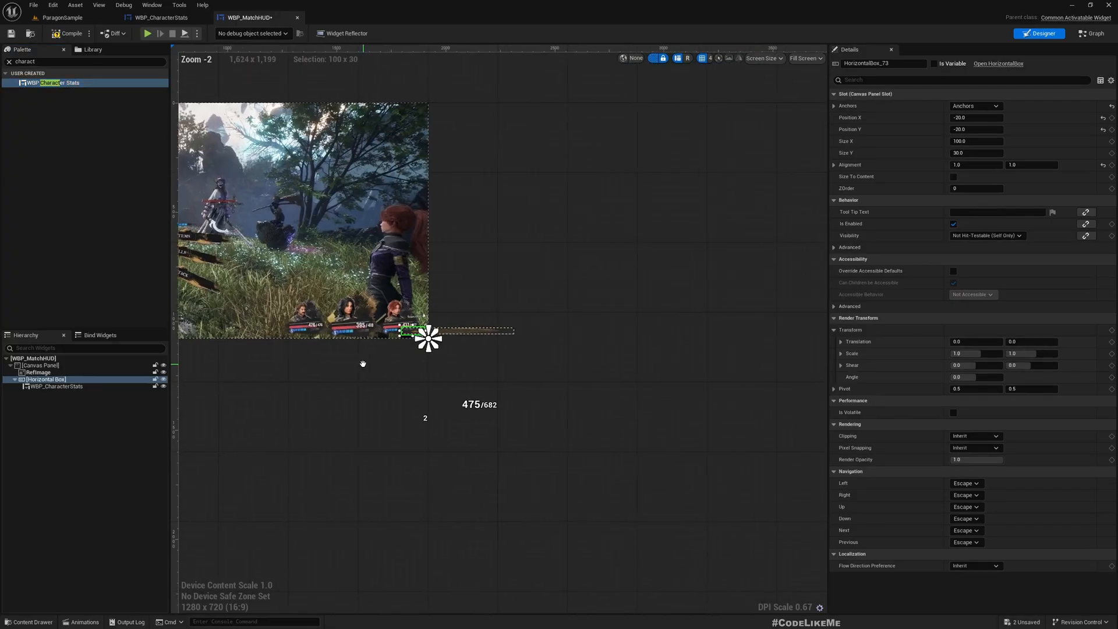
pyautogui.click(953, 176)
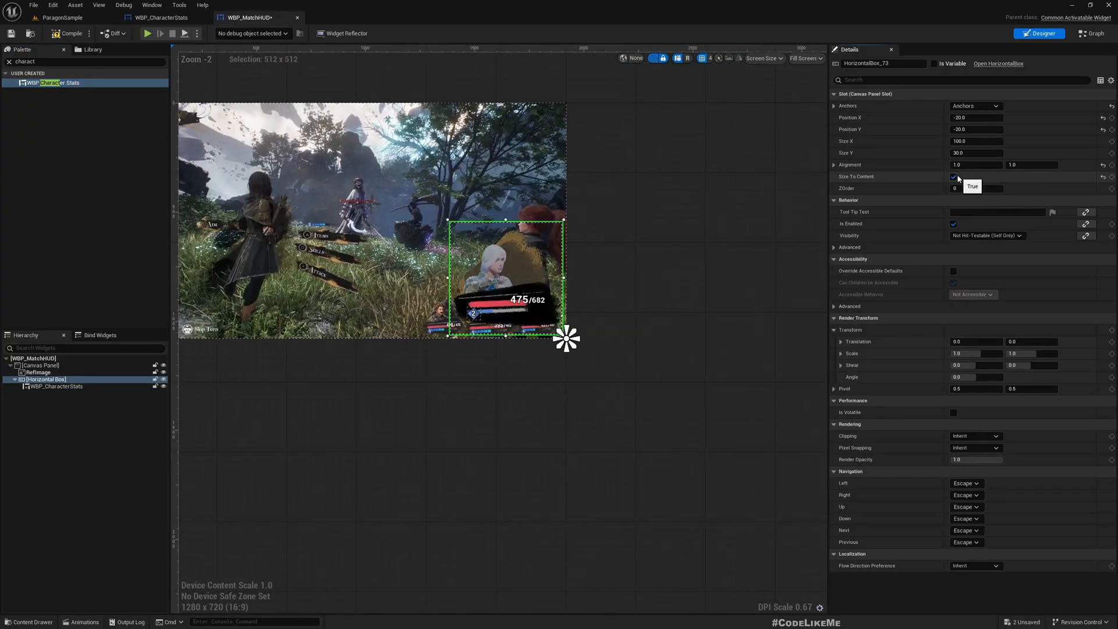
pyautogui.scroll(3)
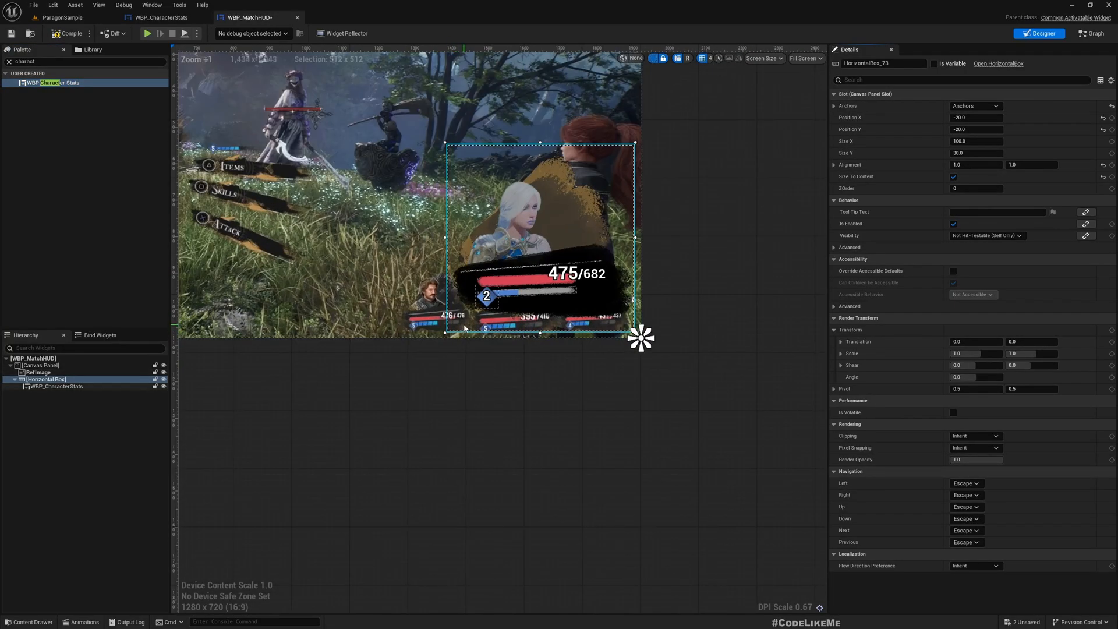
pyautogui.click(57, 385)
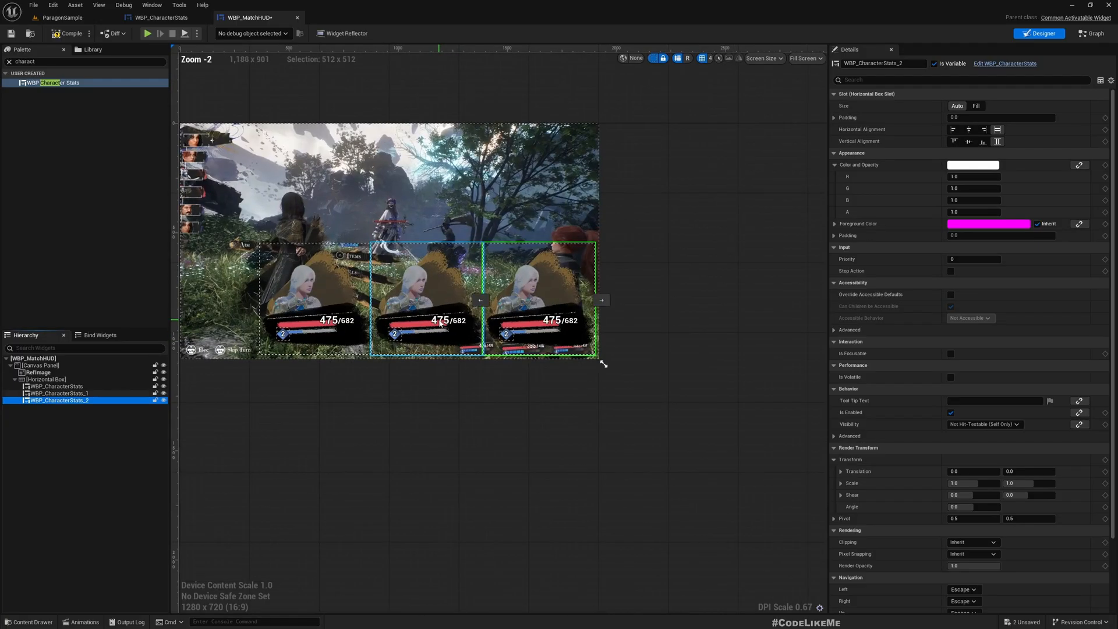
pyautogui.scroll(3)
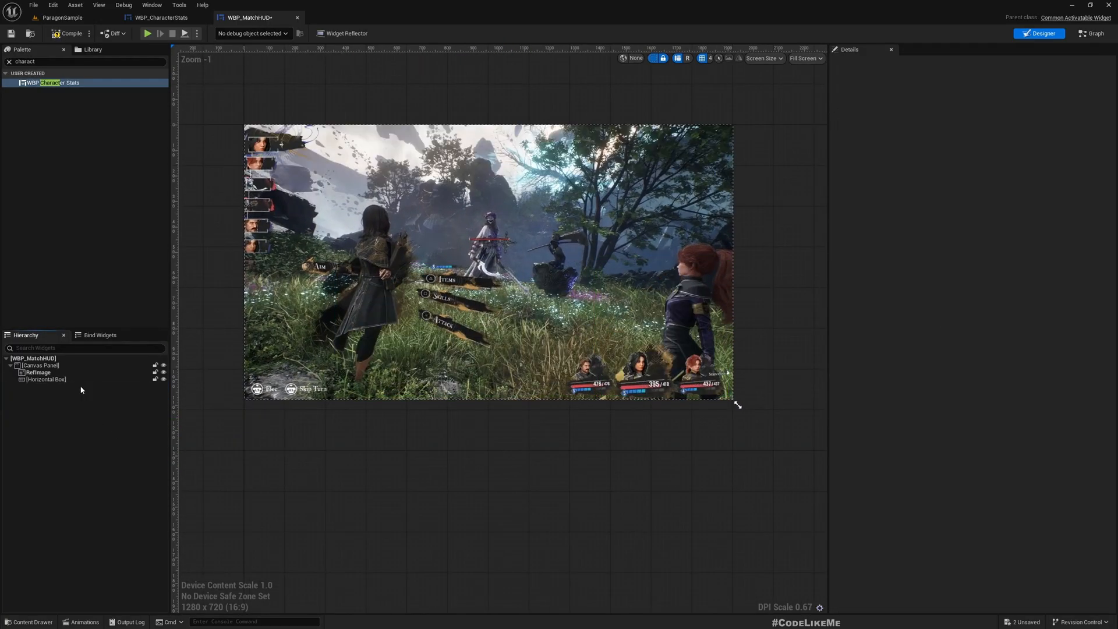
pyautogui.scroll(3)
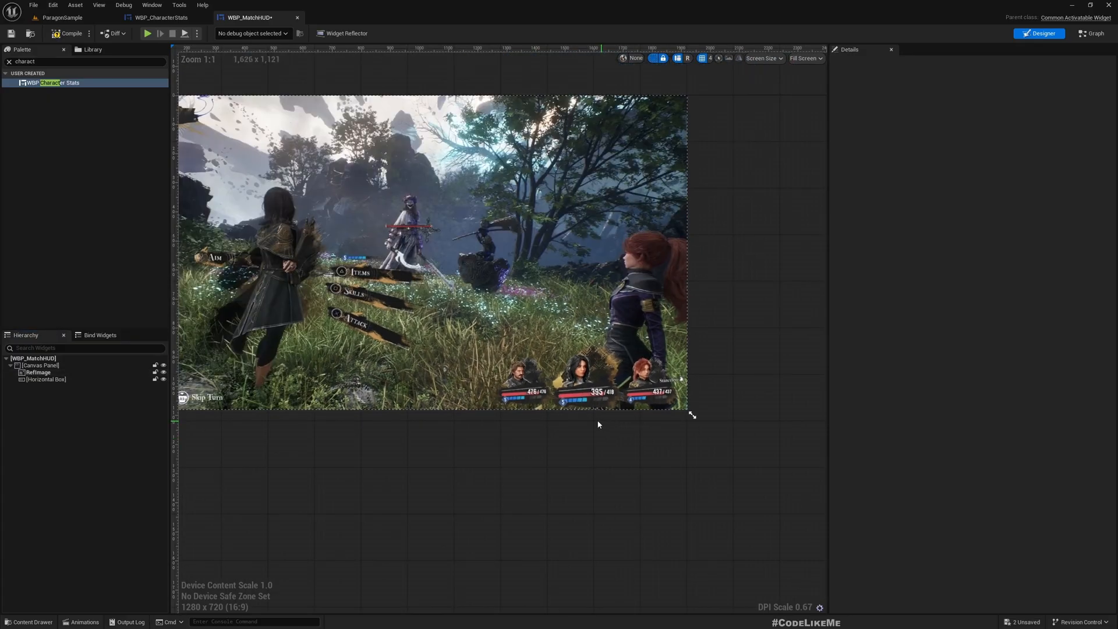
# - Add a T_CharacterStatsRef image to the horizontal box at 200×200 with 0.6 alpha
pyautogui.click(61, 17)
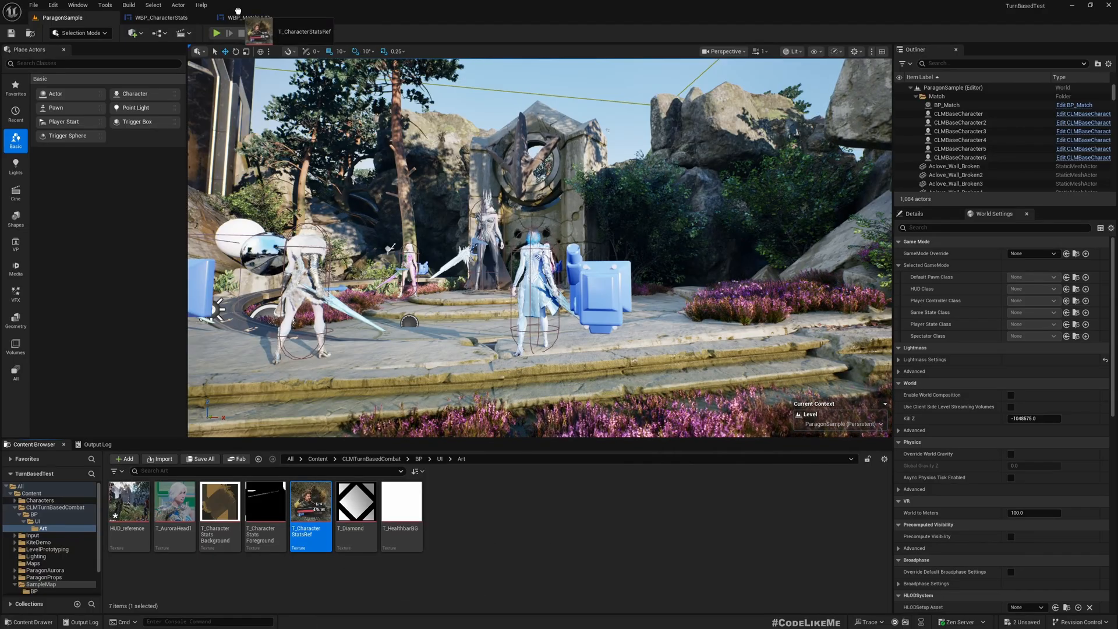
pyautogui.click(245, 18)
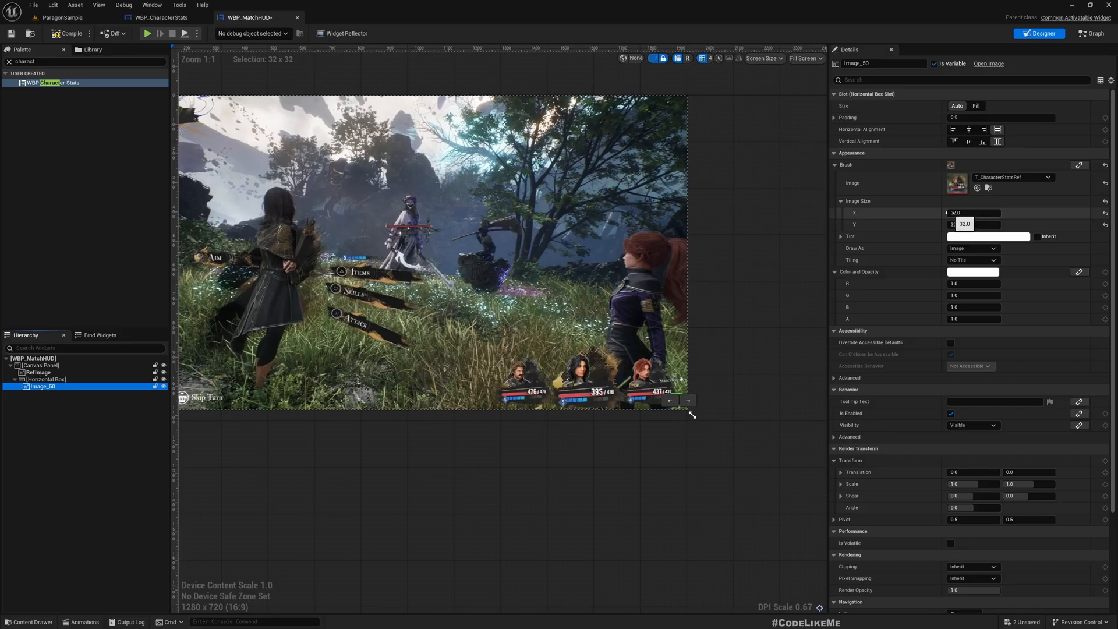
pyautogui.click(46, 380)
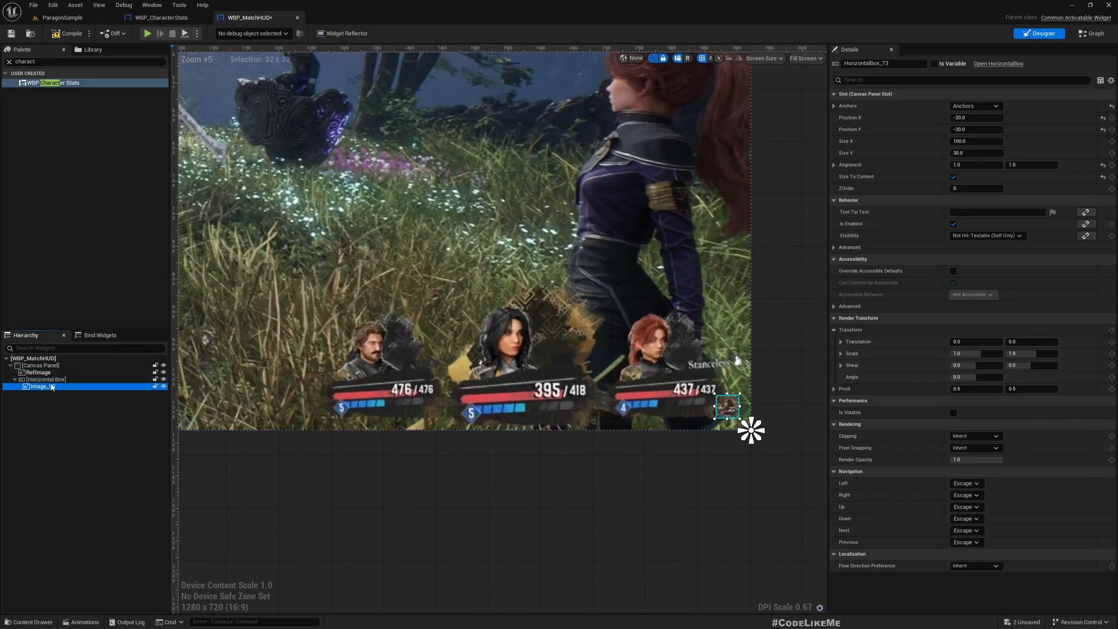
pyautogui.click(41, 386)
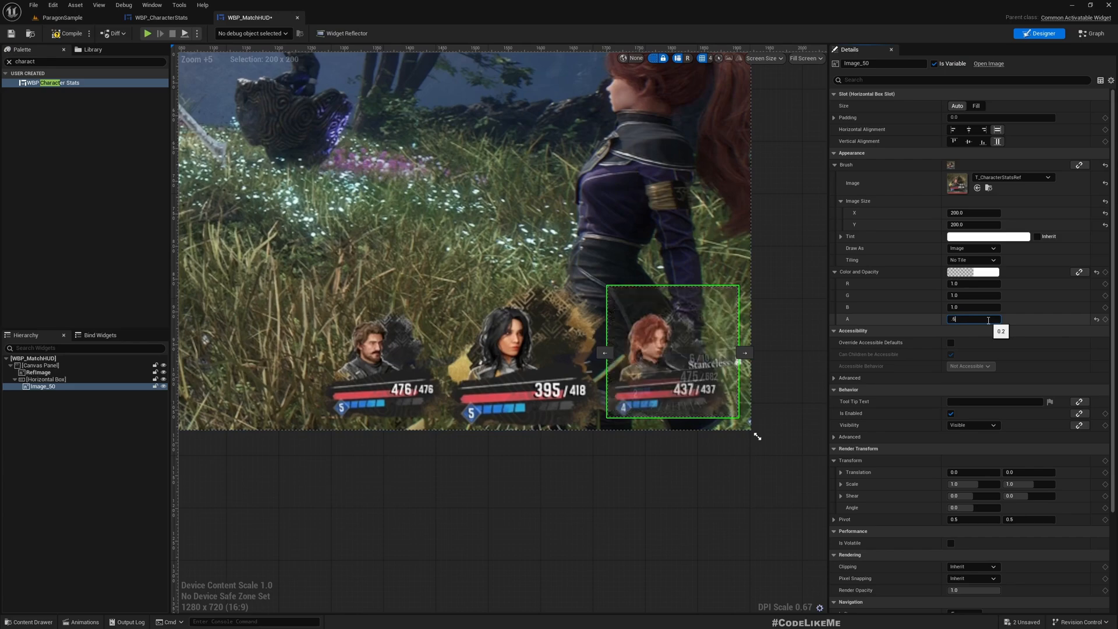
pyautogui.write('0.6')
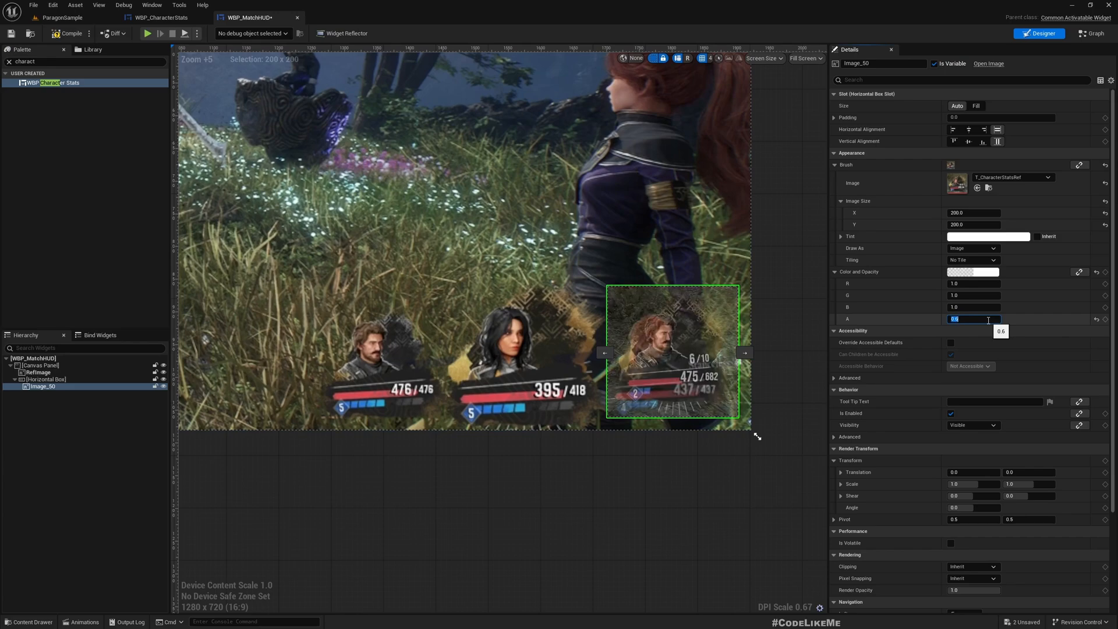
# - Duplicate the stats reference image twice and give the three images Right padding 10
pyautogui.scroll(3)
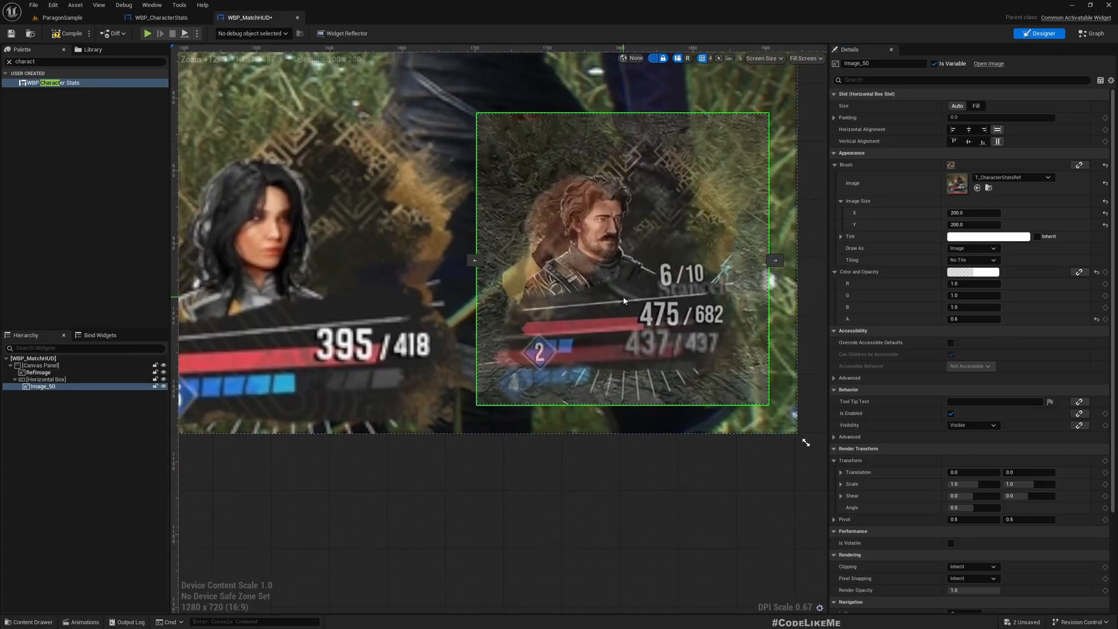
pyautogui.scroll(-3)
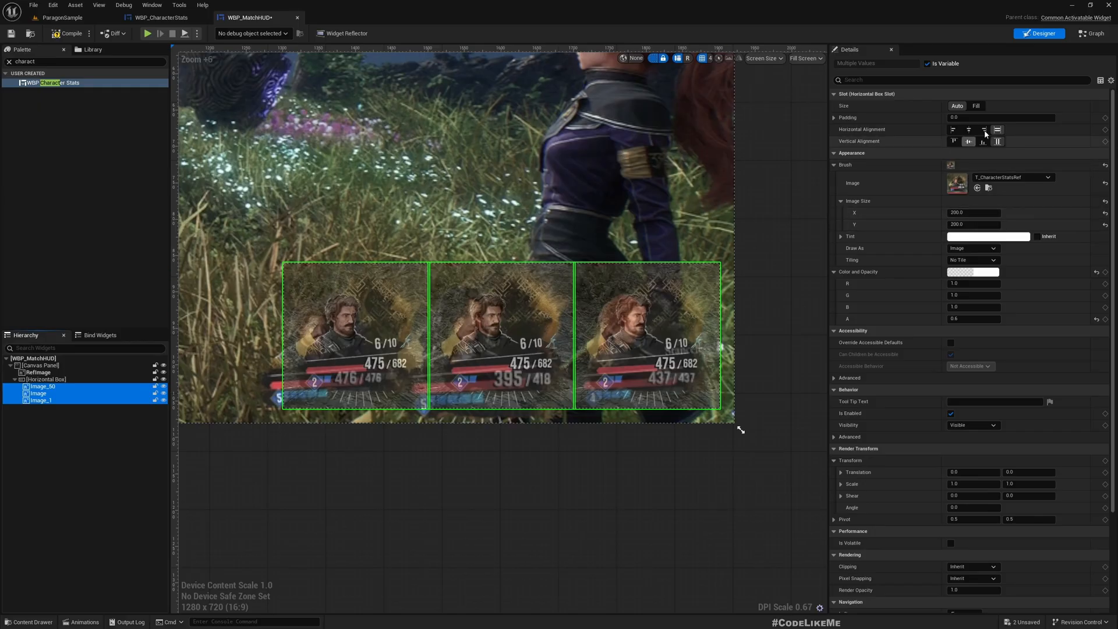
pyautogui.click(834, 117)
pyautogui.write('10')
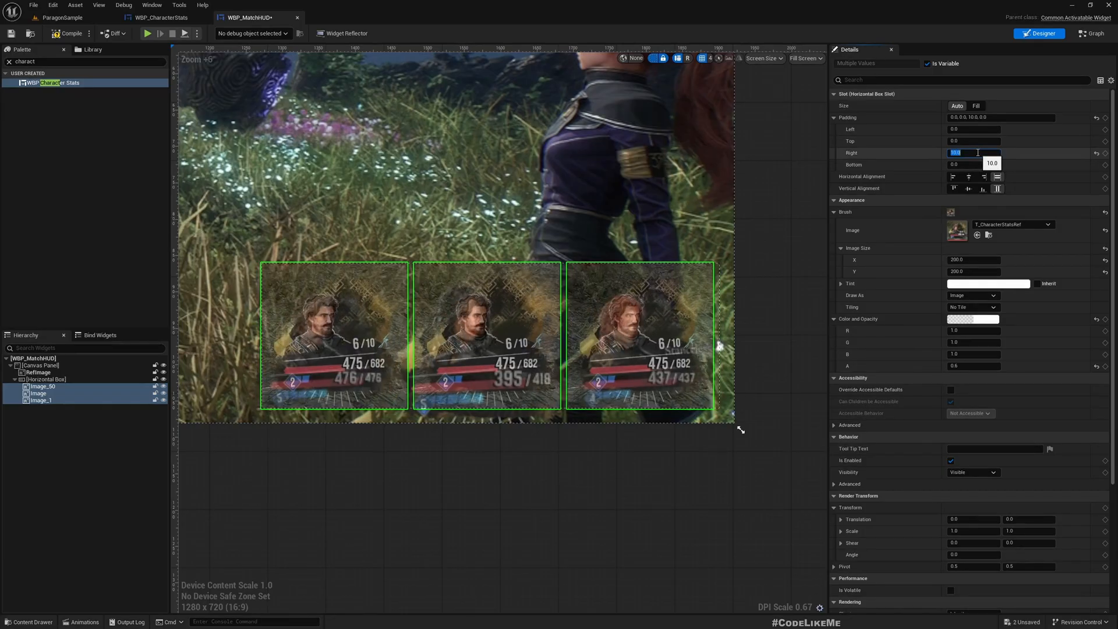
pyautogui.scroll(-3)
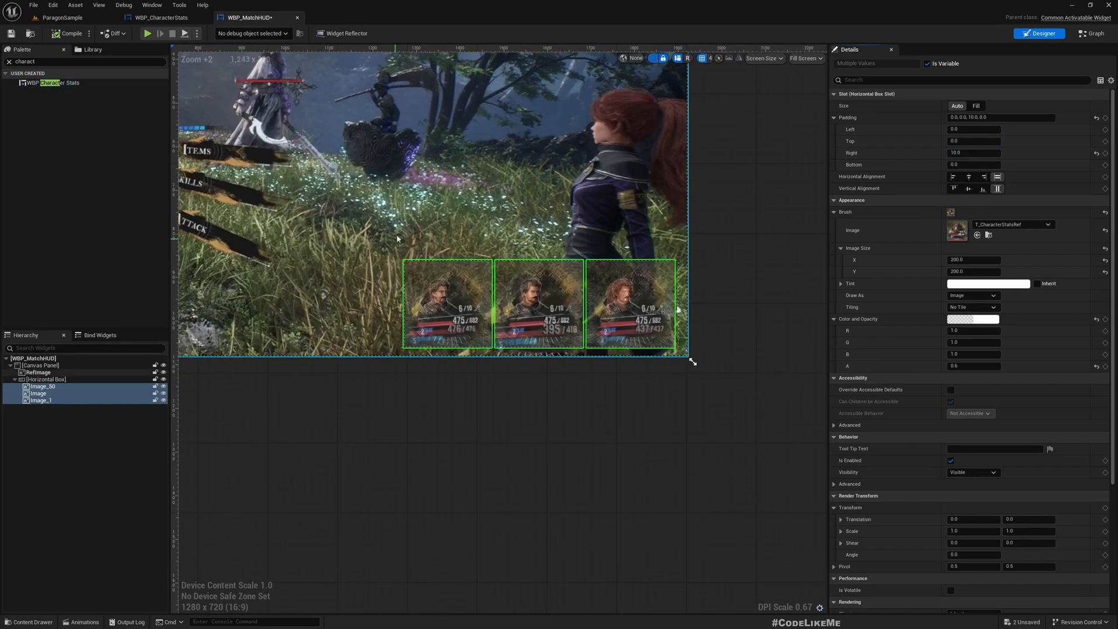
# - In WBP_CharacterStats, set the Reference image size to 200×200
pyautogui.click(160, 17)
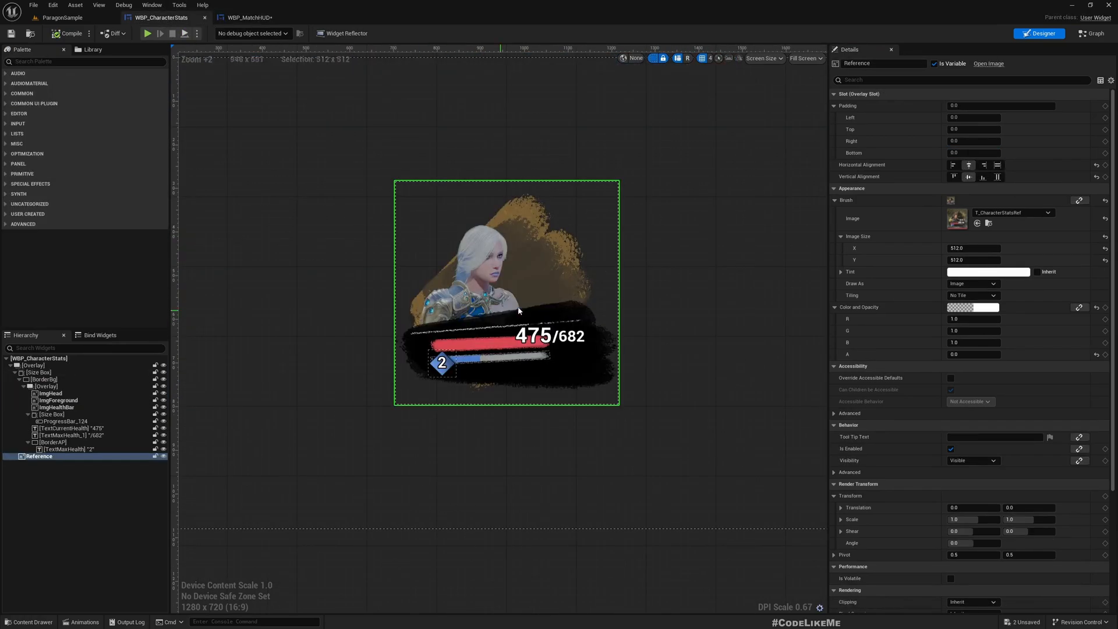
pyautogui.click(33, 364)
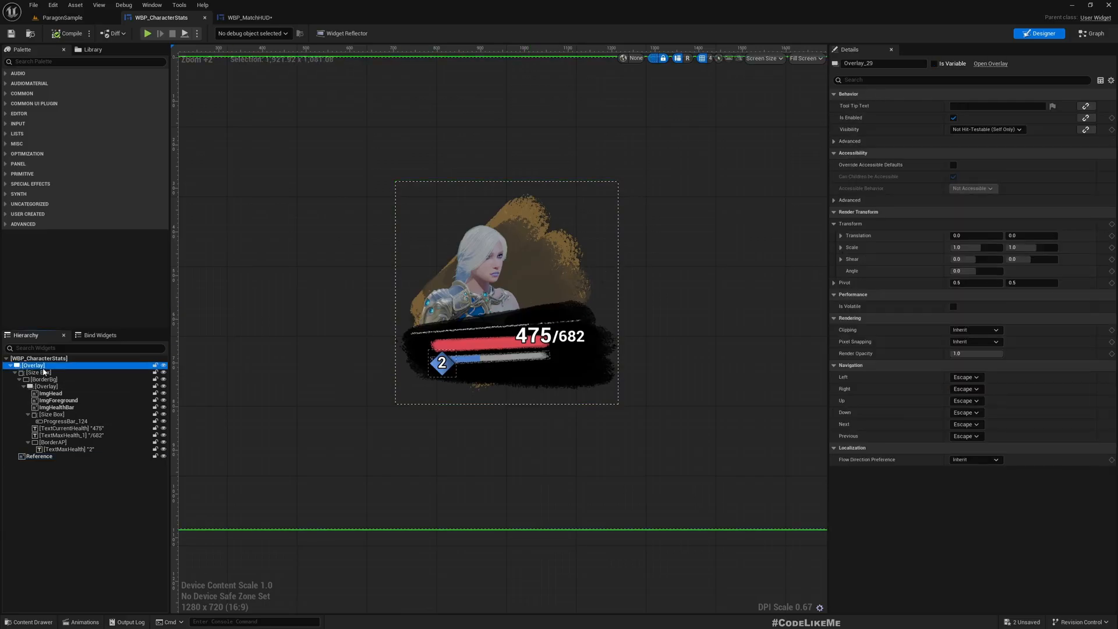
pyautogui.click(39, 371)
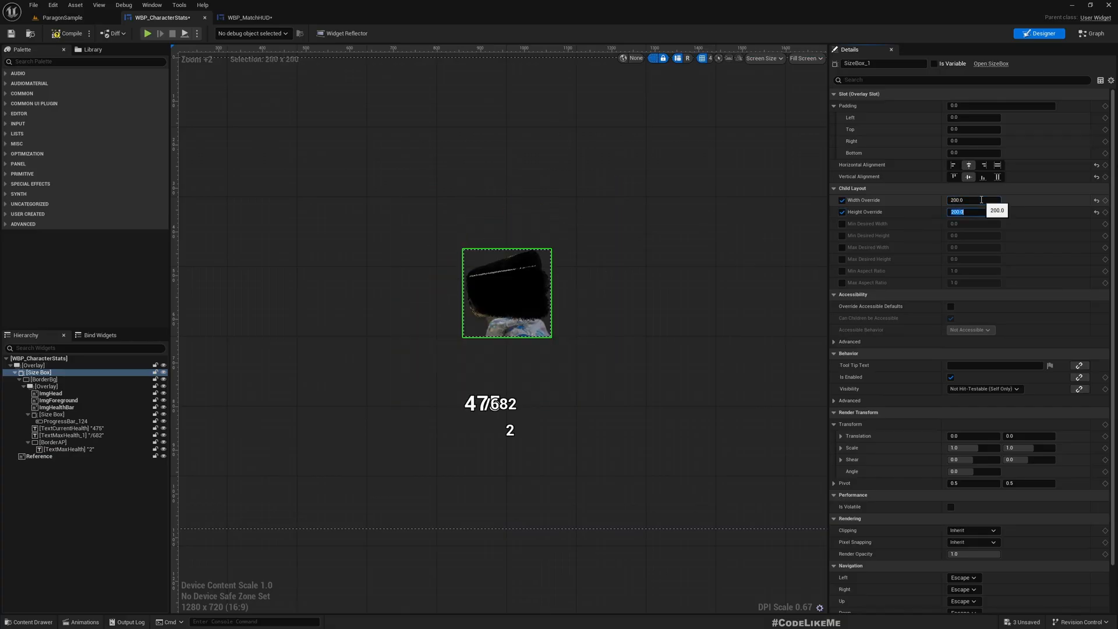
pyautogui.scroll(3)
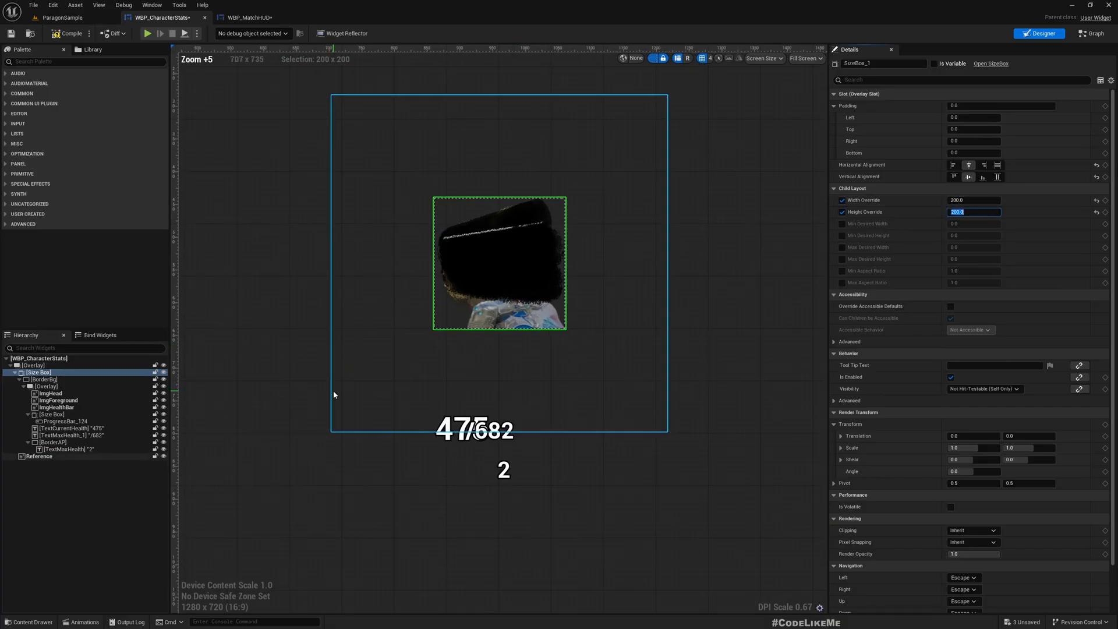
pyautogui.click(39, 456)
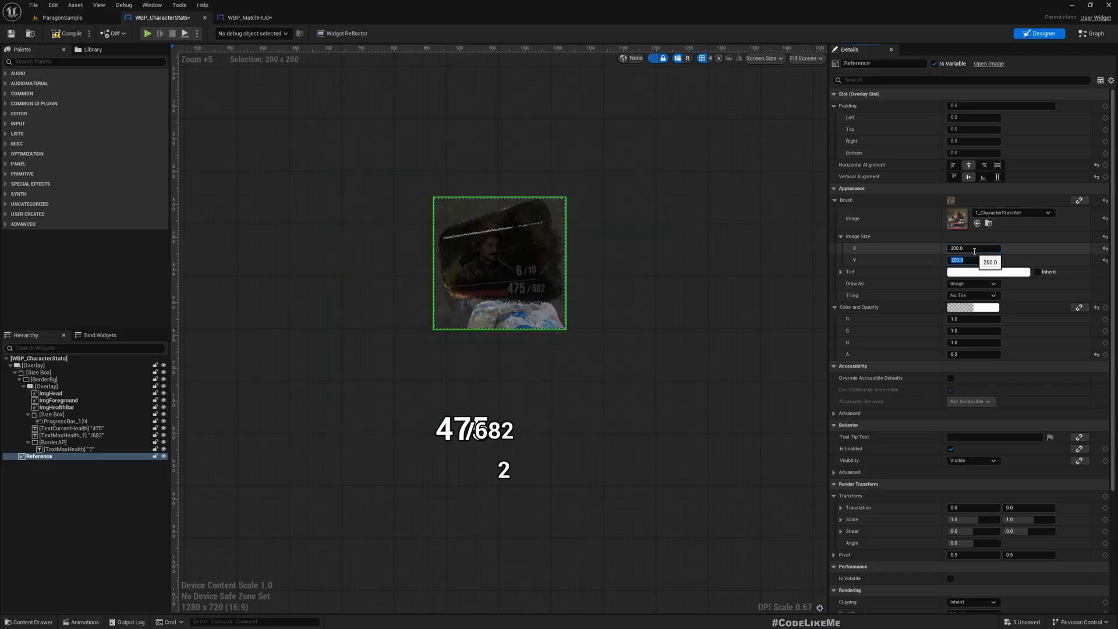
# - Set ImgForeground image size to 405 with Top padding 100.0
pyautogui.scroll(3)
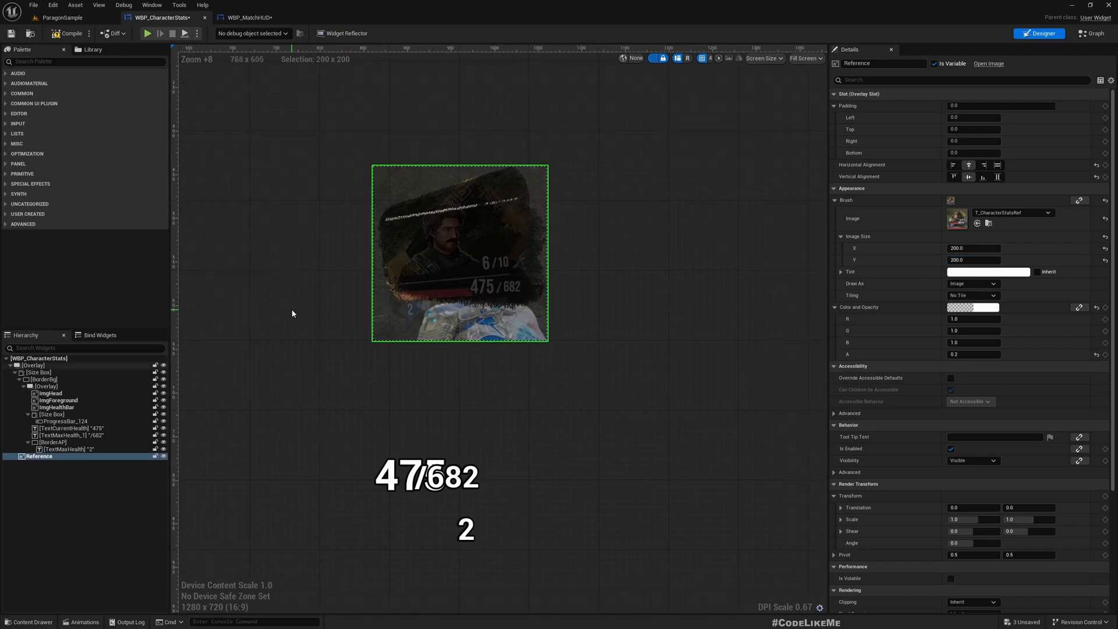
pyautogui.scroll(3)
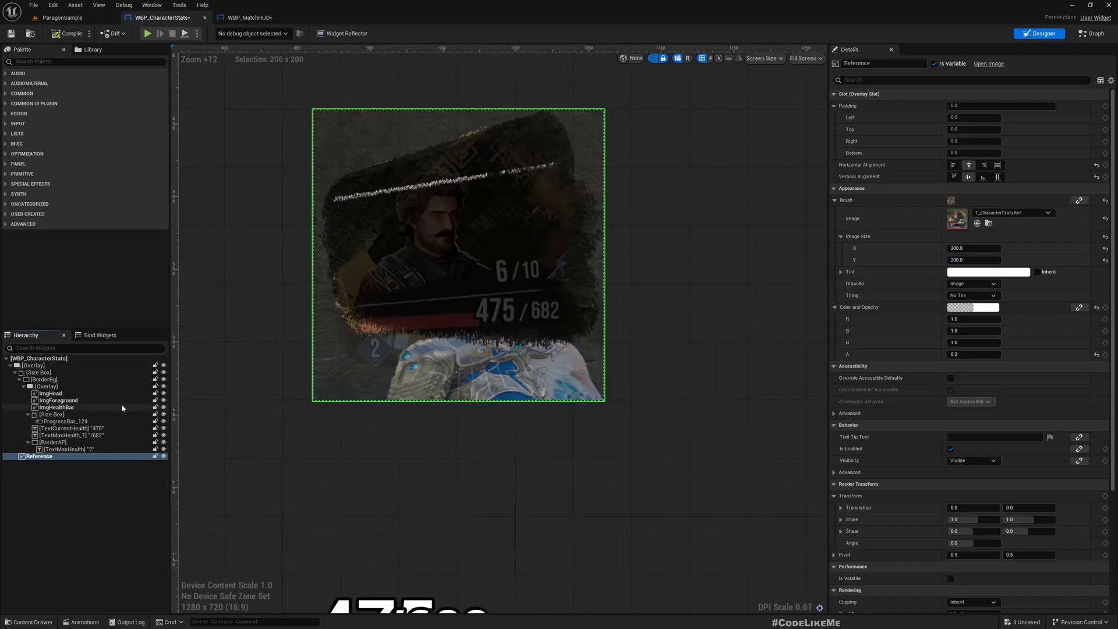
pyautogui.click(59, 400)
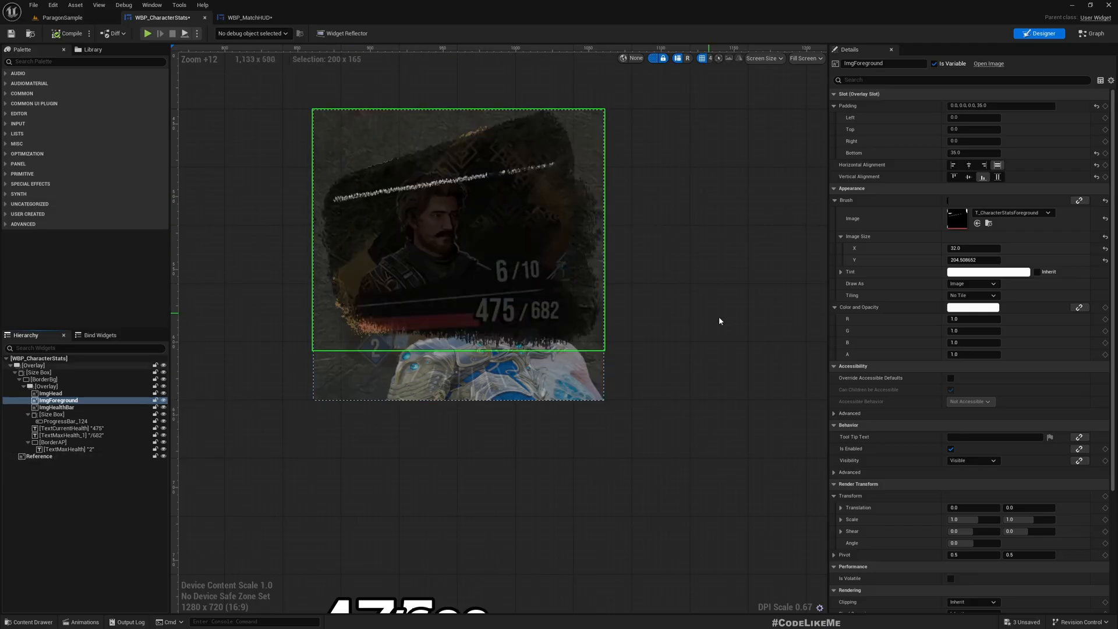
pyautogui.click(973, 153)
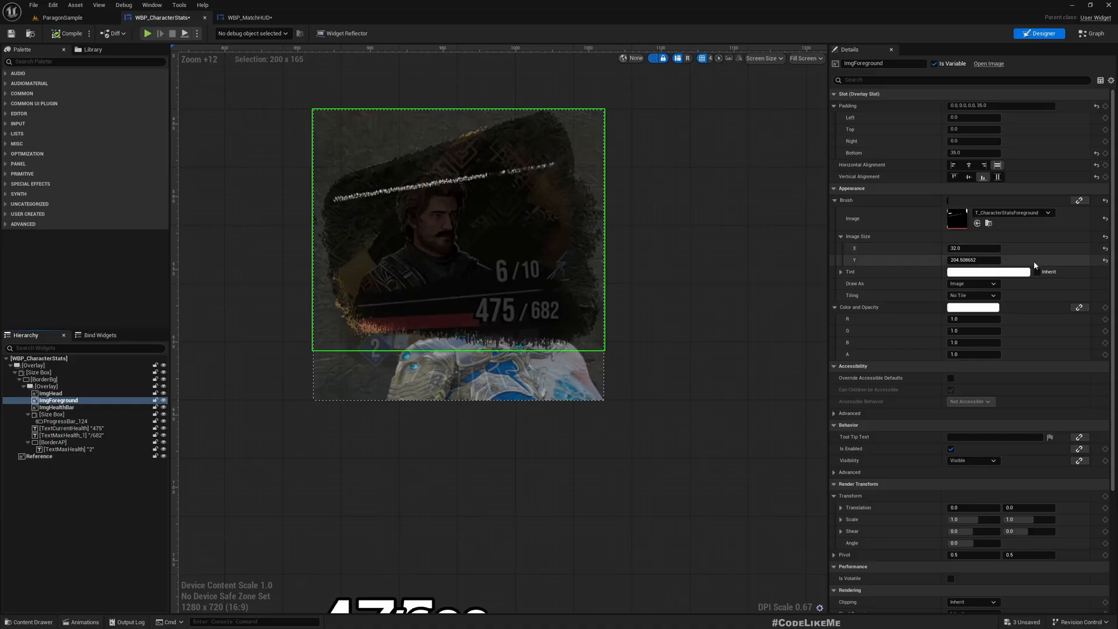
pyautogui.moveTo(1106, 260)
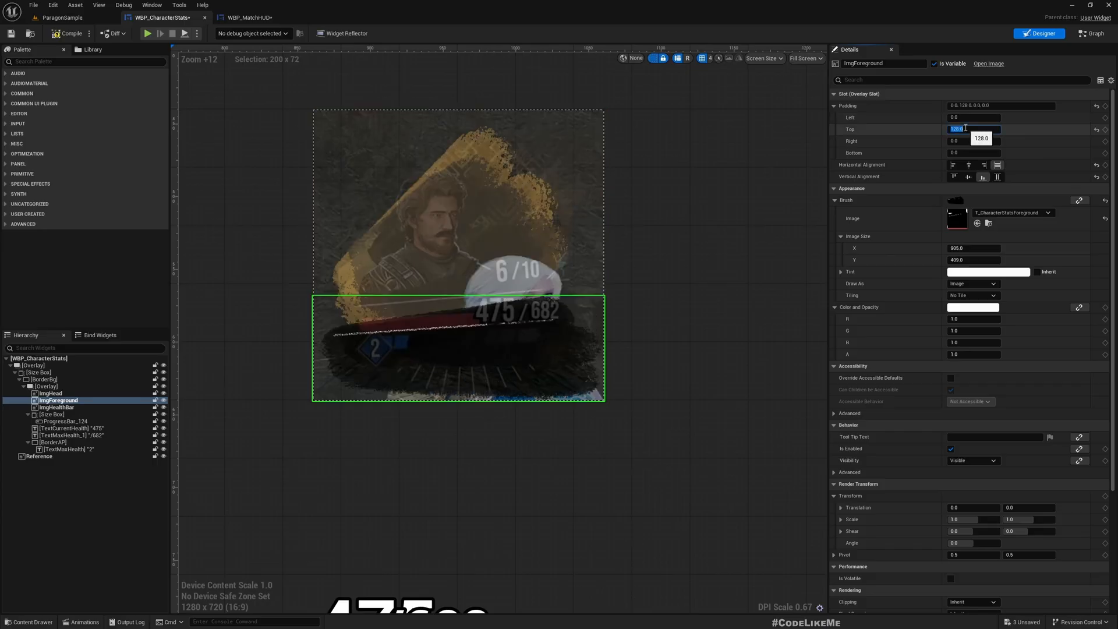
pyautogui.write('100.0')
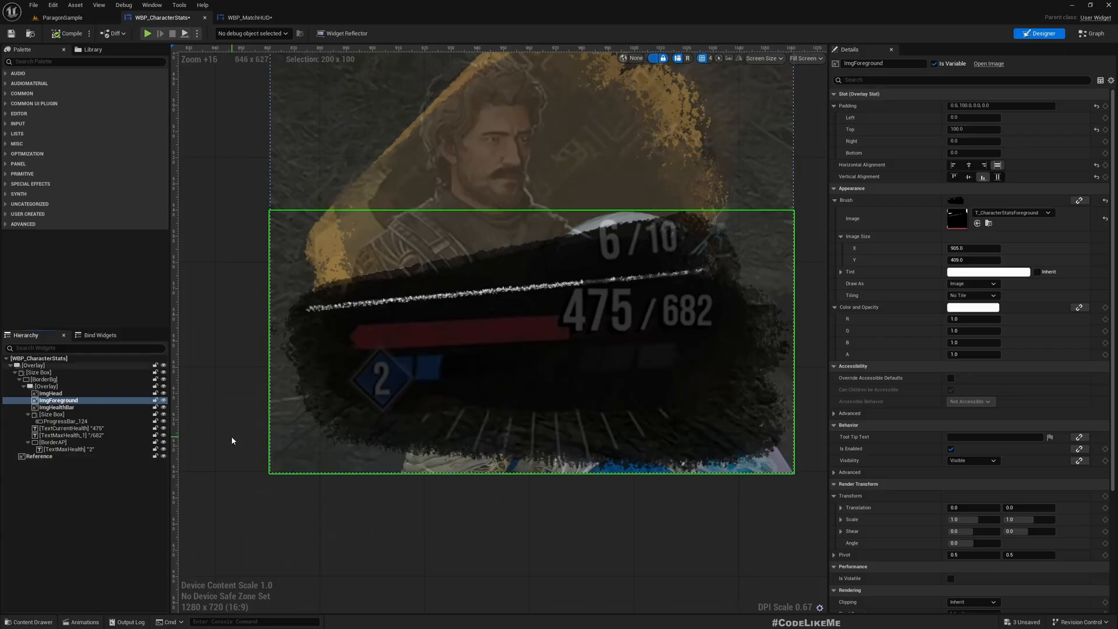
# - Set ImgHead to T_AuroraHead at size 100 with Left padding 20 and Top padding 50
pyautogui.click(50, 392)
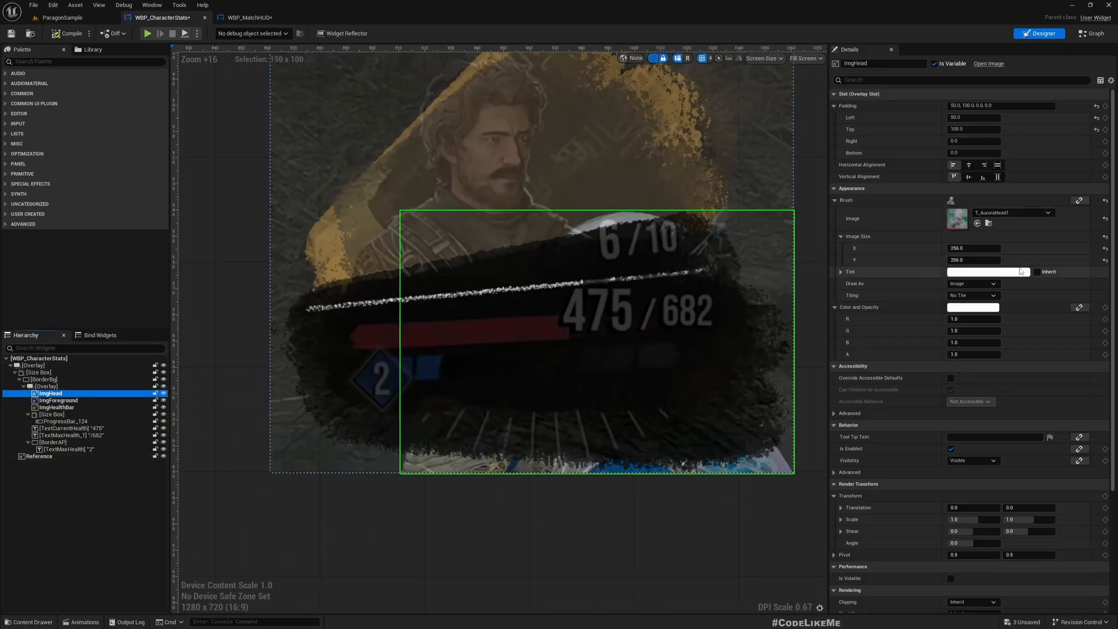
pyautogui.moveTo(1097, 106)
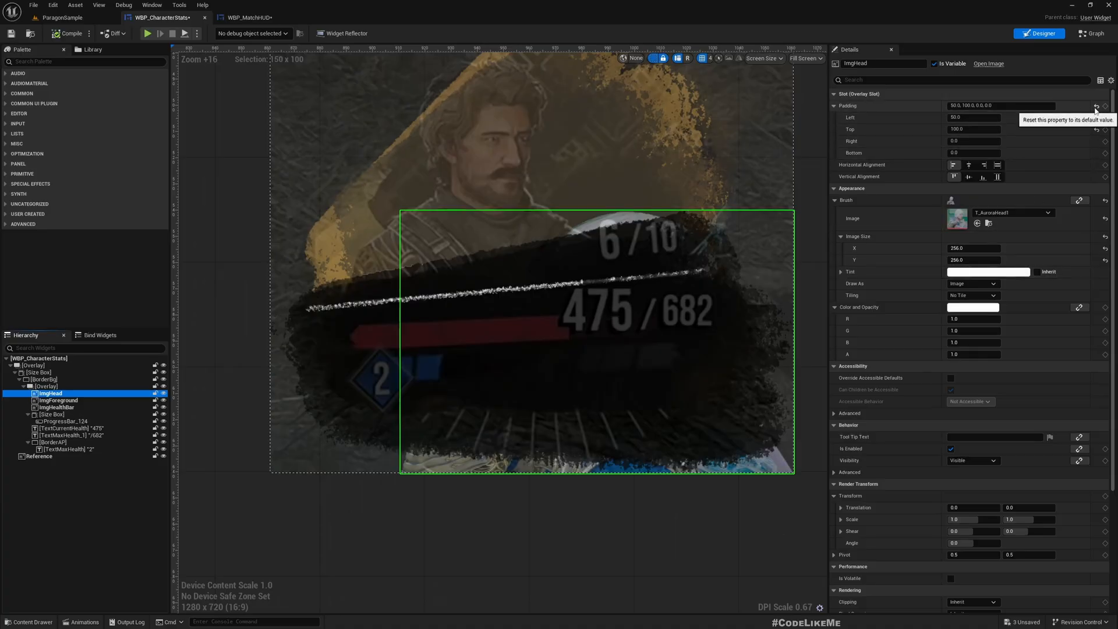
pyautogui.scroll(-3)
pyautogui.write('128')
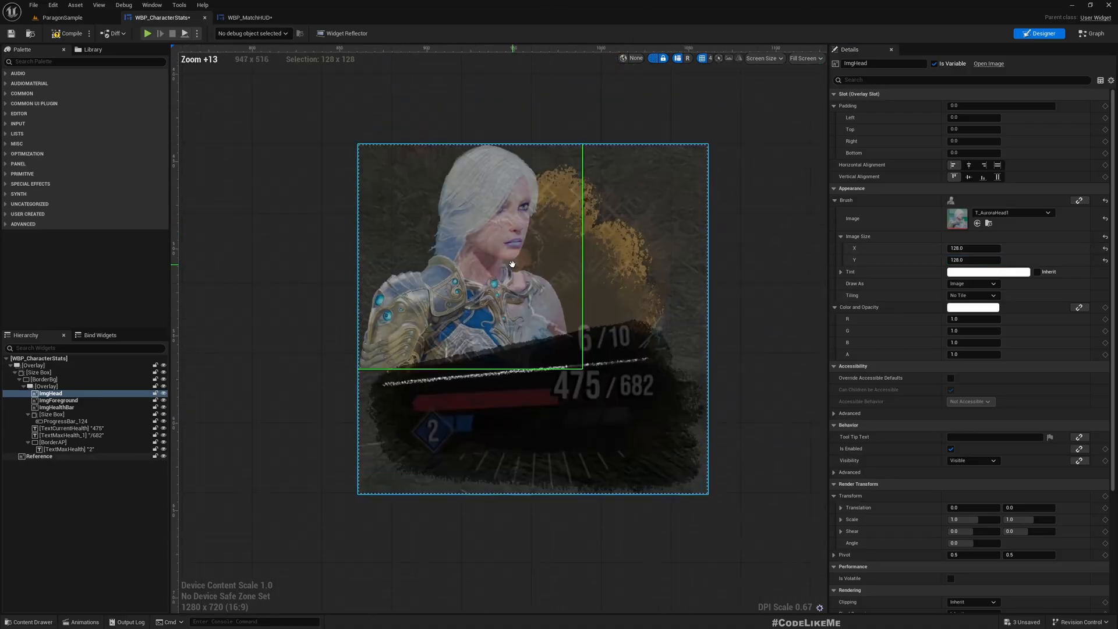
pyautogui.scroll(3)
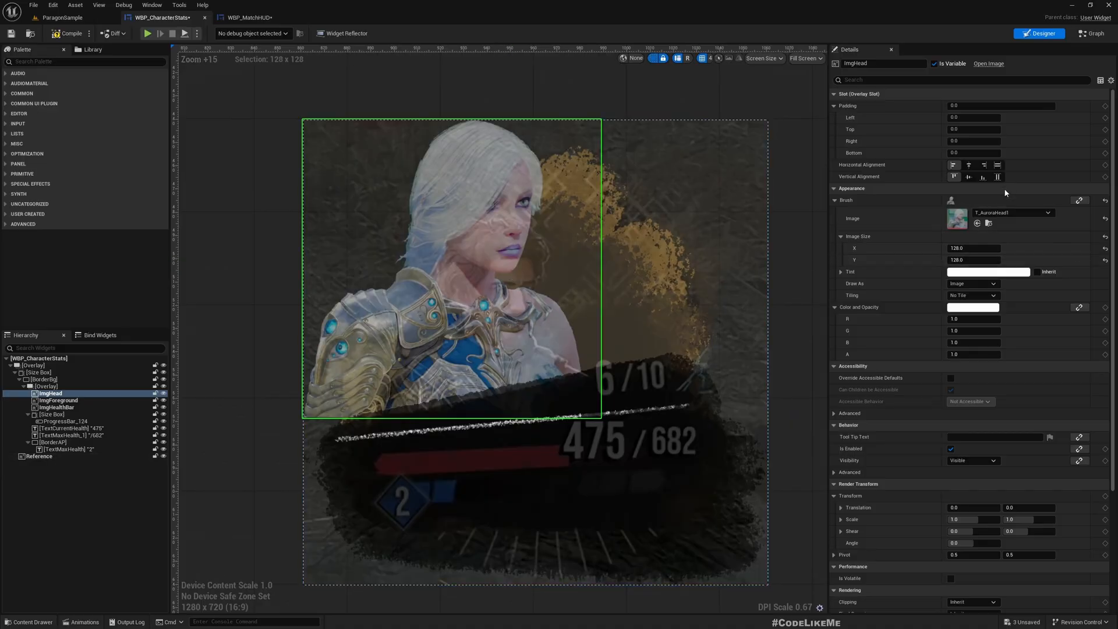
pyautogui.click(971, 116)
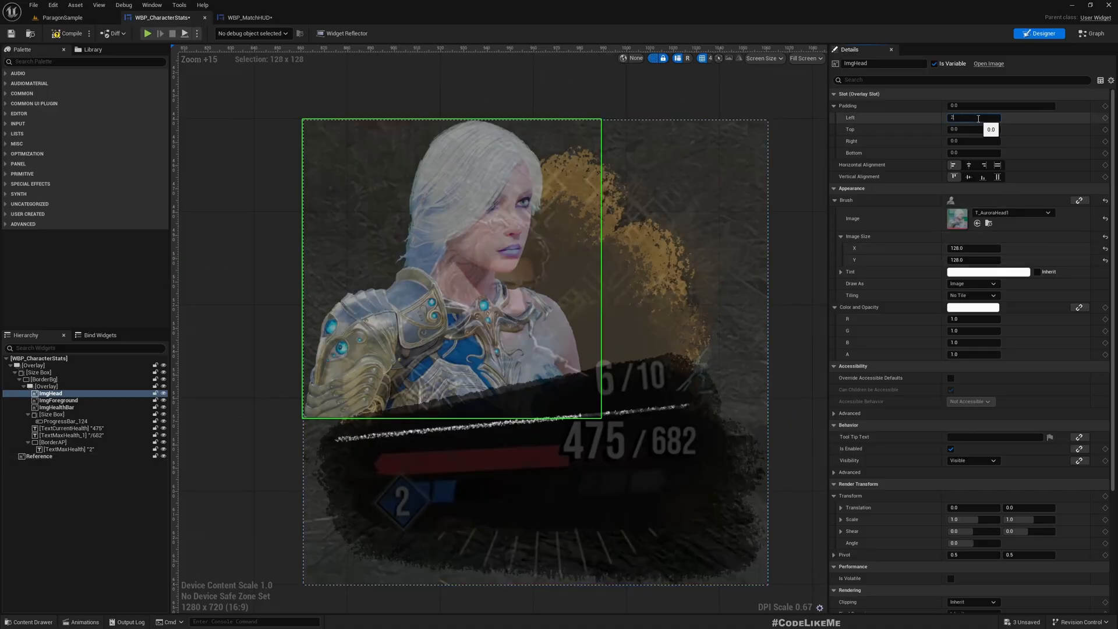
pyautogui.write('20.0')
pyautogui.click(975, 128)
pyautogui.write('30')
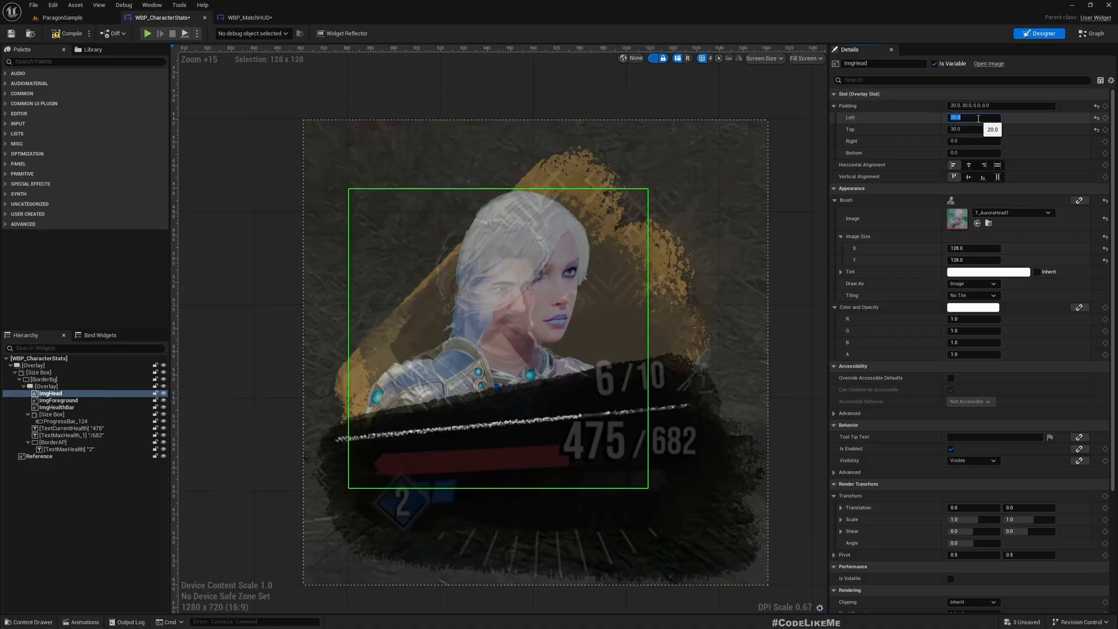
pyautogui.click(974, 129)
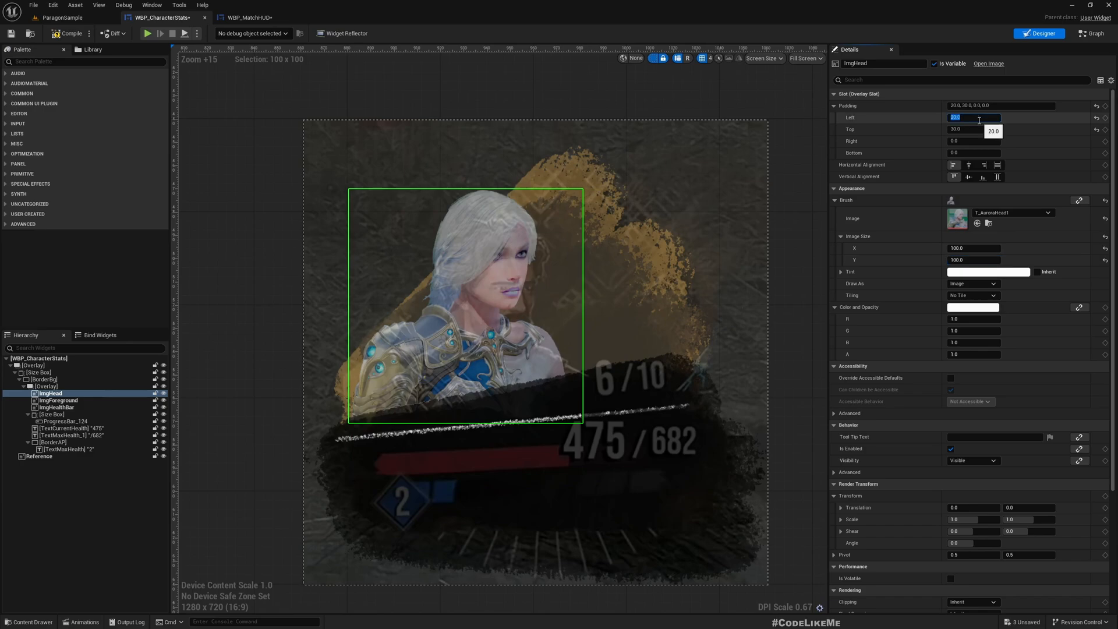
pyautogui.press('Tab')
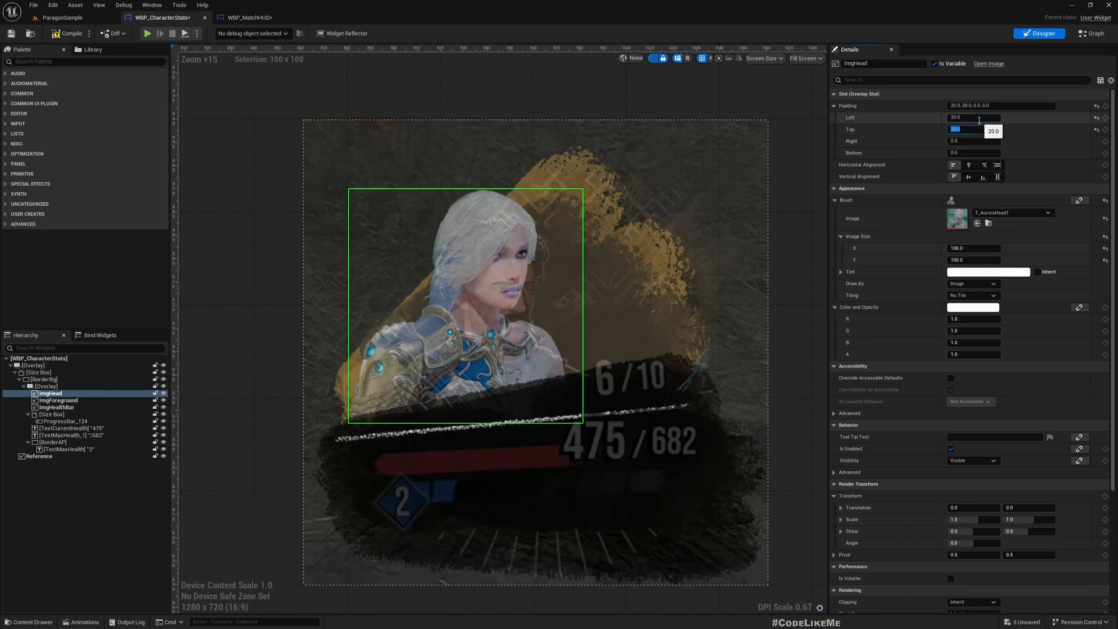
pyautogui.write('50.0')
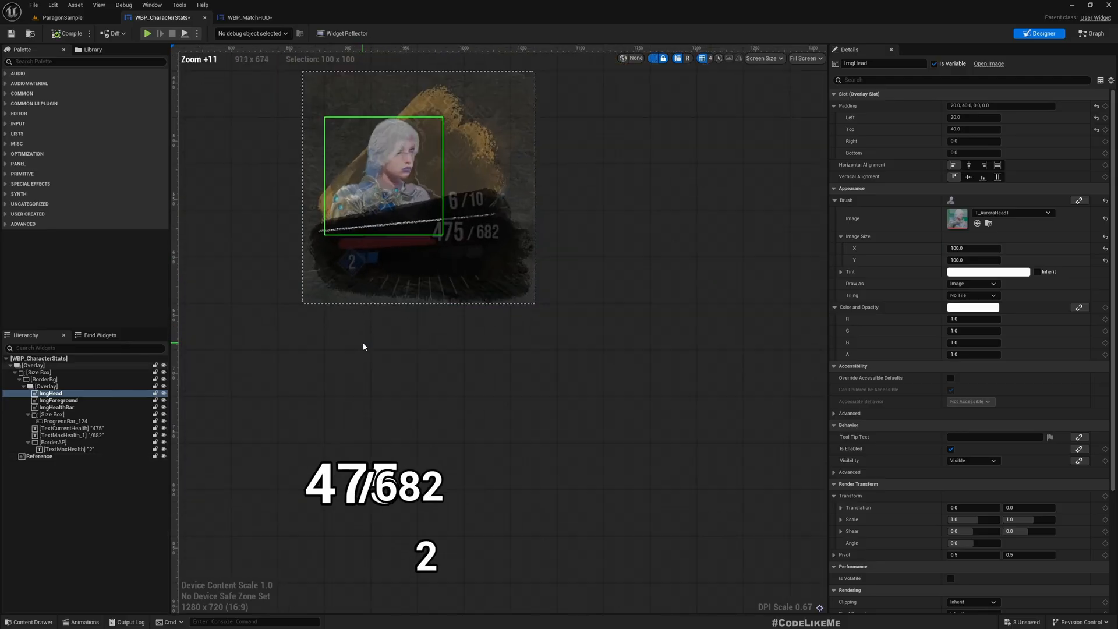
# - Review the health bar, AP diamond border and AP text layers under the root overlay
pyautogui.click(57, 406)
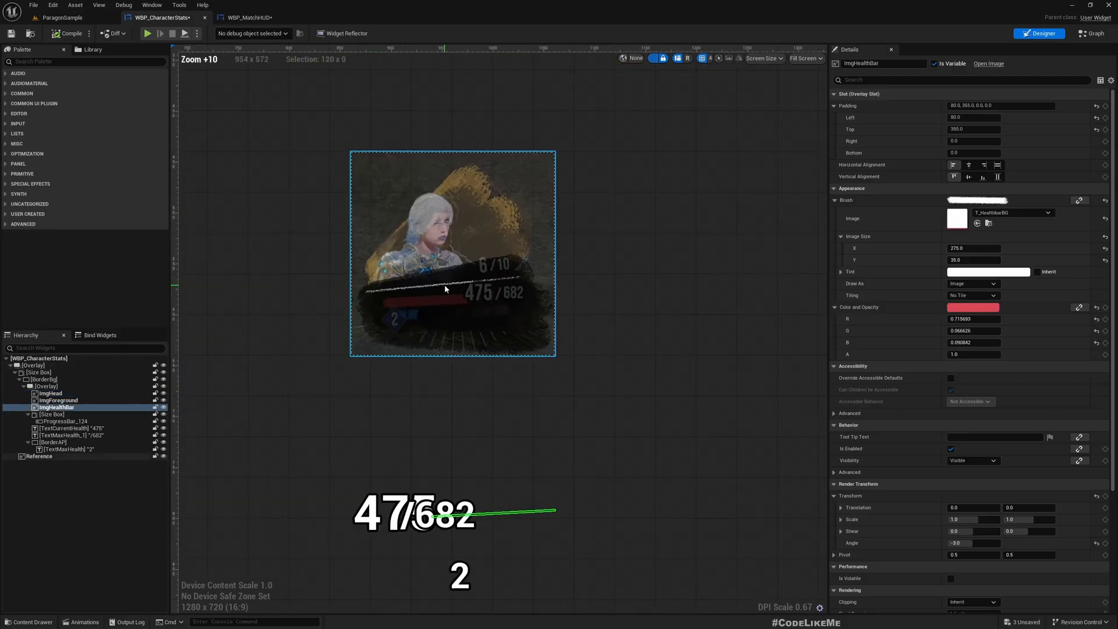
pyautogui.scroll(3)
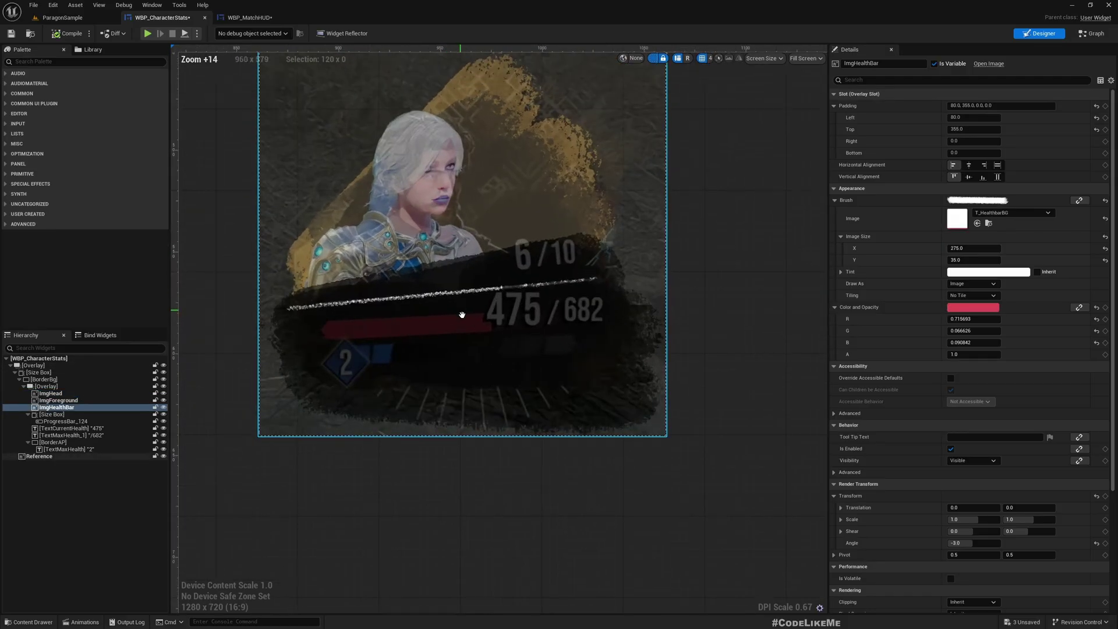
pyautogui.click(33, 364)
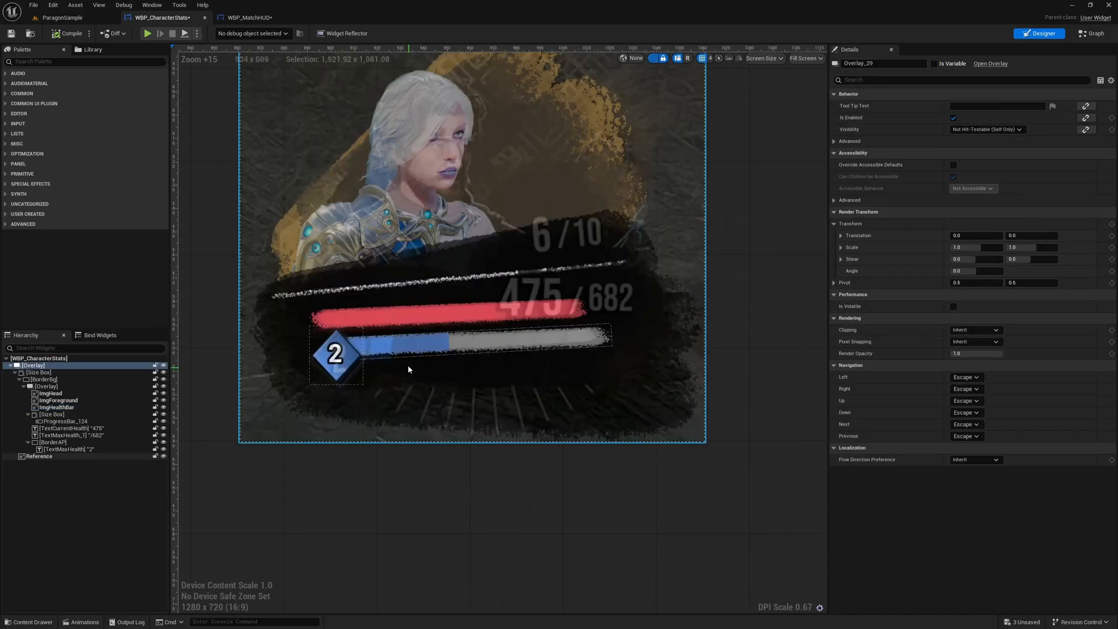
pyautogui.click(52, 442)
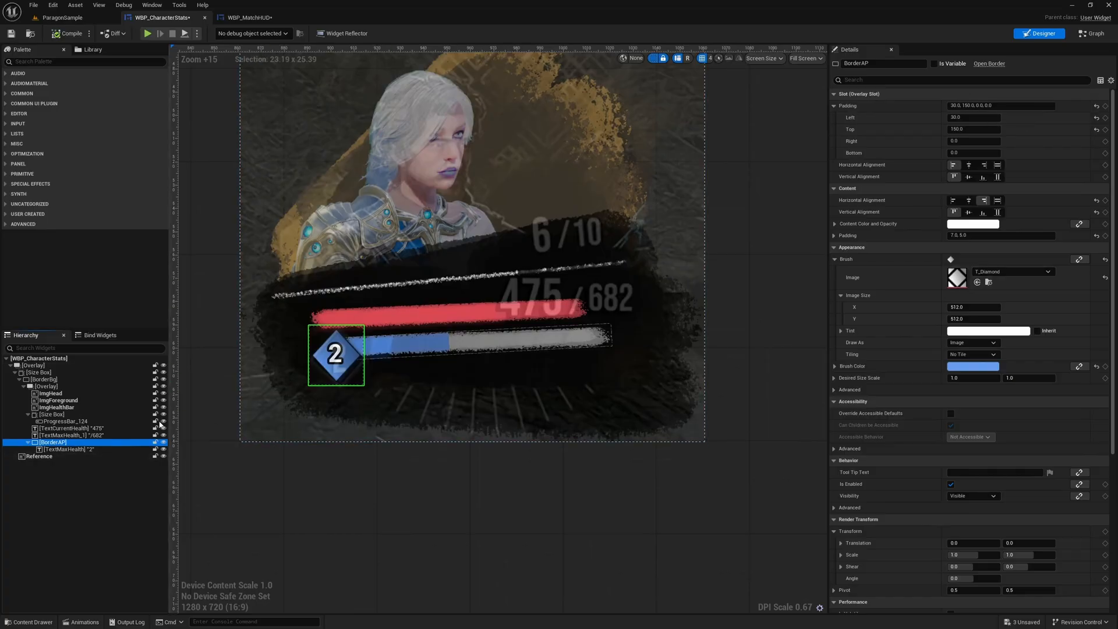
pyautogui.click(67, 449)
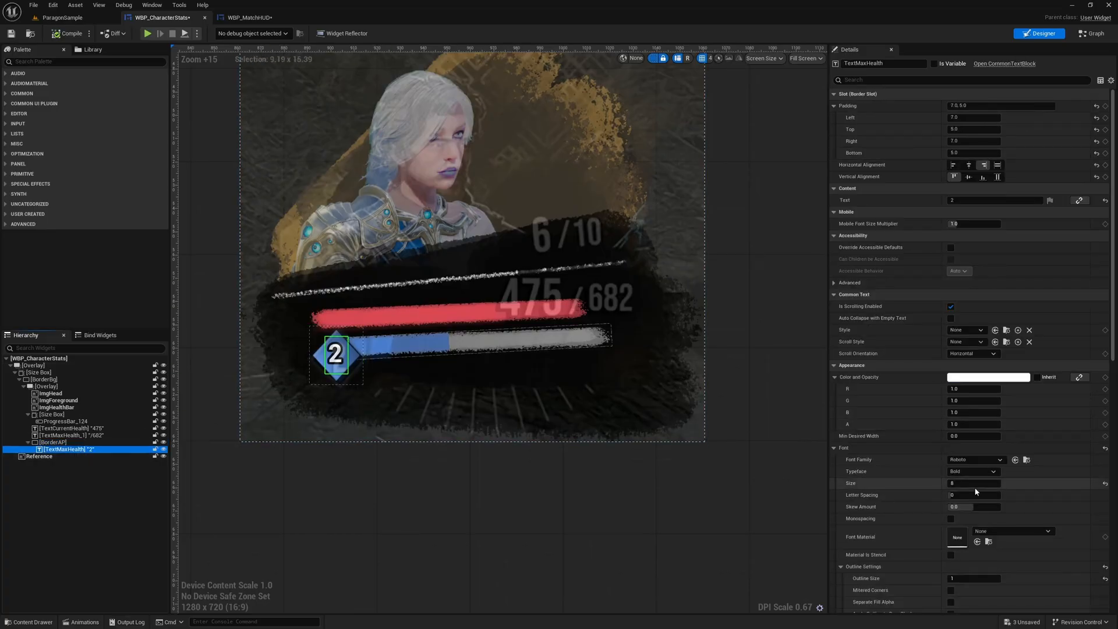
pyautogui.scroll(-3)
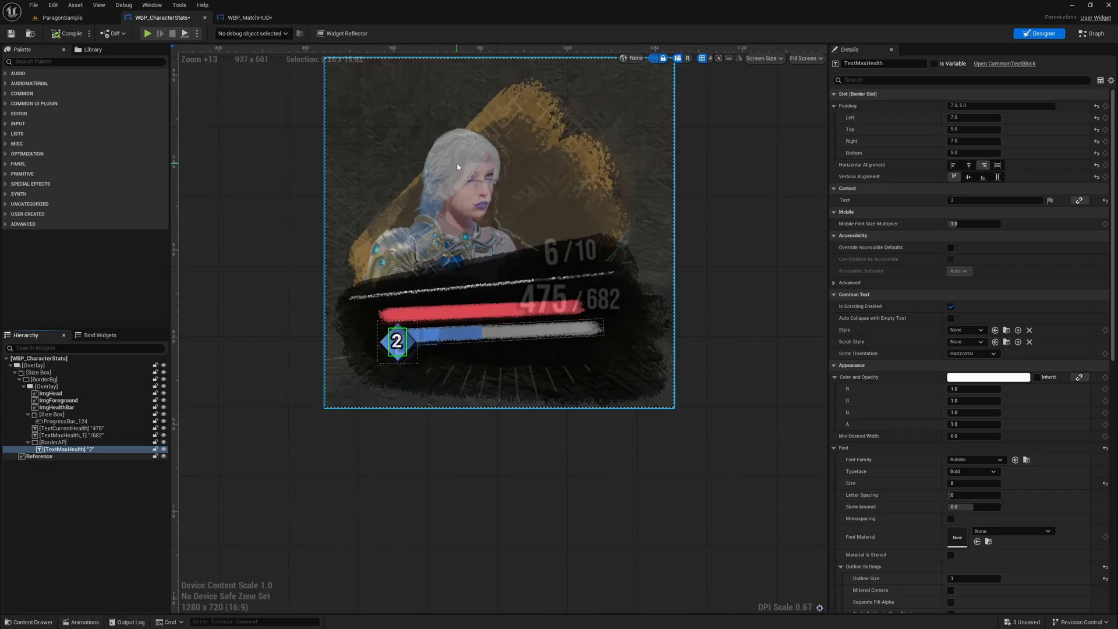
pyautogui.scroll(-3)
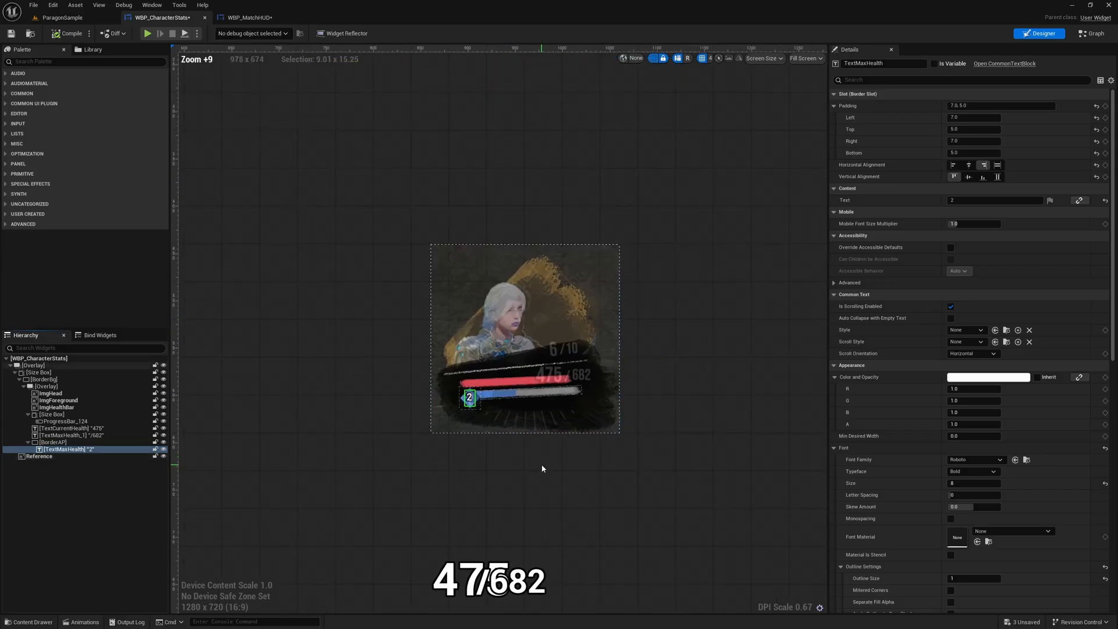
pyautogui.click(33, 364)
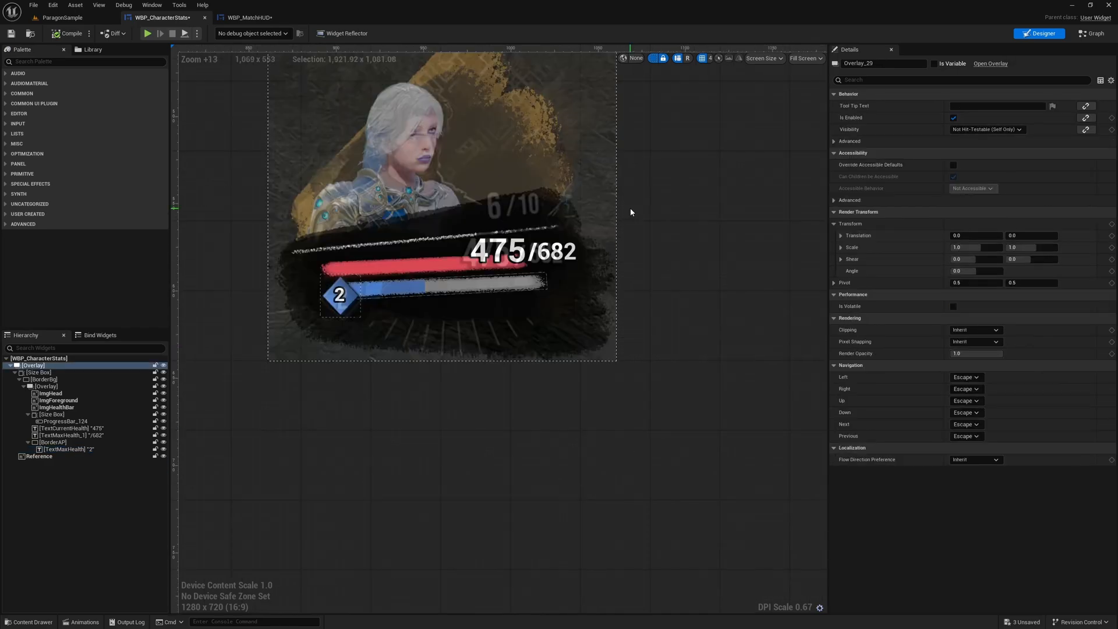
pyautogui.scroll(-3)
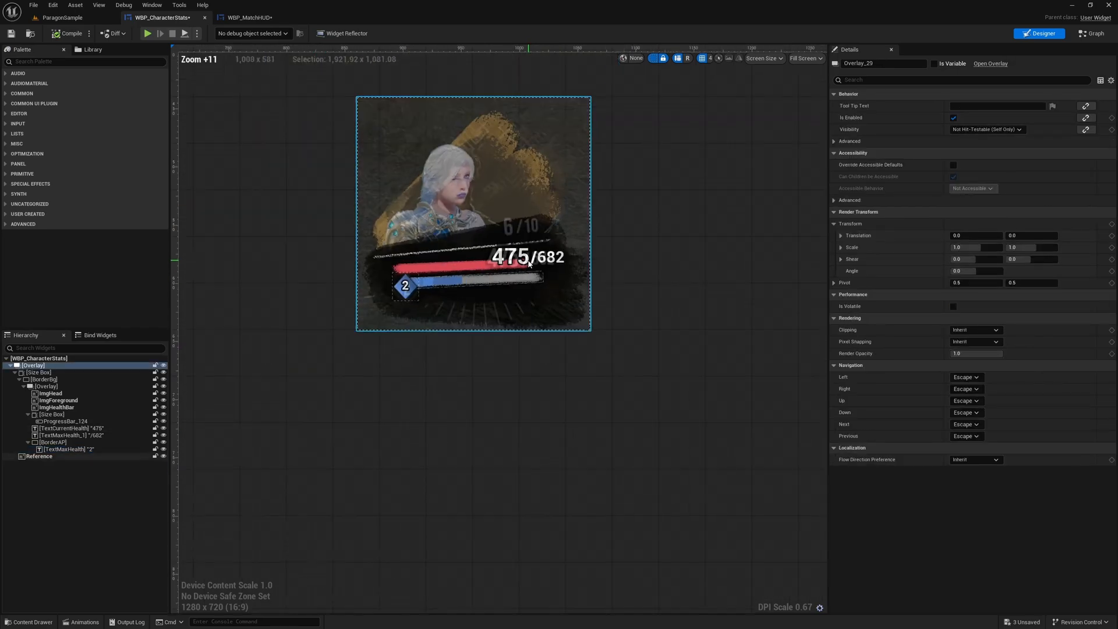
# - Hide the character stats reference image and fill the WBP_MatchHUD row with WBP_CharacterStats widgets
pyautogui.click(39, 455)
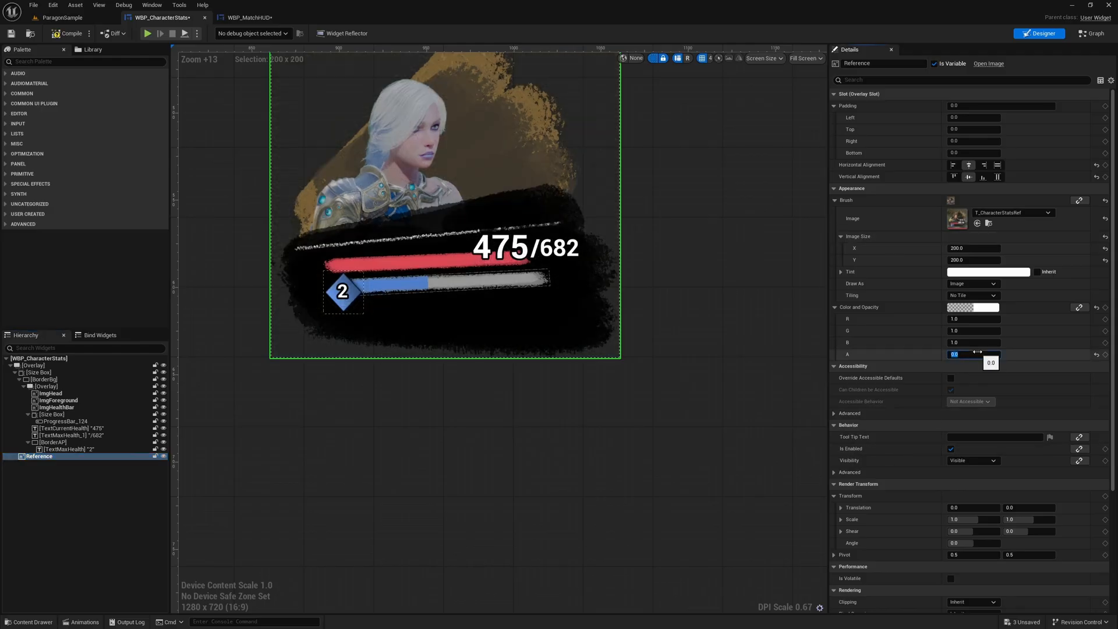
pyautogui.click(163, 457)
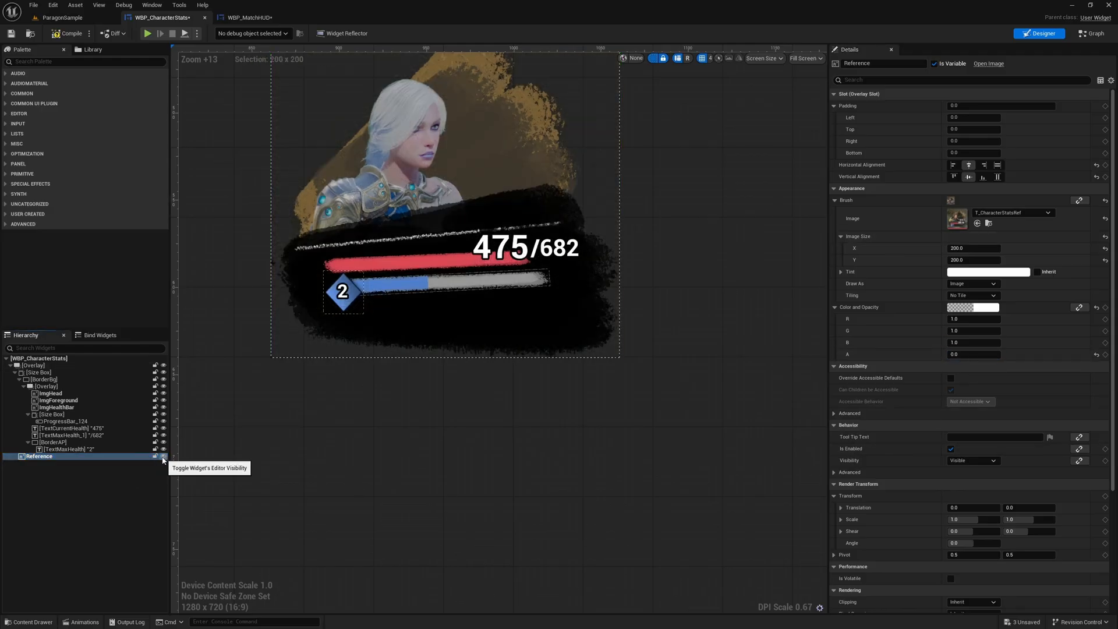
pyautogui.click(163, 456)
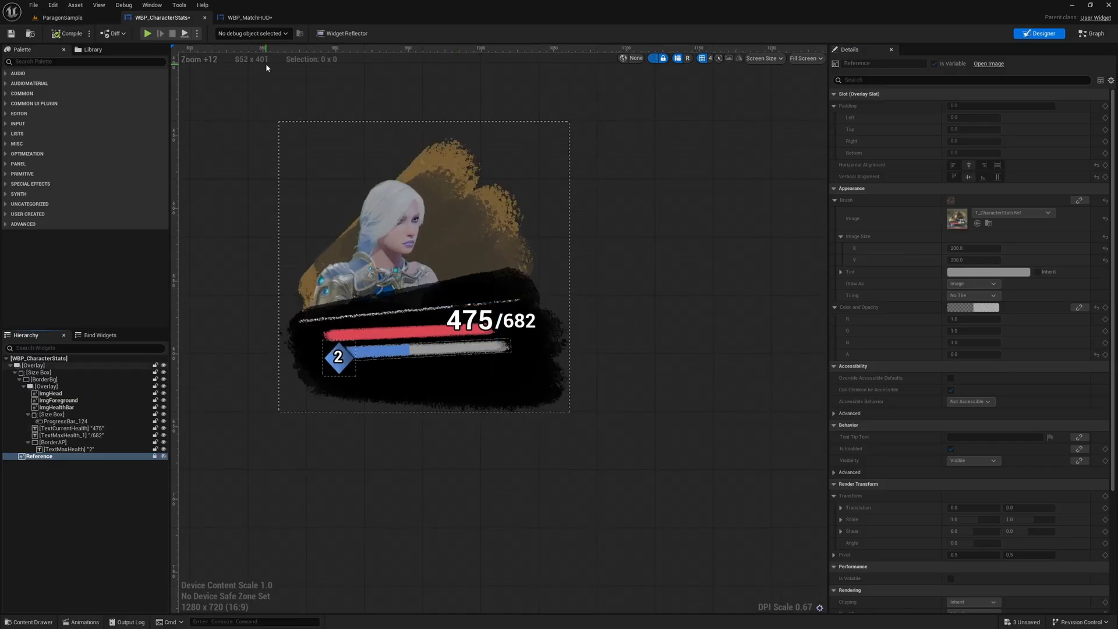
pyautogui.moveTo(246, 17)
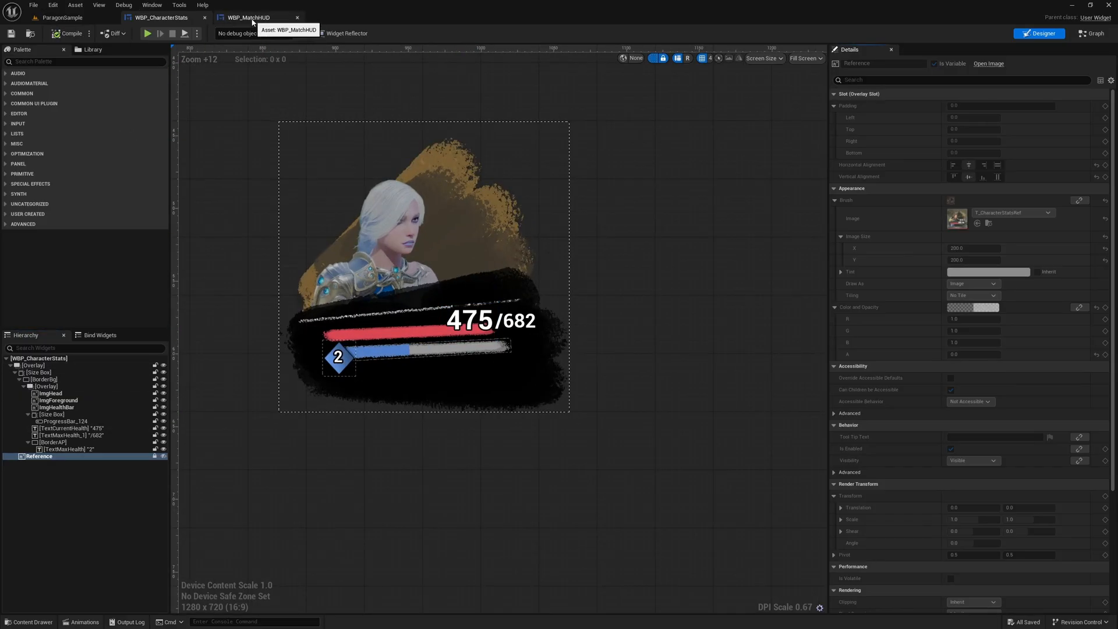
pyautogui.click(248, 17)
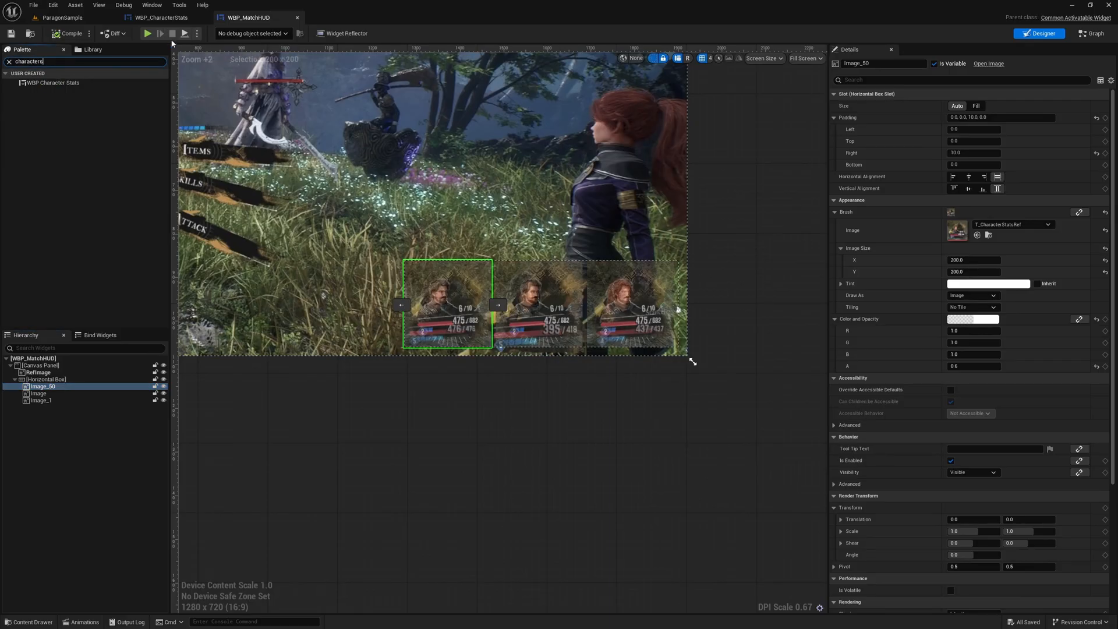
pyautogui.click(52, 82)
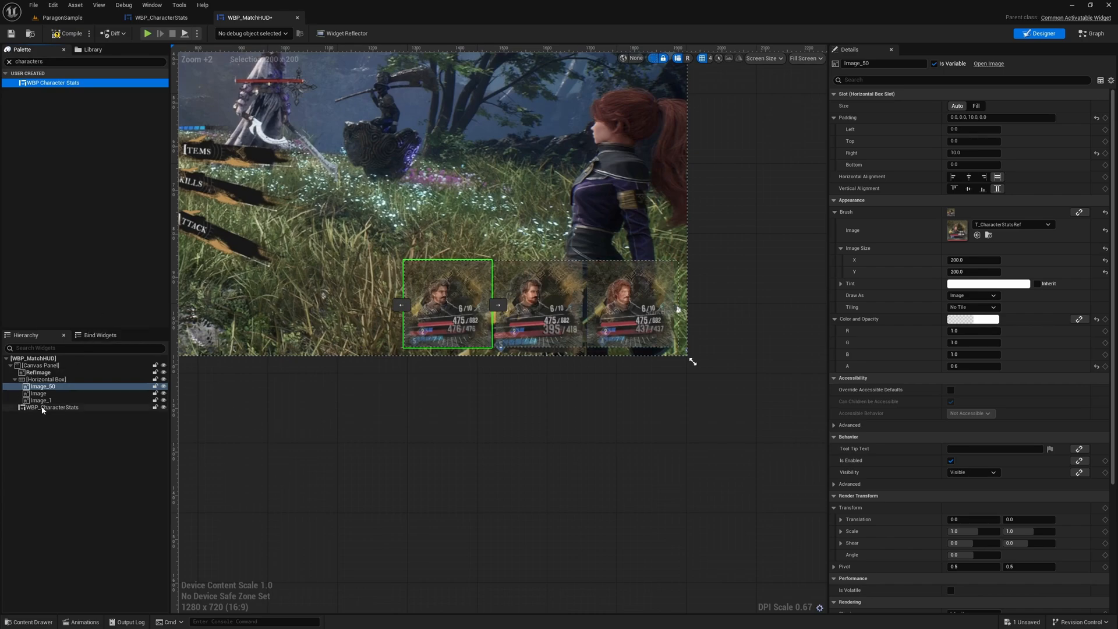
pyautogui.click(55, 407)
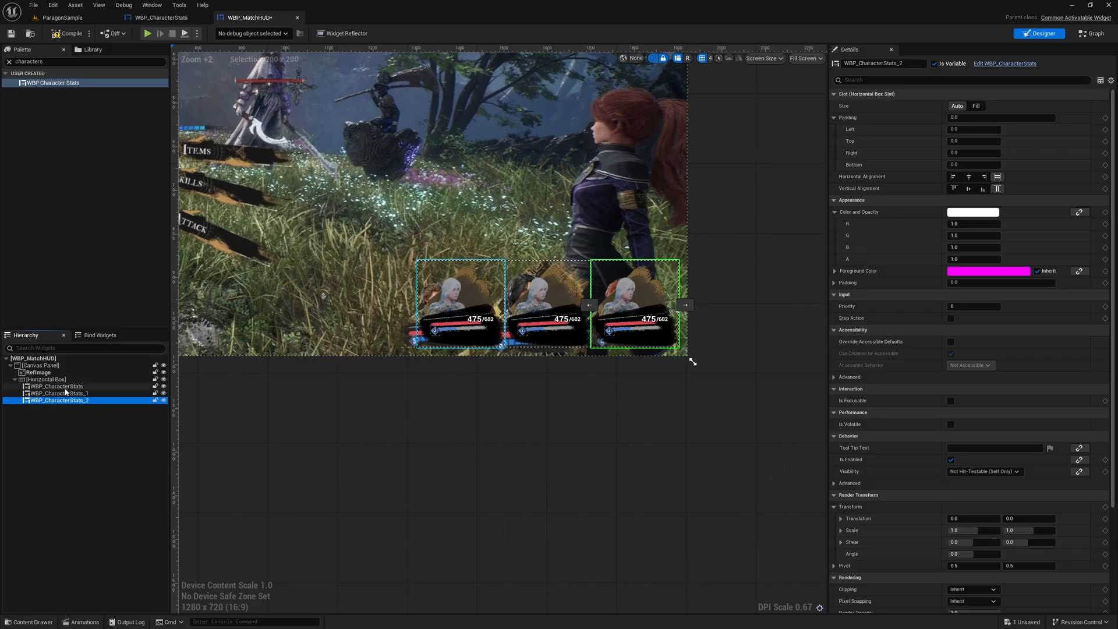
pyautogui.click(59, 385)
pyautogui.write('10')
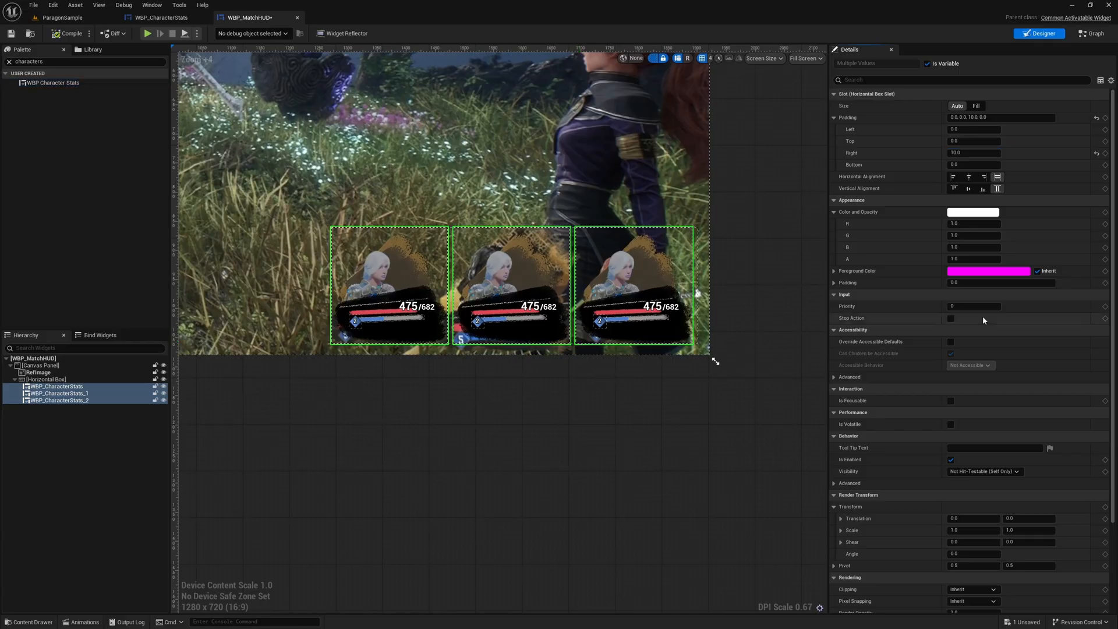
pyautogui.click(37, 372)
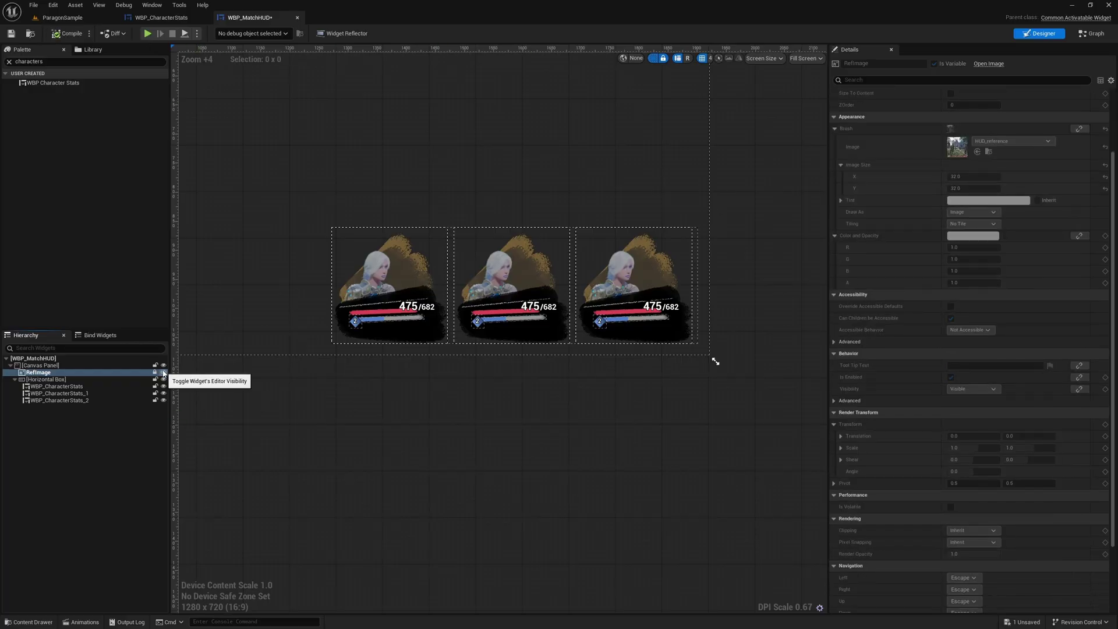
# - Hide RefImage in the match HUD designer so only the stat cards show, and save all
pyautogui.click(62, 17)
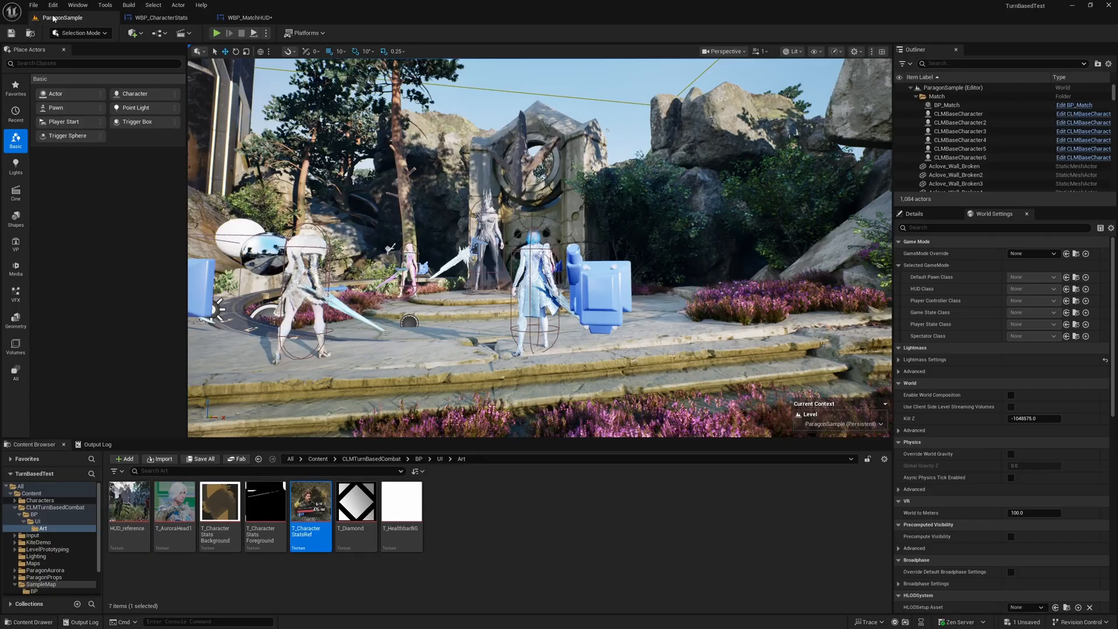
pyautogui.click(248, 17)
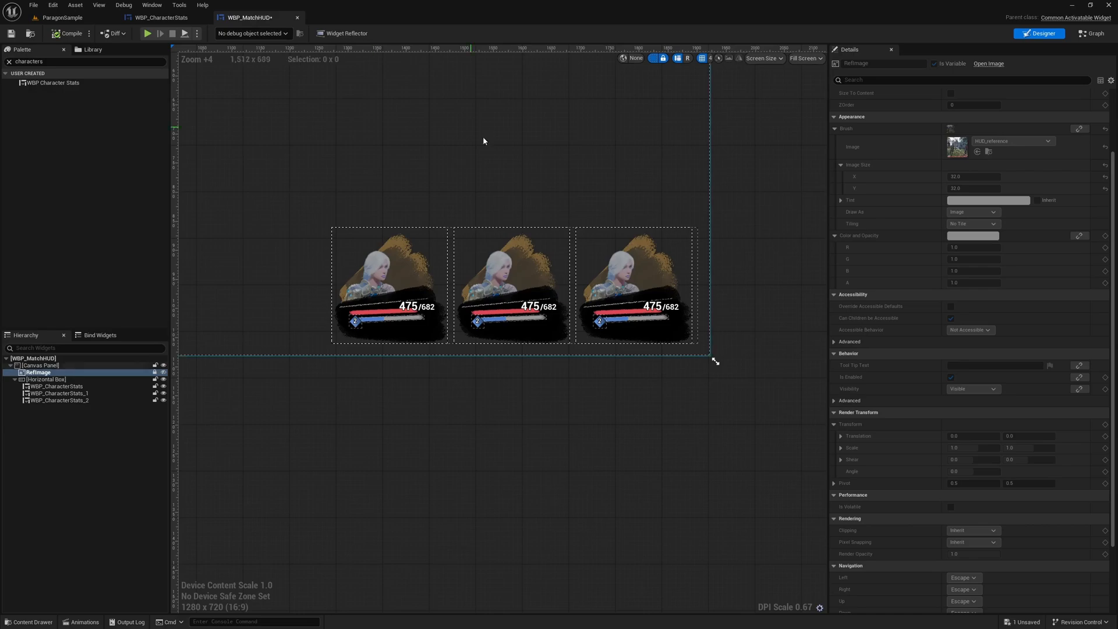
pyautogui.scroll(-3)
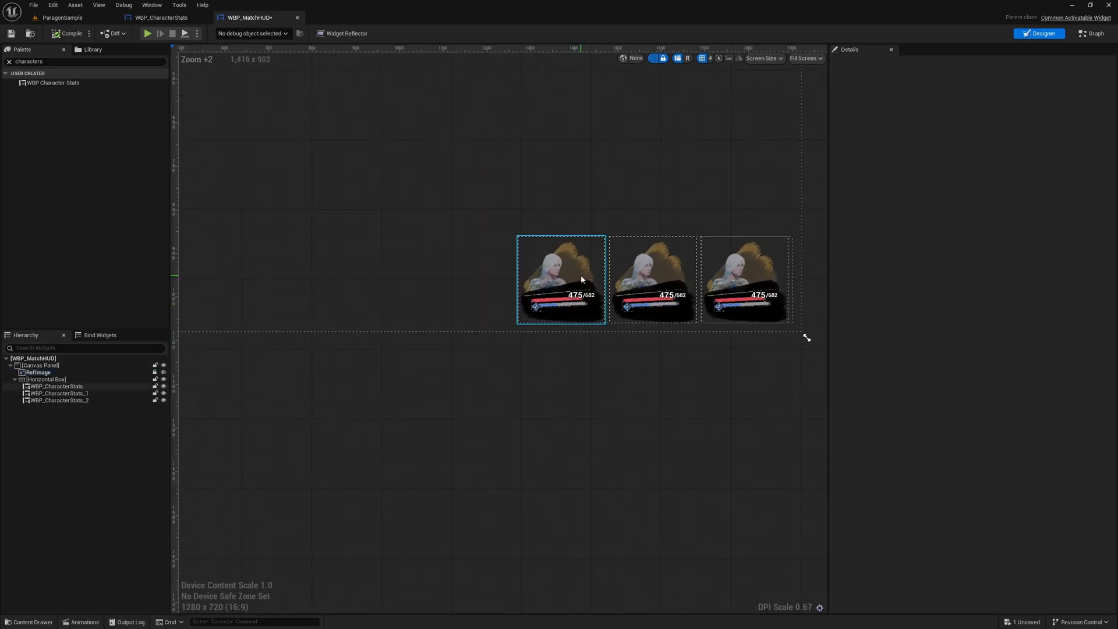
pyautogui.click(40, 364)
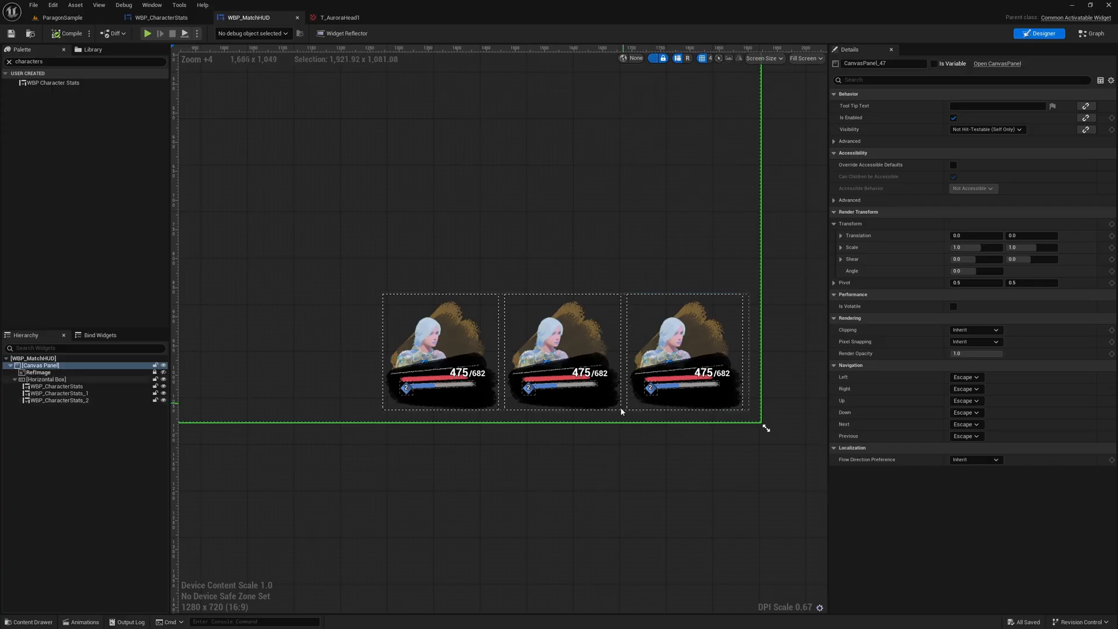
pyautogui.scroll(-3)
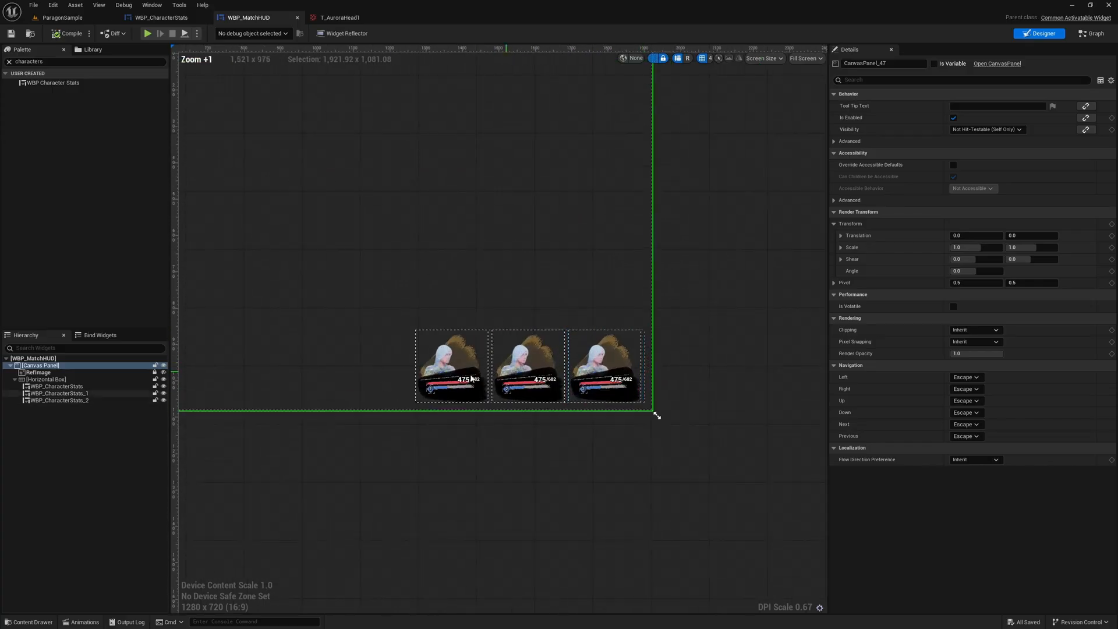
pyautogui.scroll(-3)
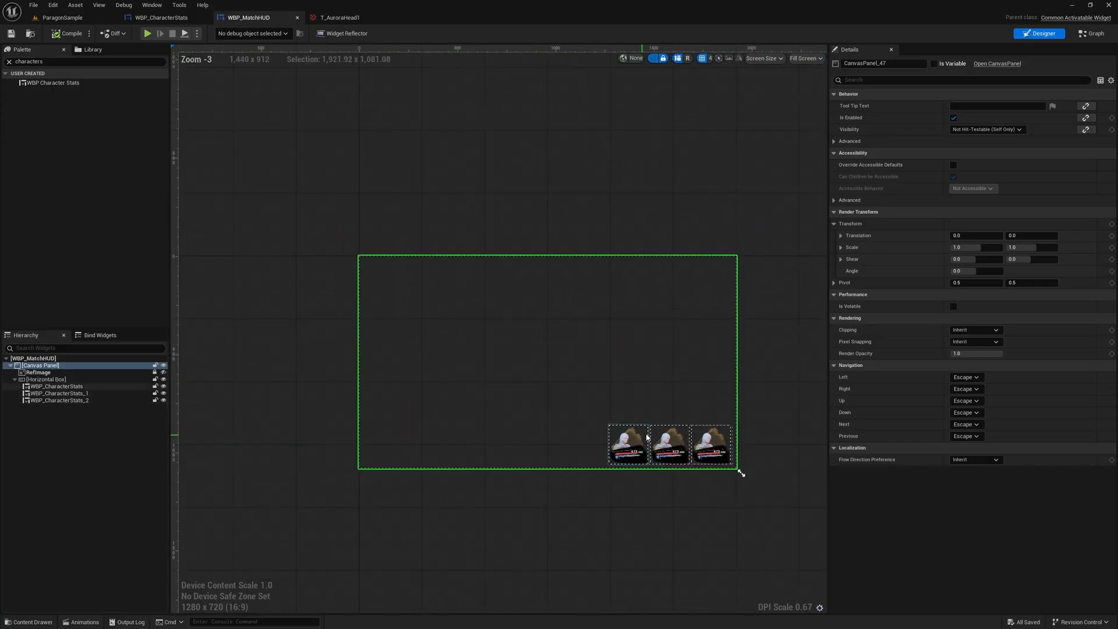
pyautogui.click(669, 444)
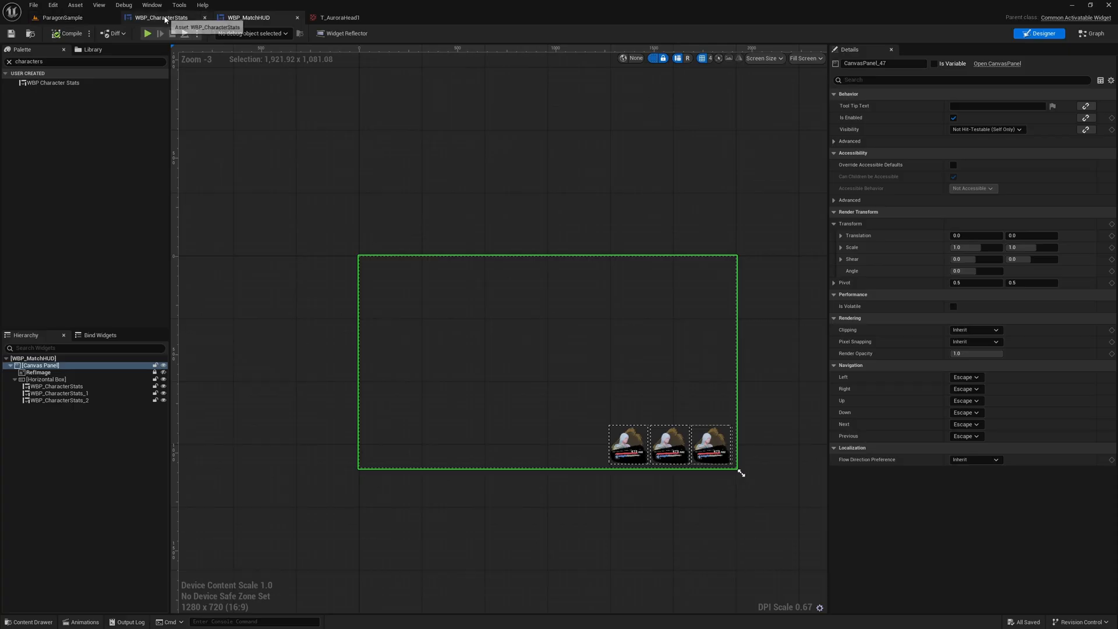
pyautogui.moveTo(258, 42)
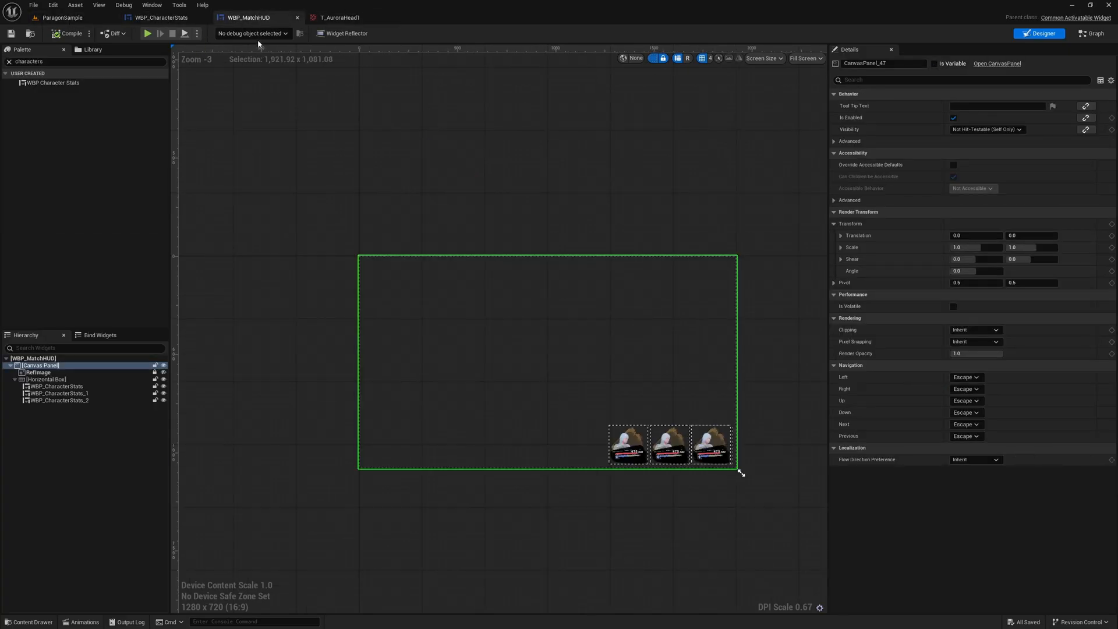
pyautogui.click(63, 17)
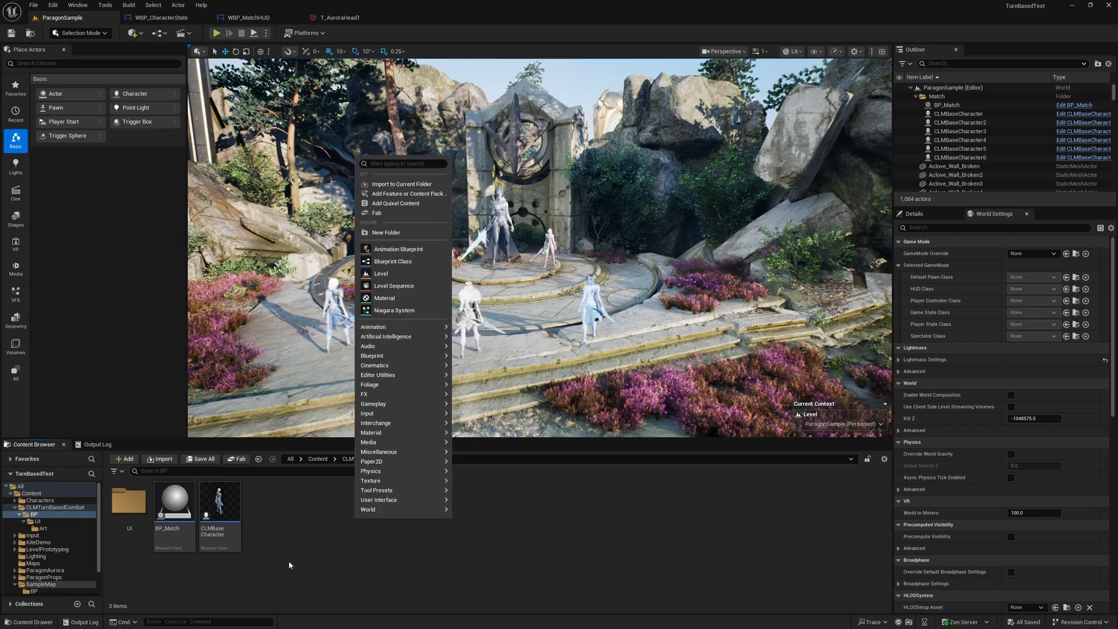
pyautogui.moveTo(392, 423)
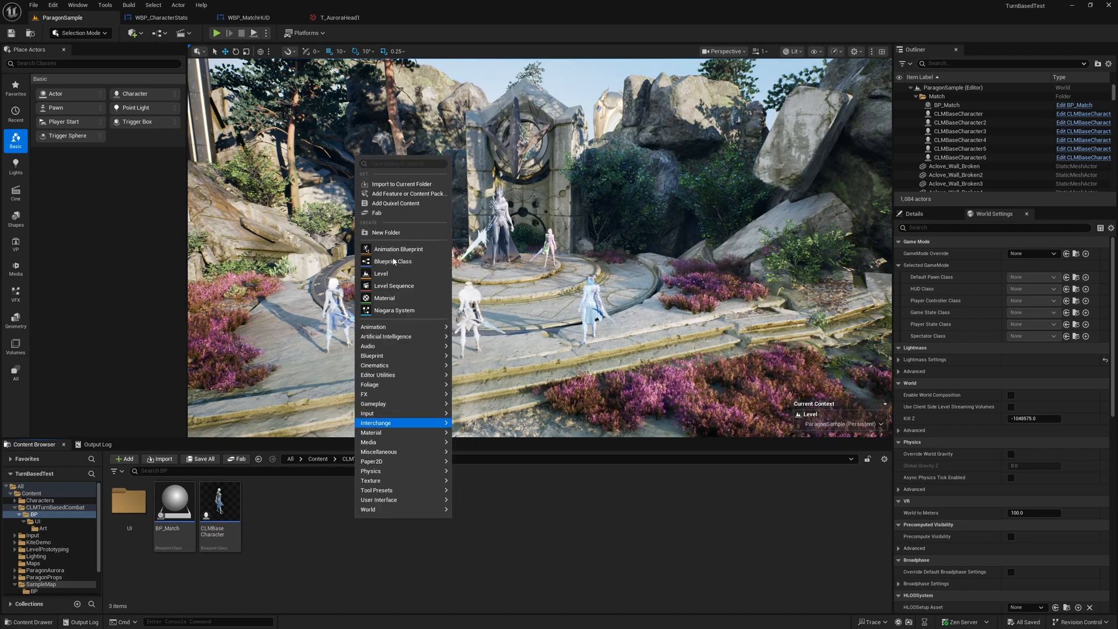
# - Create a GameMode folder under BP and start a new Blueprint Class in it
pyautogui.click(385, 233)
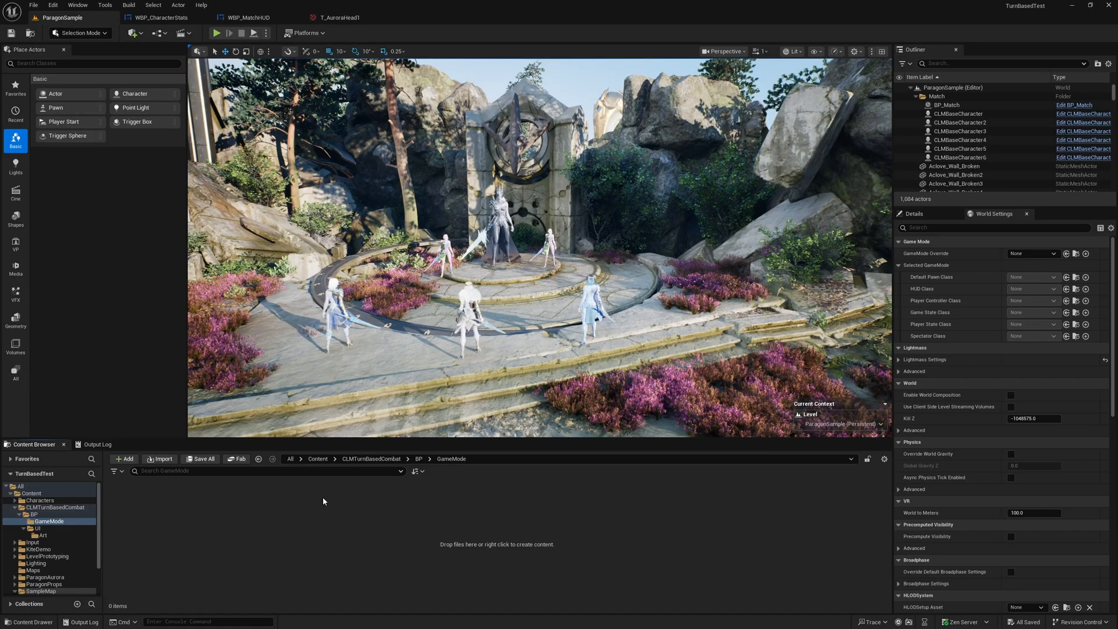
pyautogui.rightClick(323, 501)
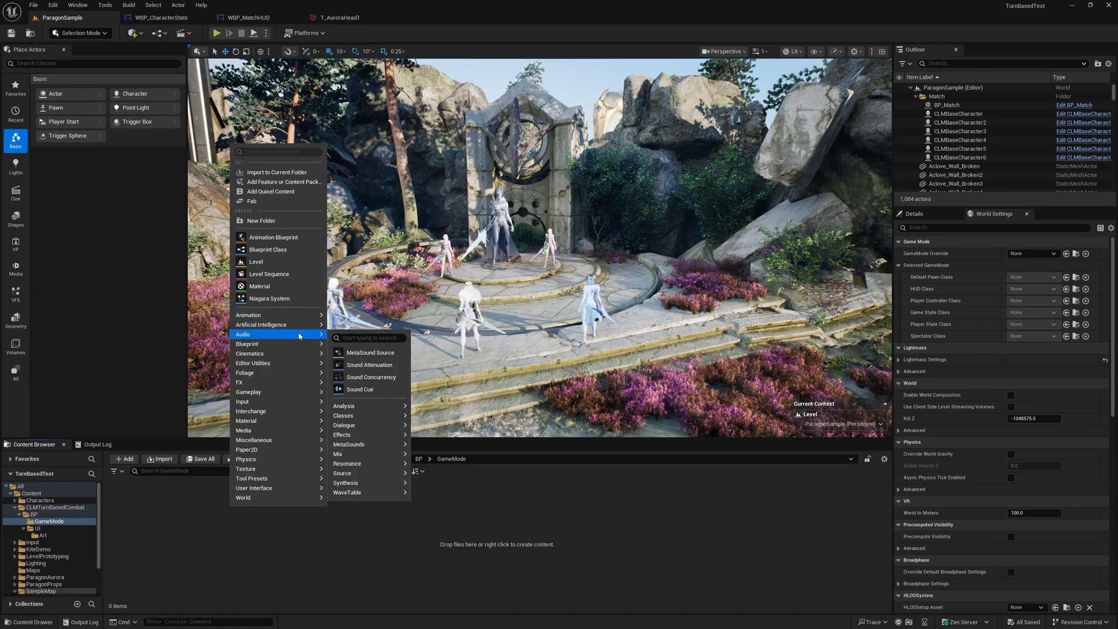
pyautogui.click(268, 249)
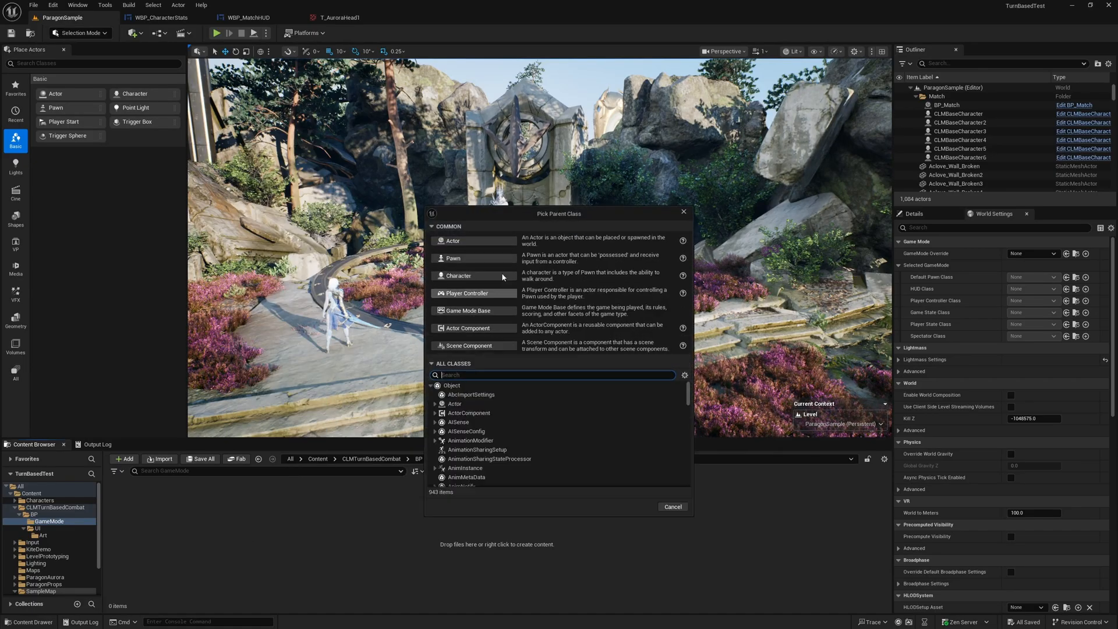
pyautogui.write('hud')
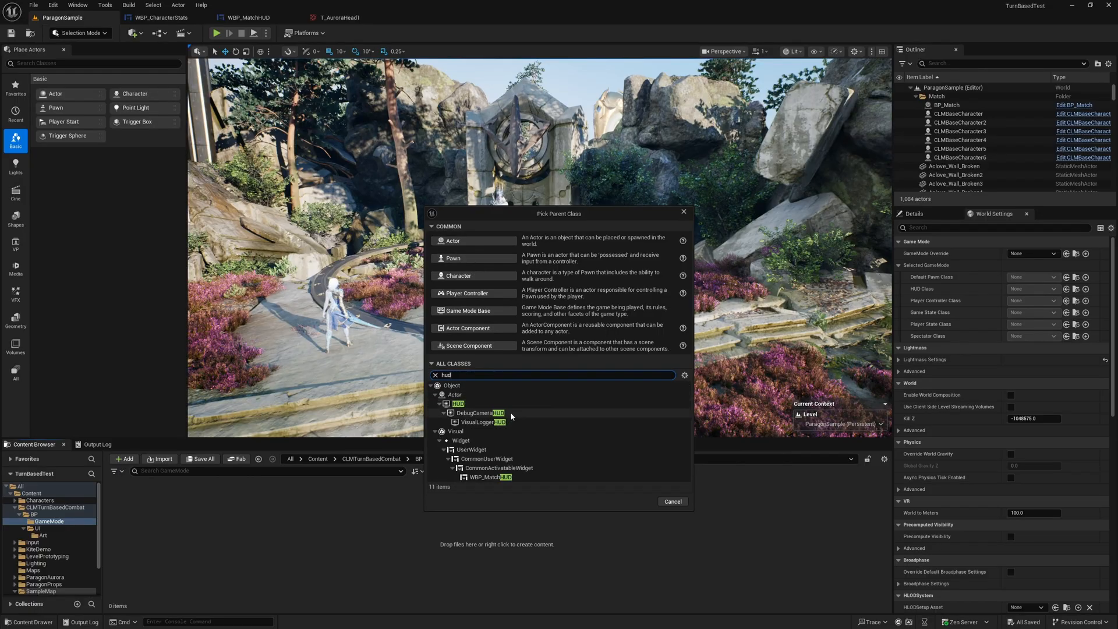
# - Derive the new blueprint from HUD, name it HUD_TurnBased, and go back to the BP folder
pyautogui.click(459, 404)
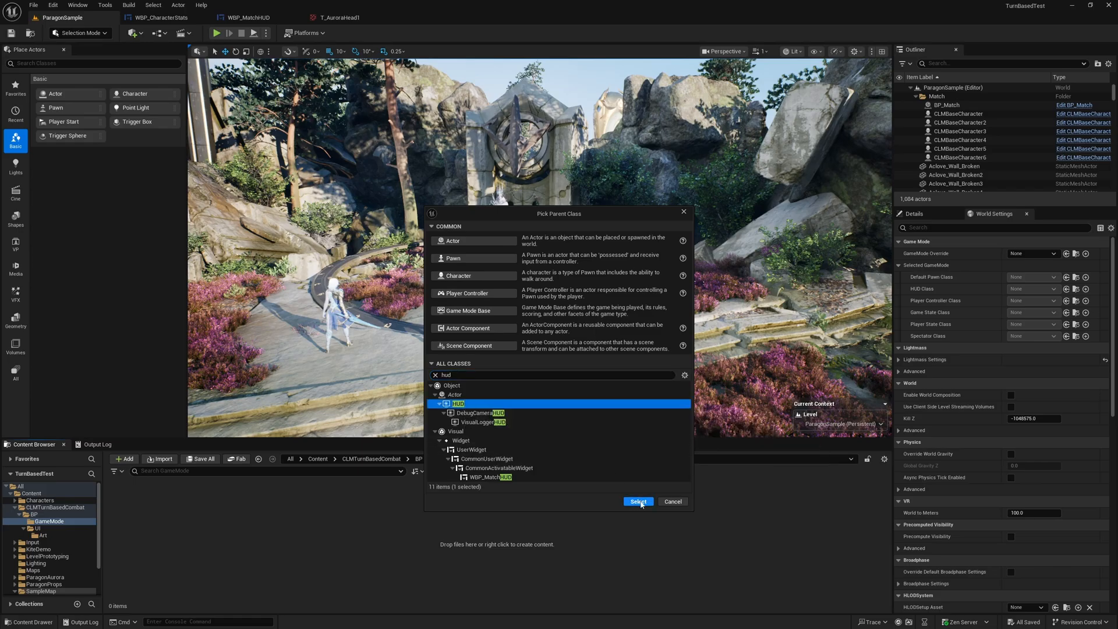
pyautogui.click(637, 501)
pyautogui.write('HUD_TurnBased')
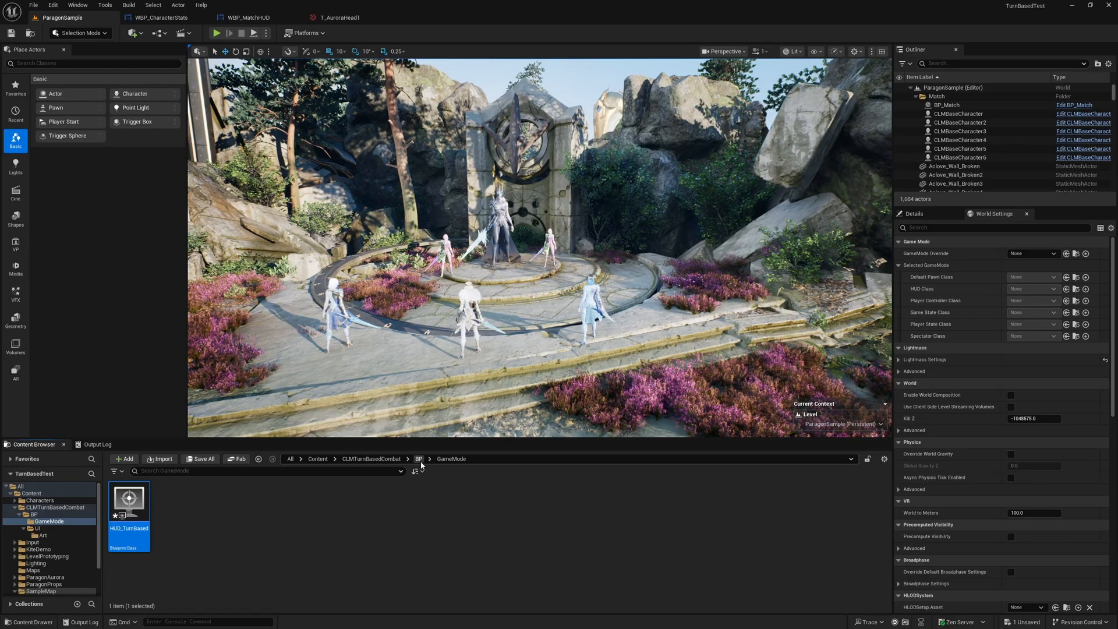
pyautogui.click(418, 459)
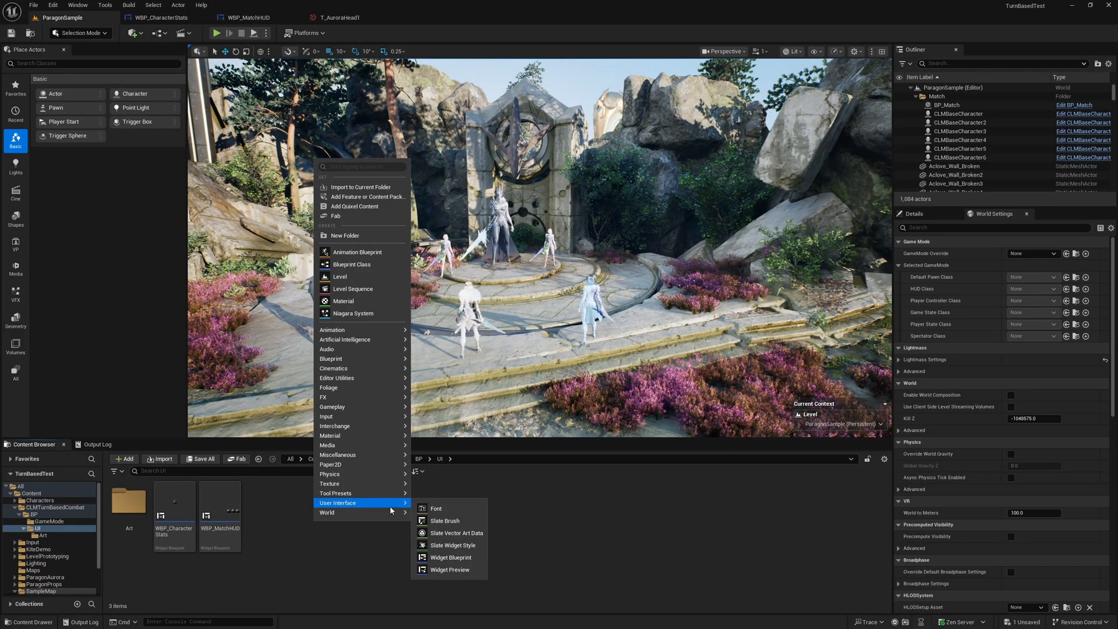
# - Create the WBP_BaseLayout widget blueprint derived from CommonUserWidget
pyautogui.click(452, 557)
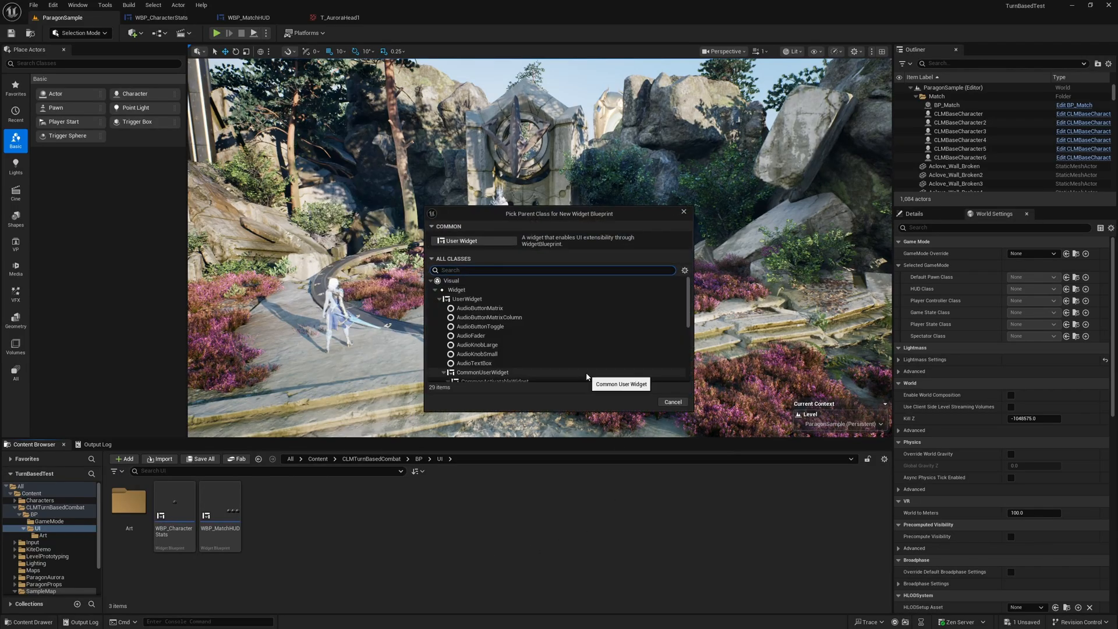
pyautogui.write('ad')
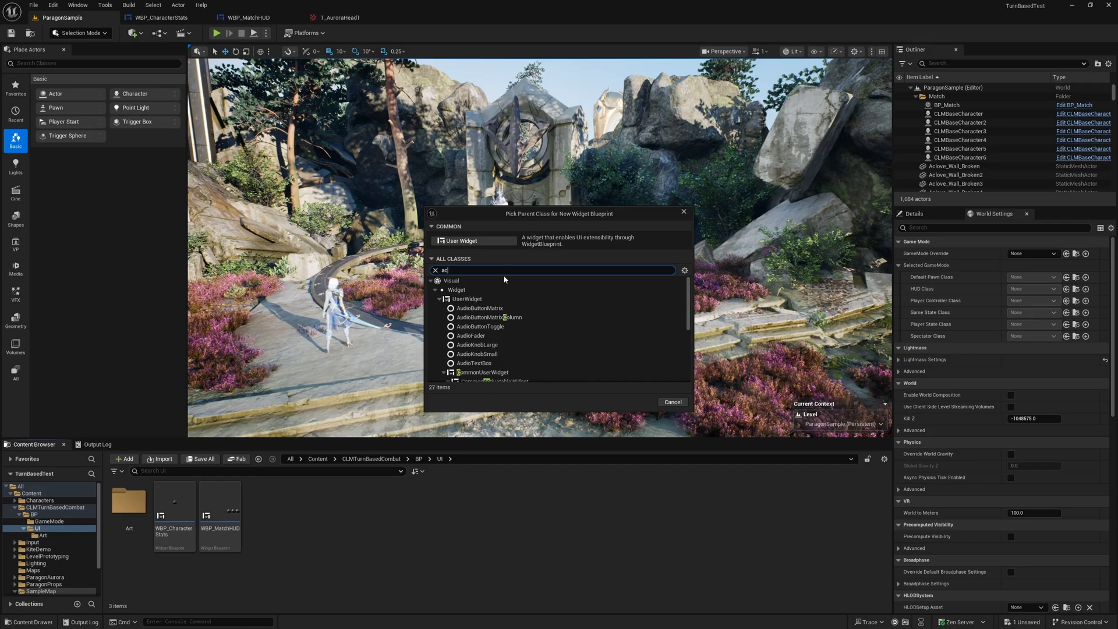
pyautogui.write('tiv')
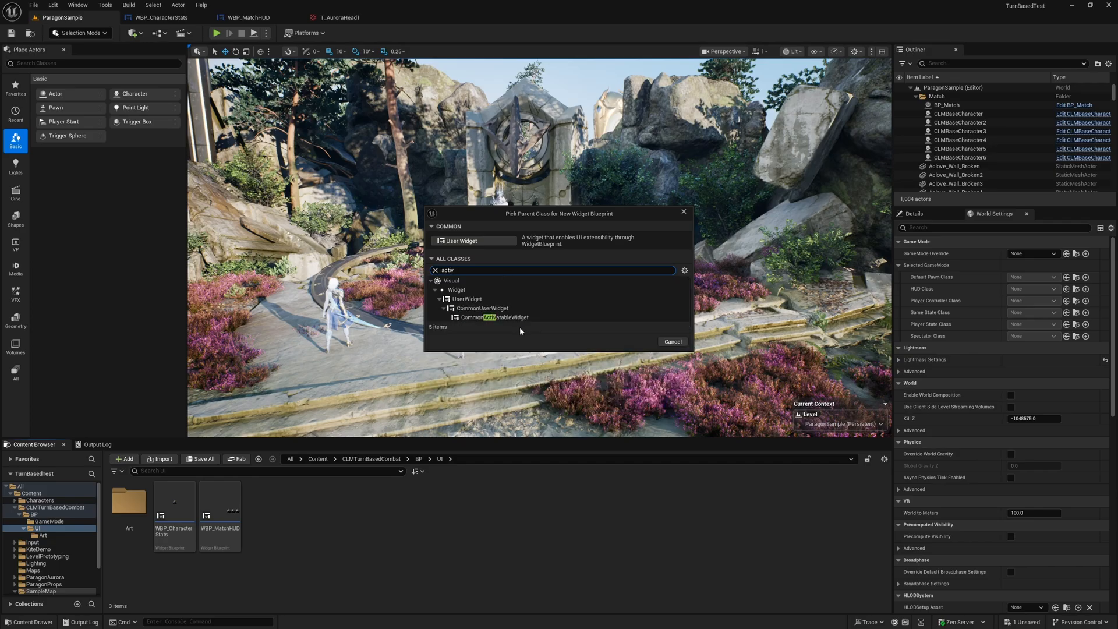
pyautogui.moveTo(490, 316)
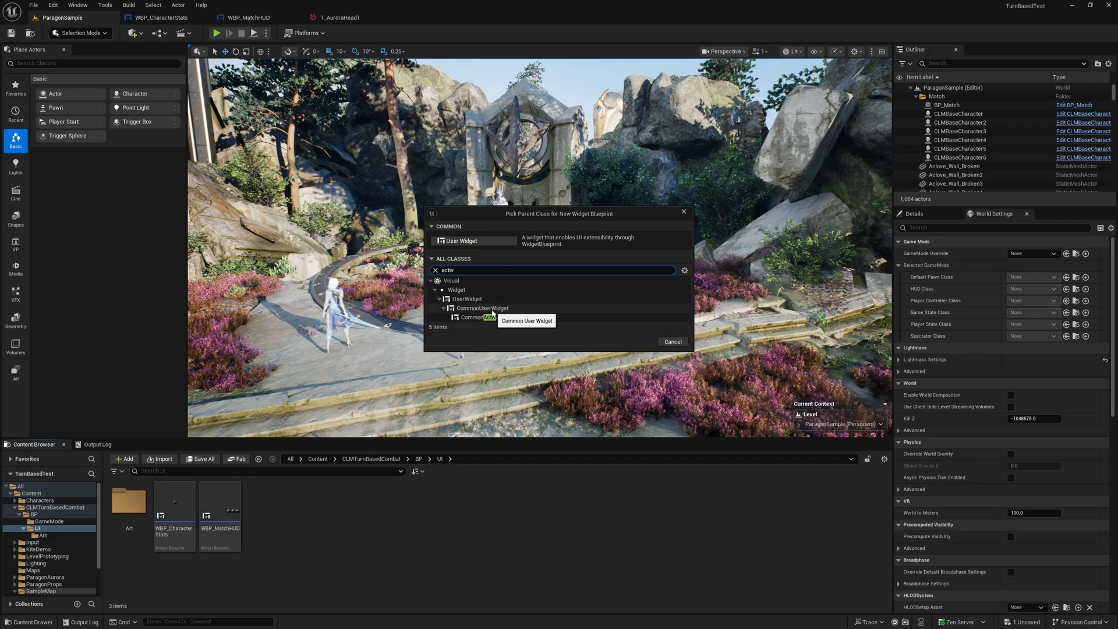
pyautogui.click(483, 307)
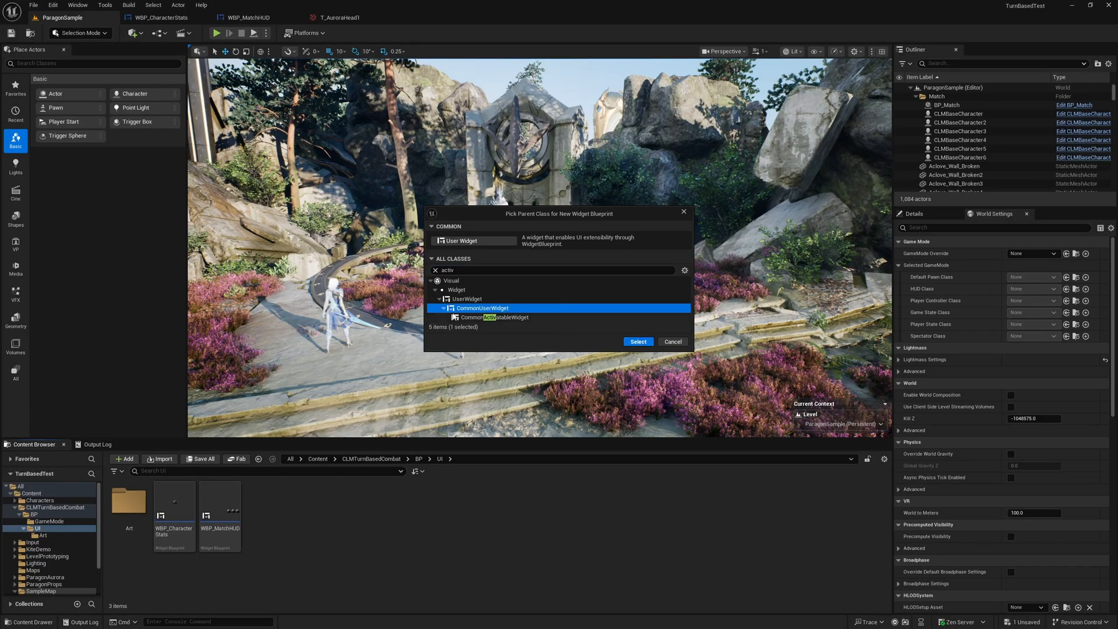
pyautogui.click(637, 341)
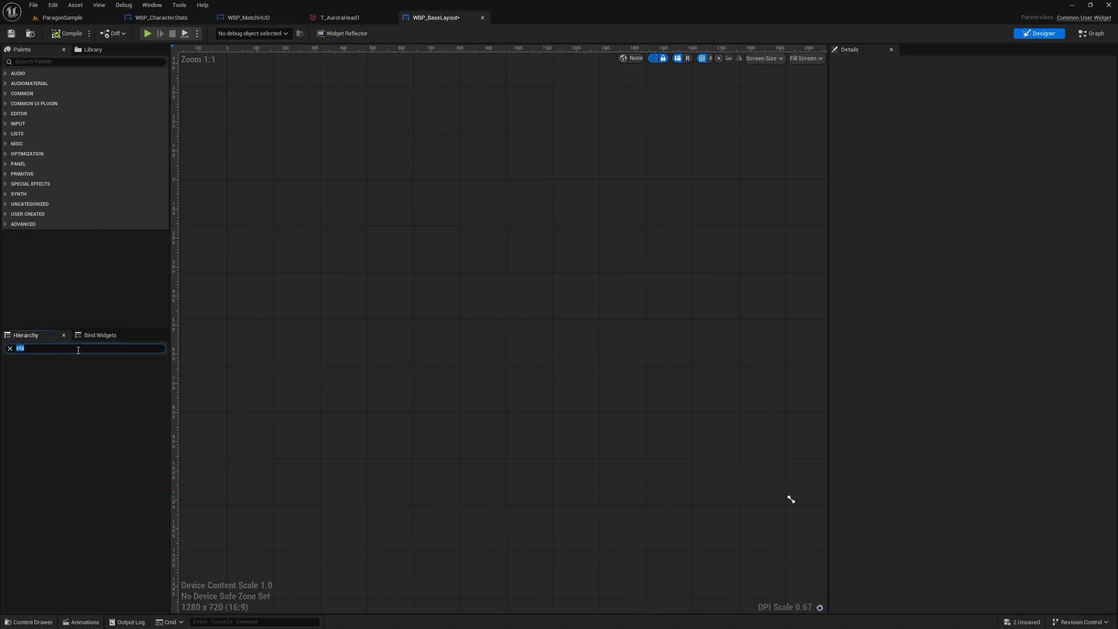
# - Add a Common Activatable Widget Stack named BaseStack, exposed as a variable, to WBP_BaseLayout
pyautogui.click(9, 348)
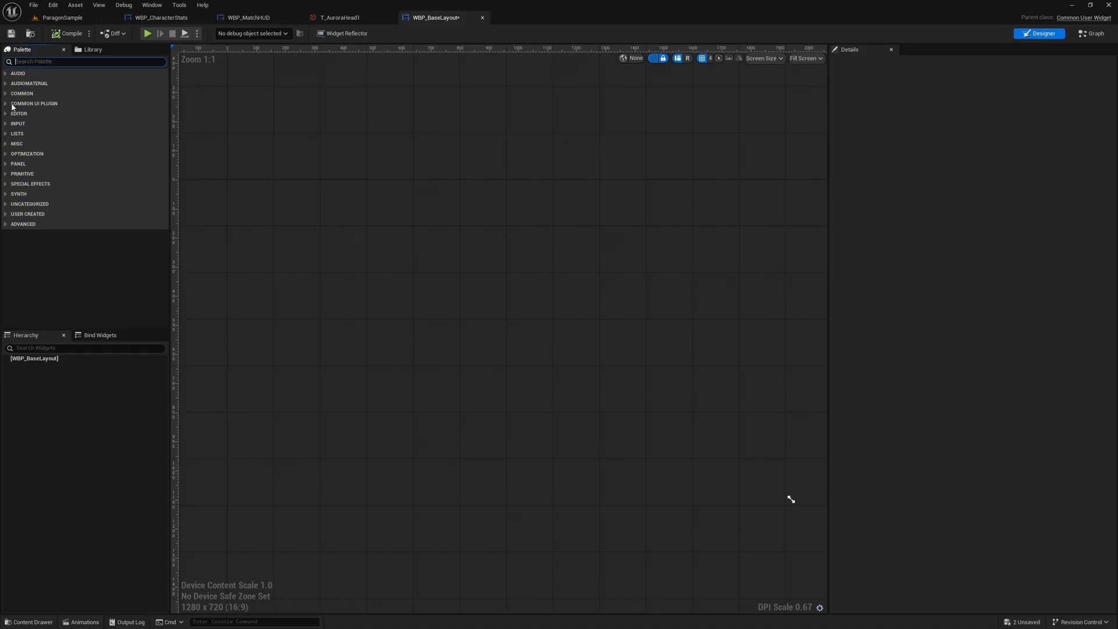
pyautogui.click(21, 93)
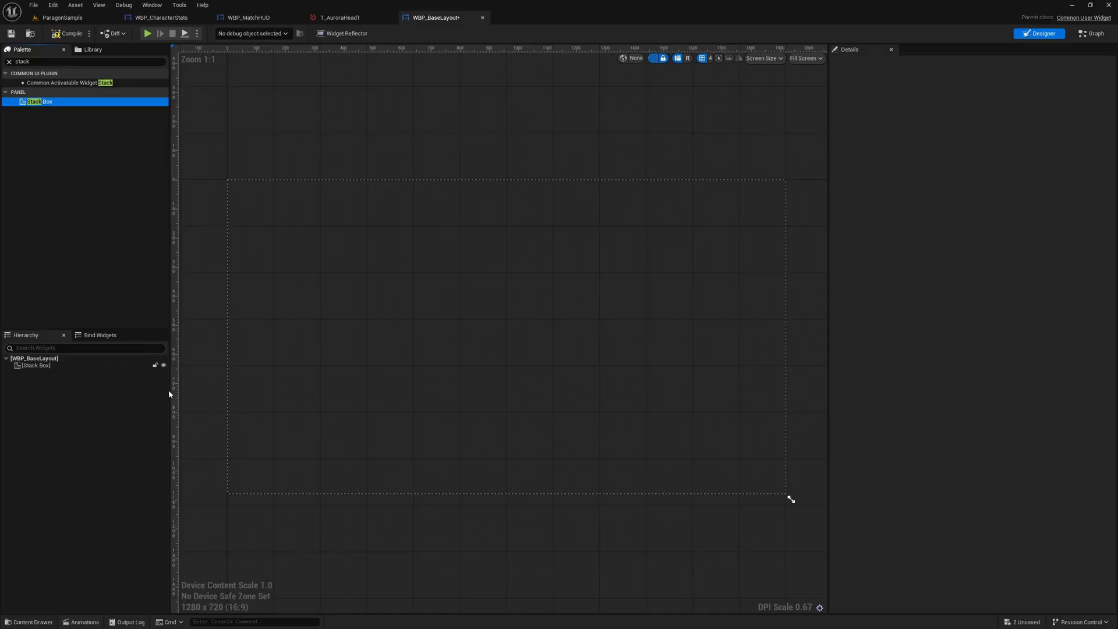
pyautogui.click(36, 364)
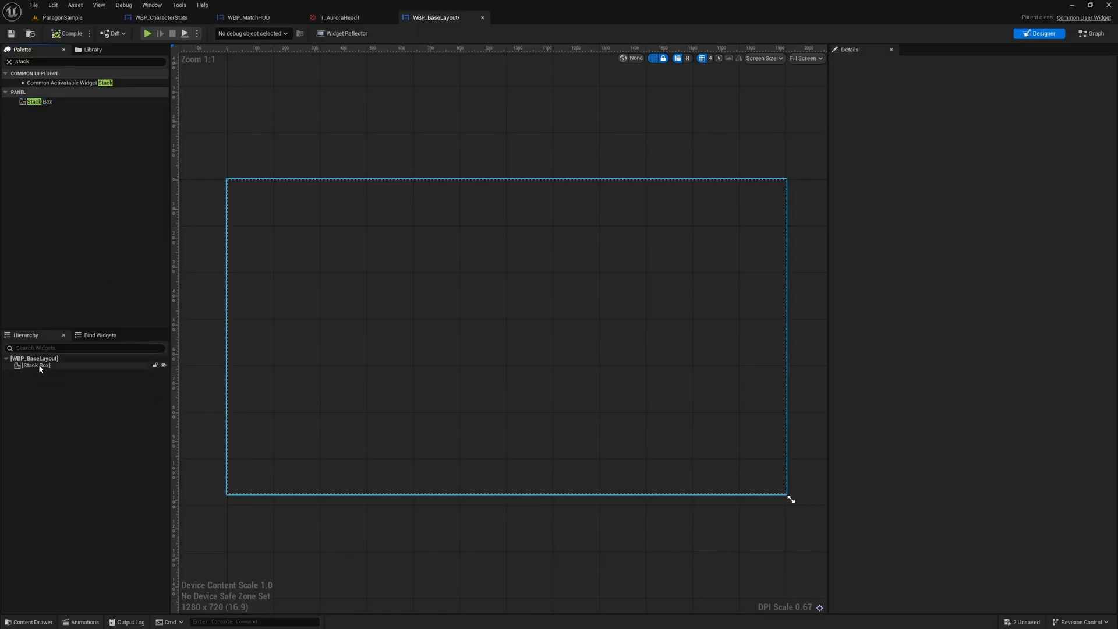
pyautogui.click(36, 364)
pyautogui.write('widgets')
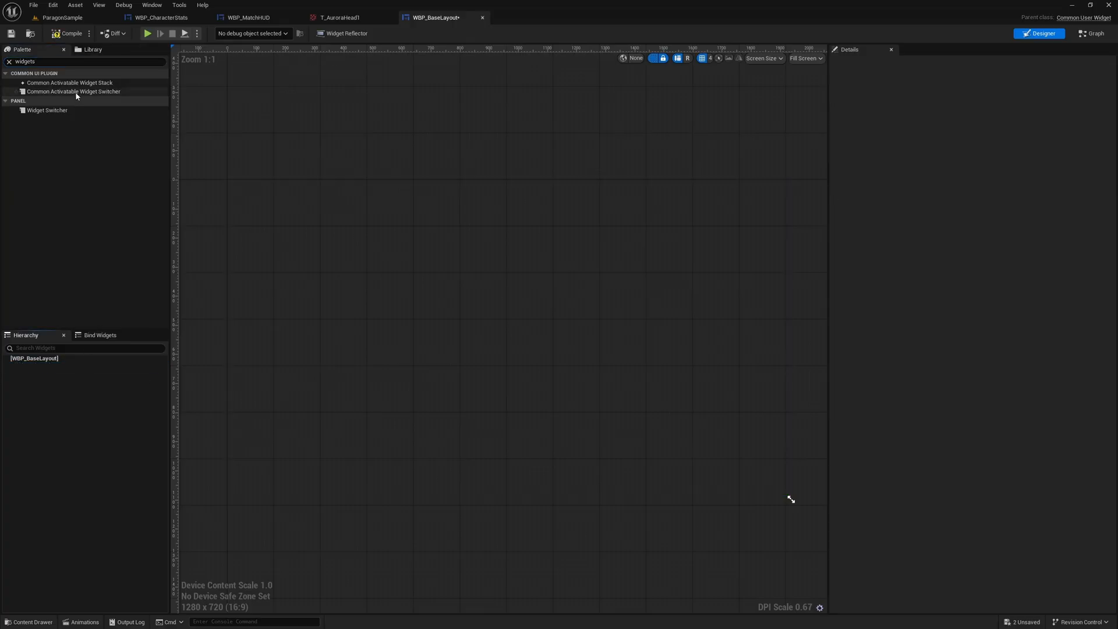
pyautogui.click(69, 82)
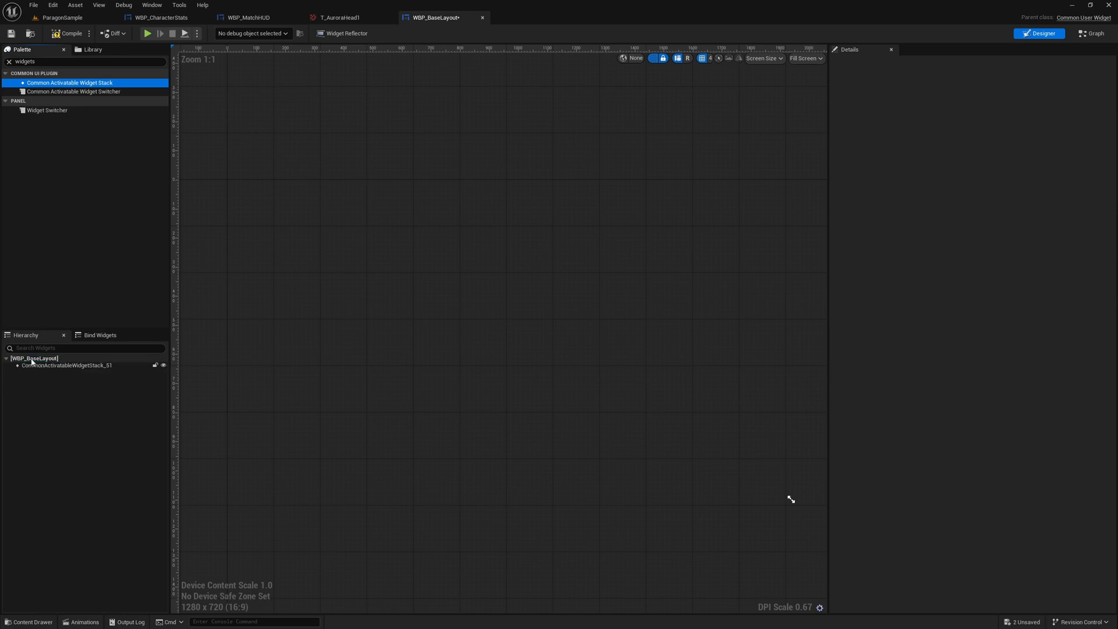
pyautogui.click(68, 365)
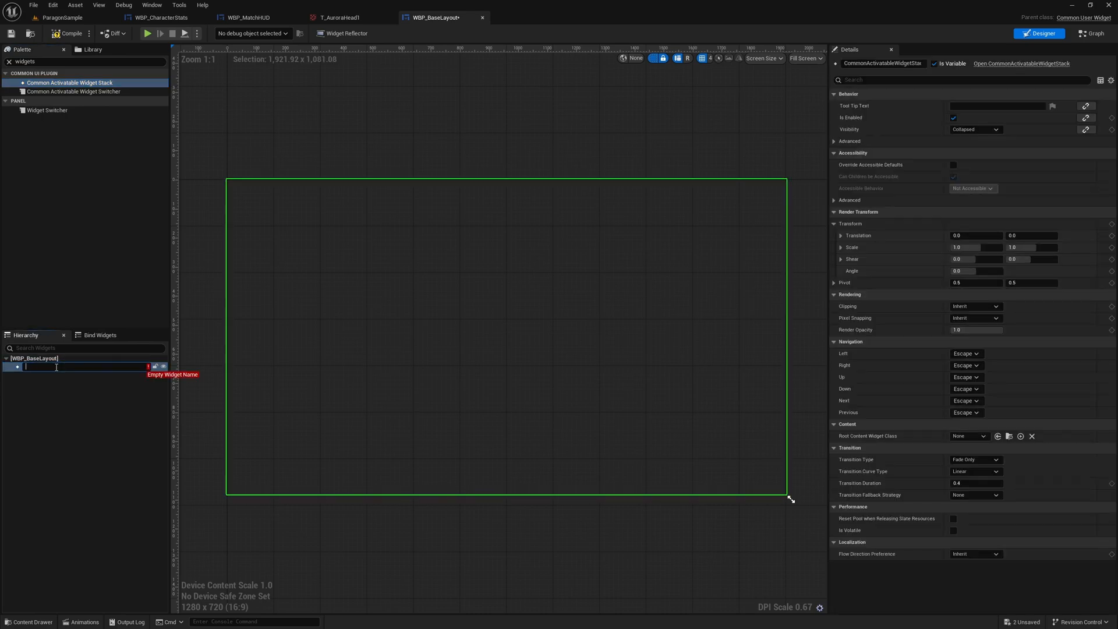
pyautogui.write('BaseStack')
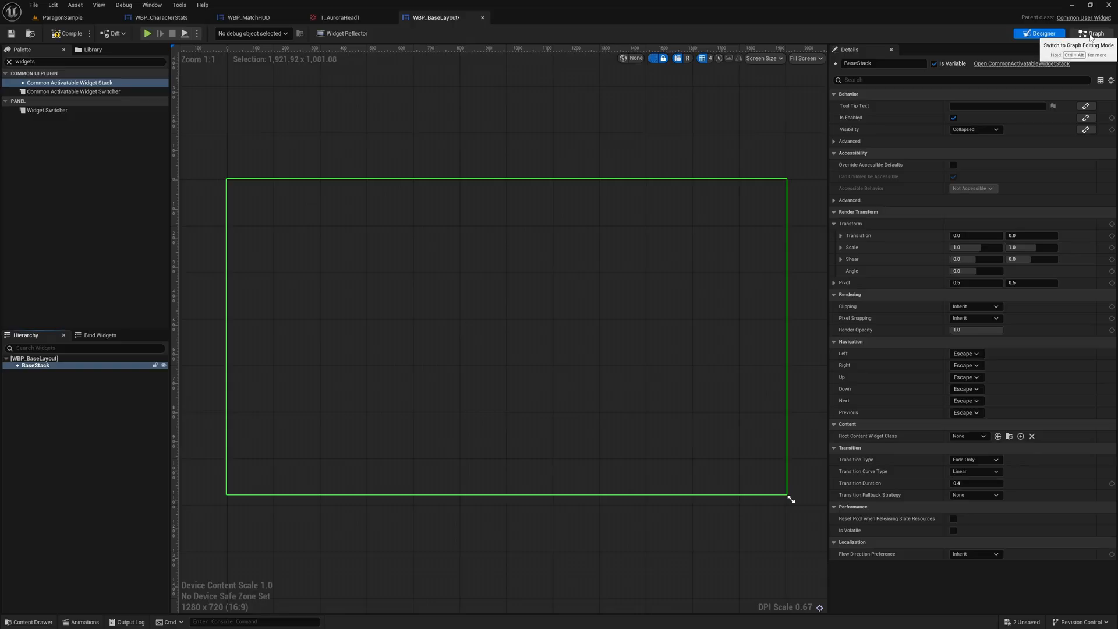
pyautogui.moveTo(396, 135)
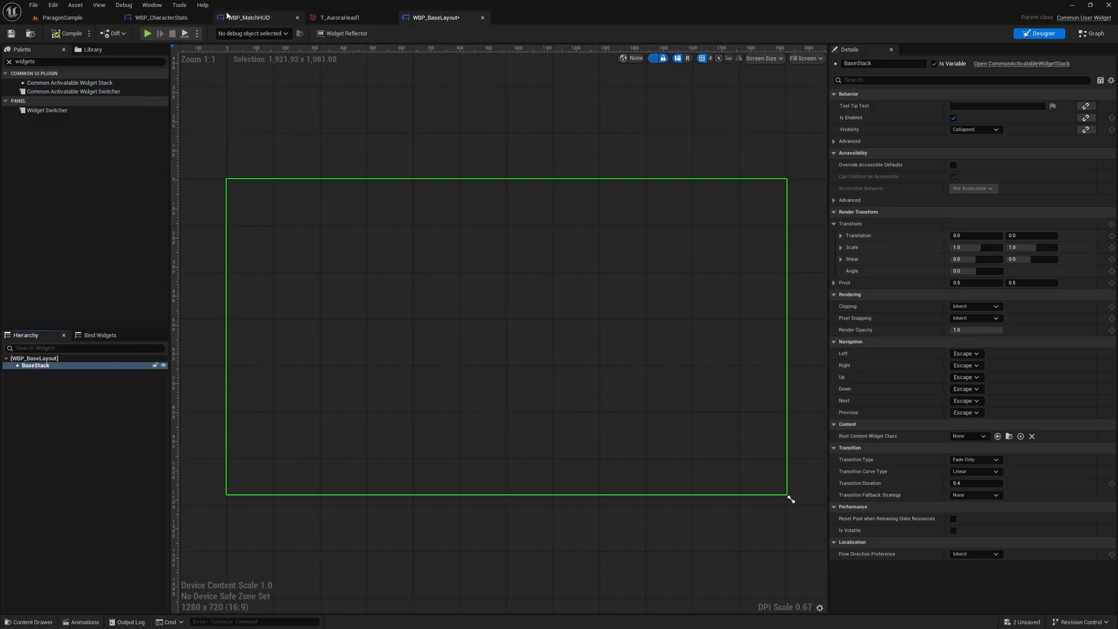
pyautogui.click(249, 17)
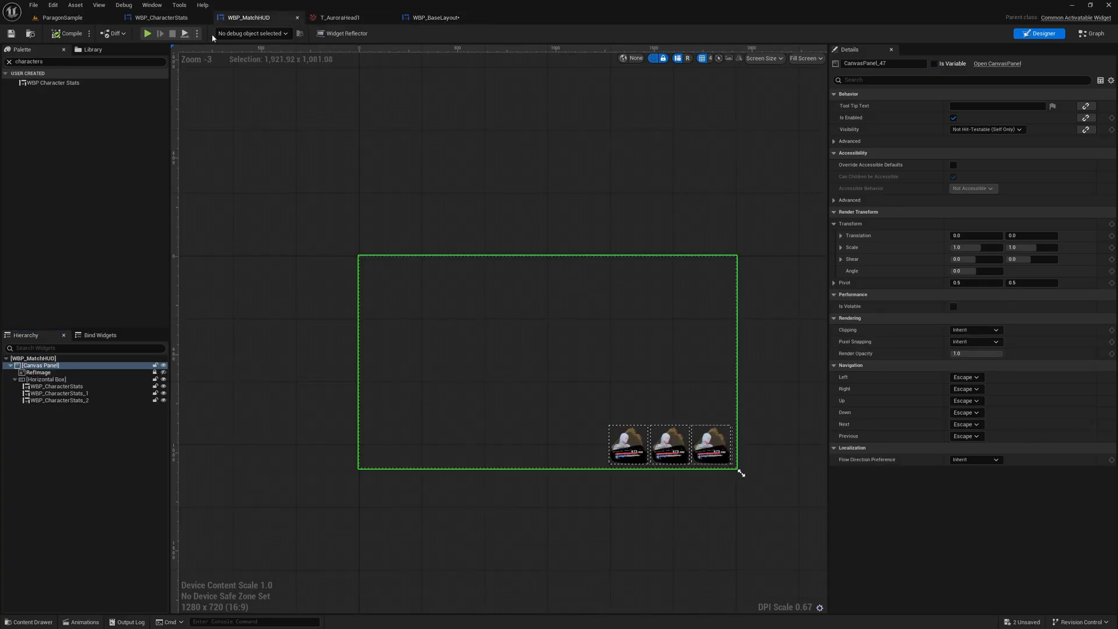
# - In HUD_TurnBased, create the WBP_BaseLayout widget on BeginPlay and store it as Base Layout
pyautogui.click(63, 17)
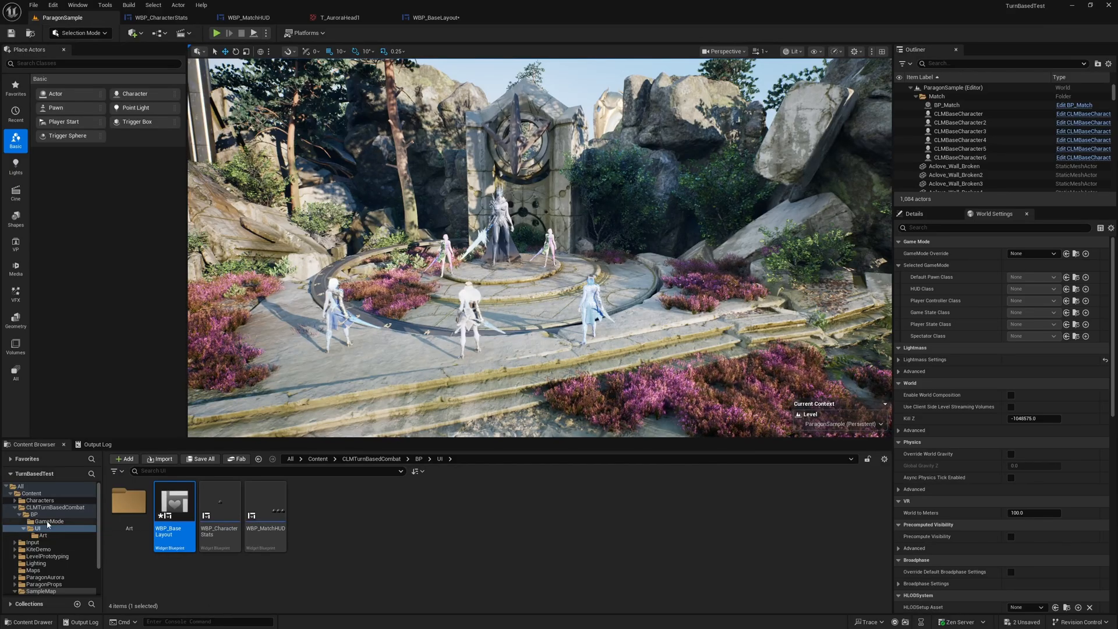
pyautogui.click(47, 521)
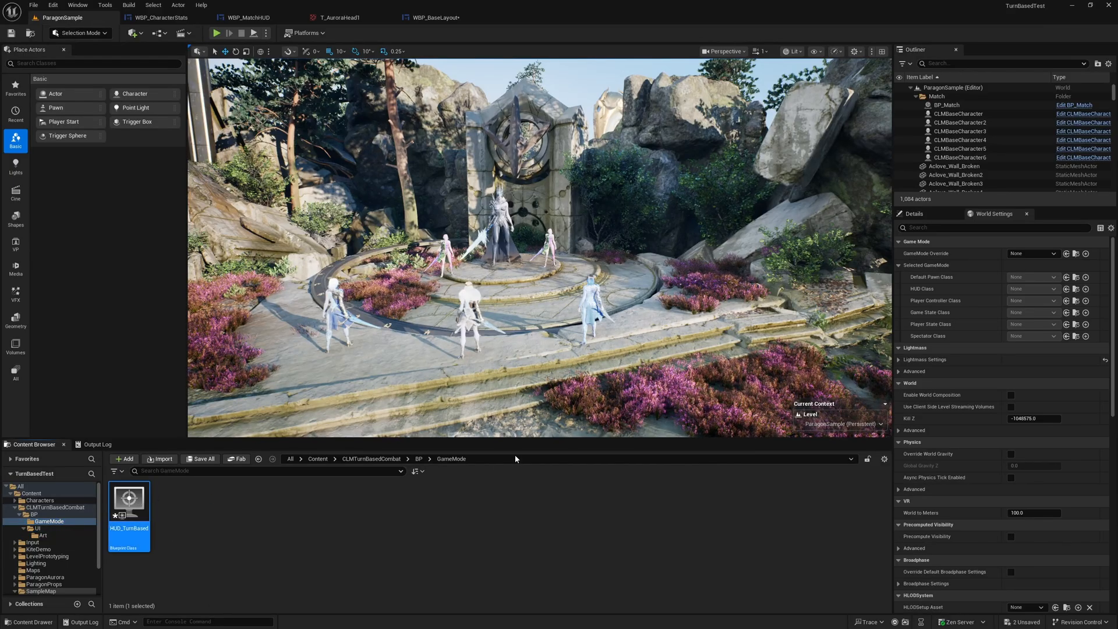
pyautogui.doubleClick(128, 500)
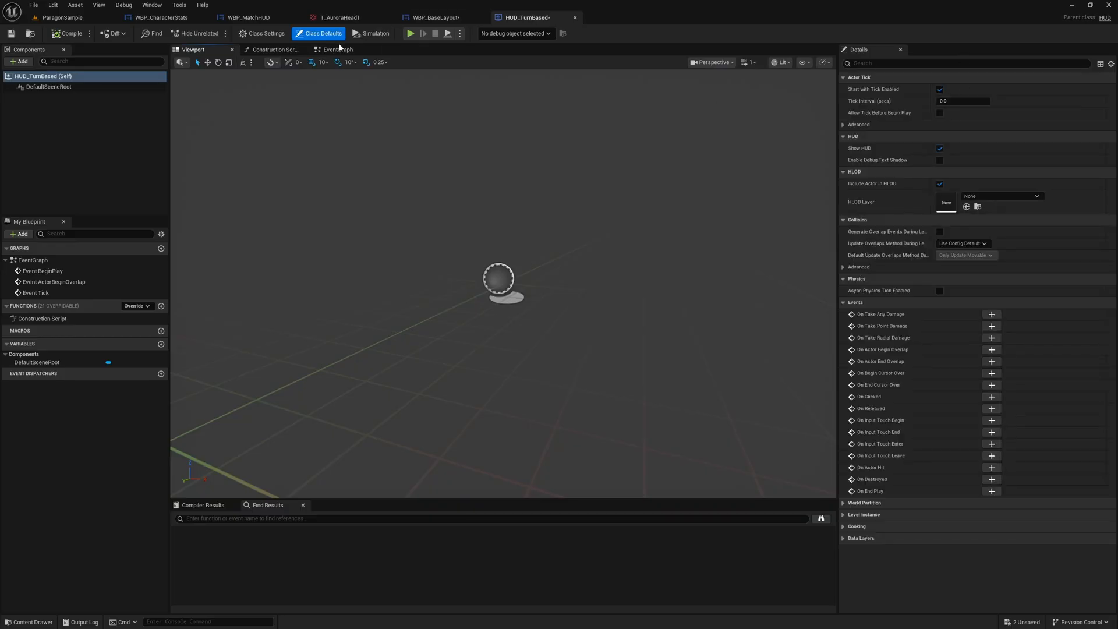
pyautogui.click(336, 49)
pyautogui.write('createw')
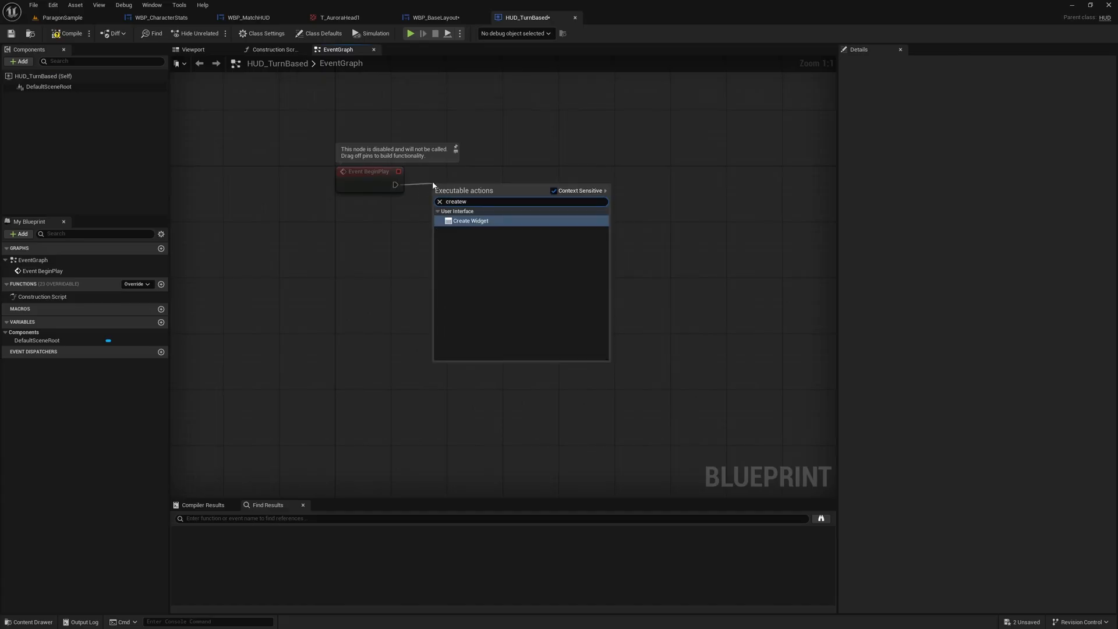
pyautogui.click(471, 220)
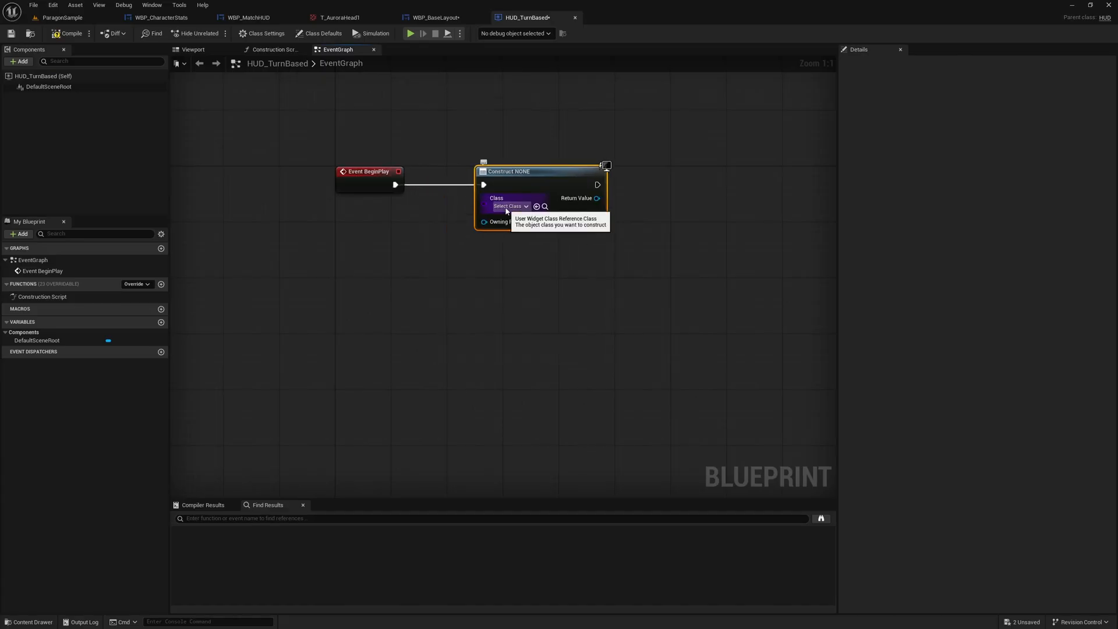
pyautogui.click(507, 206)
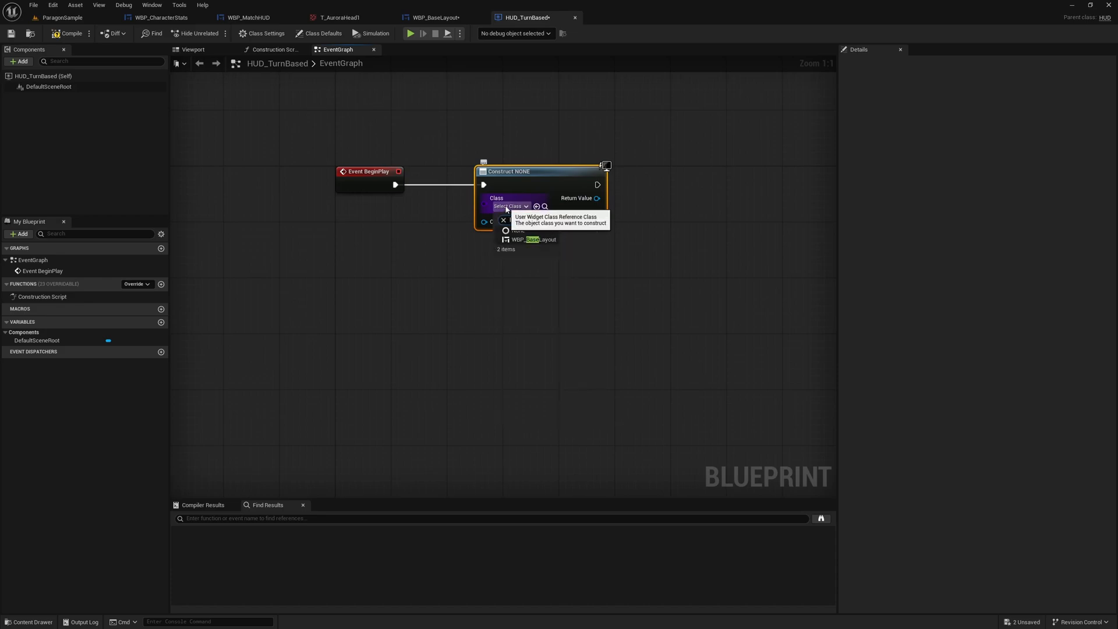
pyautogui.click(536, 239)
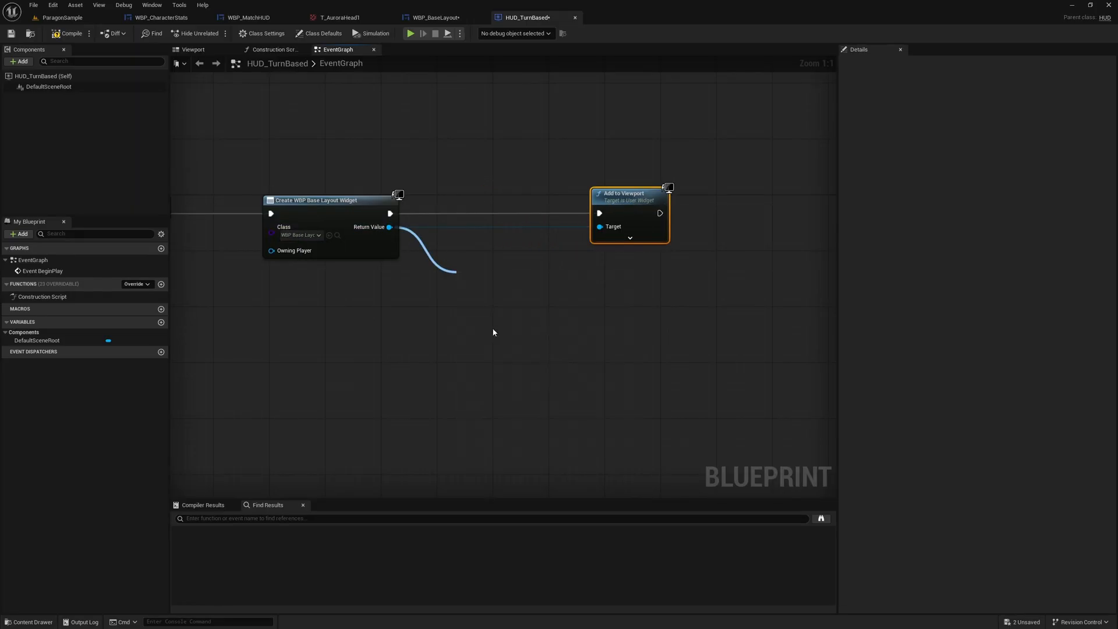
pyautogui.moveTo(389, 227); pyautogui.dragTo(477, 285)
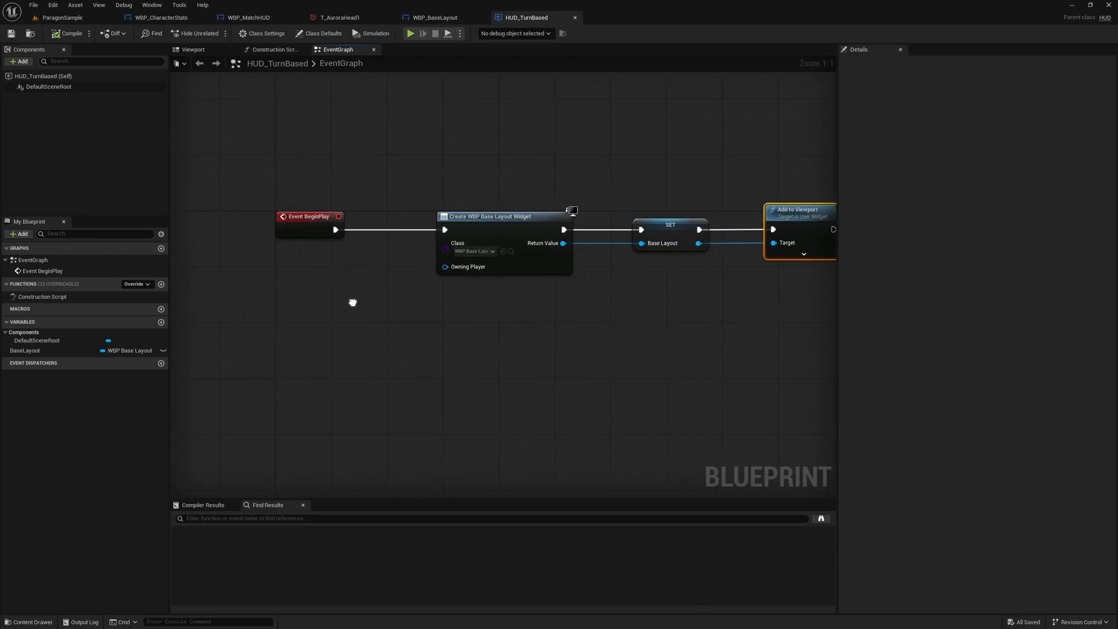
# - Feed Get Owning Player Controller into Create Widget, save, and add a Base Layout getter
pyautogui.rightClick(356, 302)
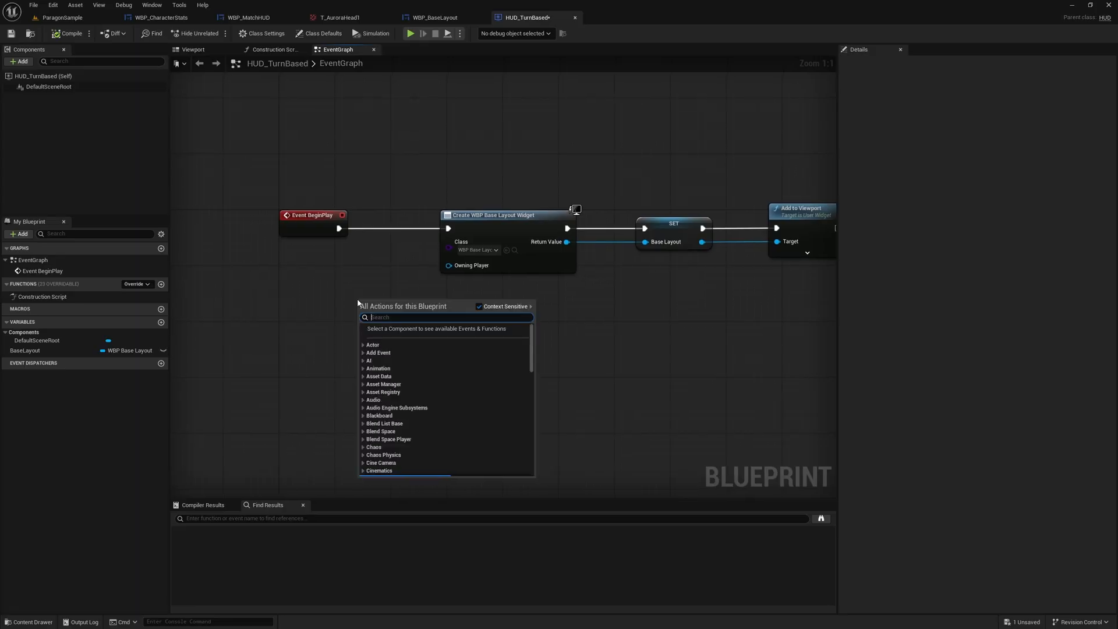
pyautogui.write('getowin')
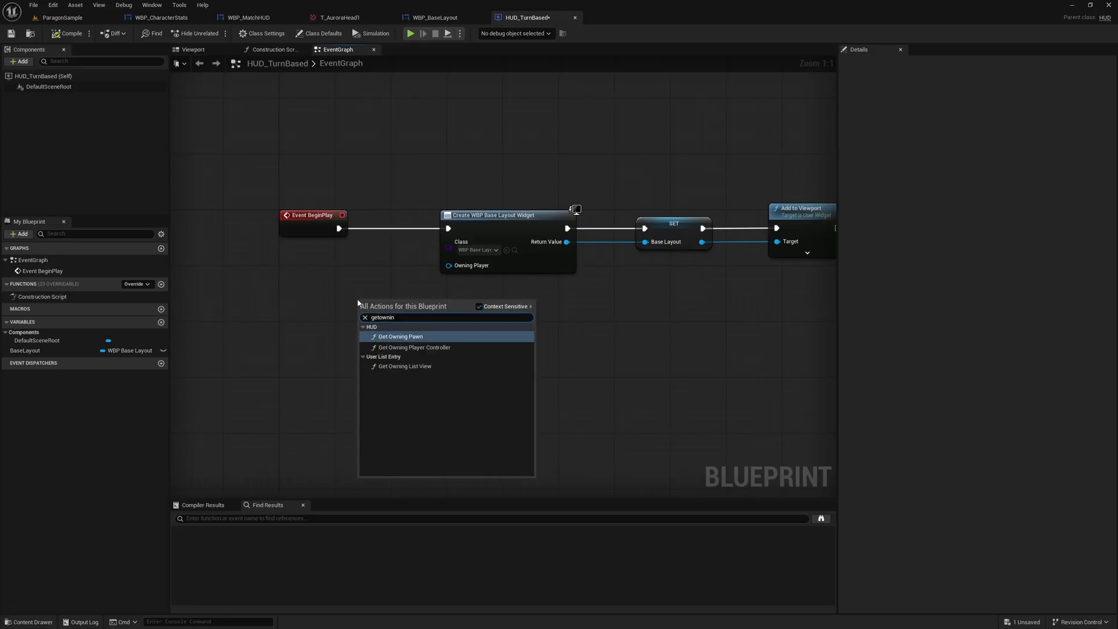
pyautogui.click(399, 335)
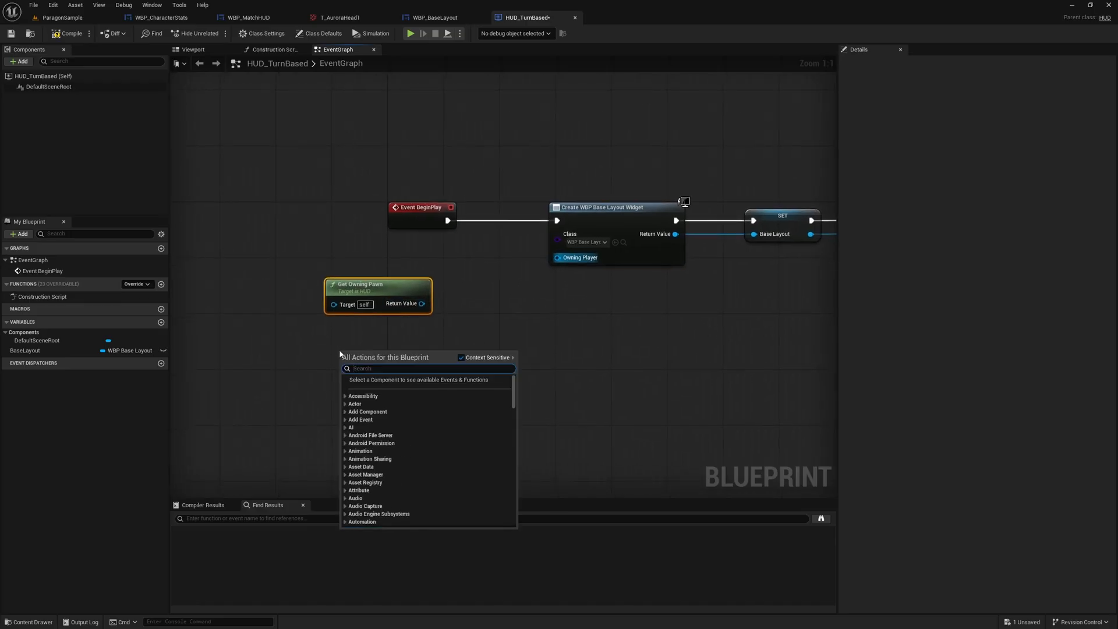
pyautogui.write('getowni')
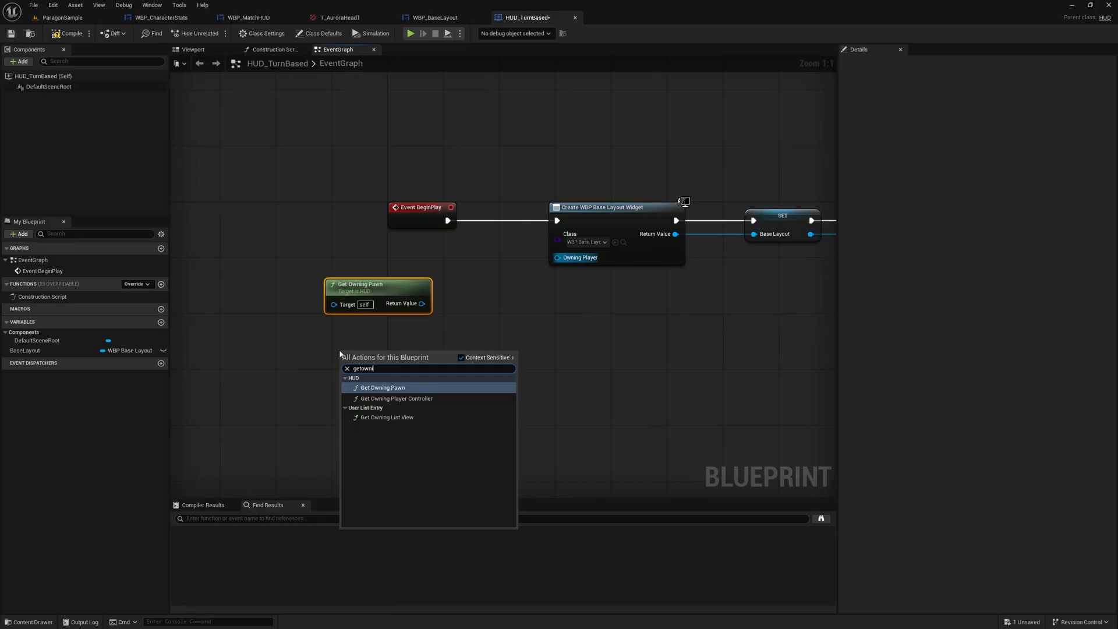
pyautogui.click(393, 399)
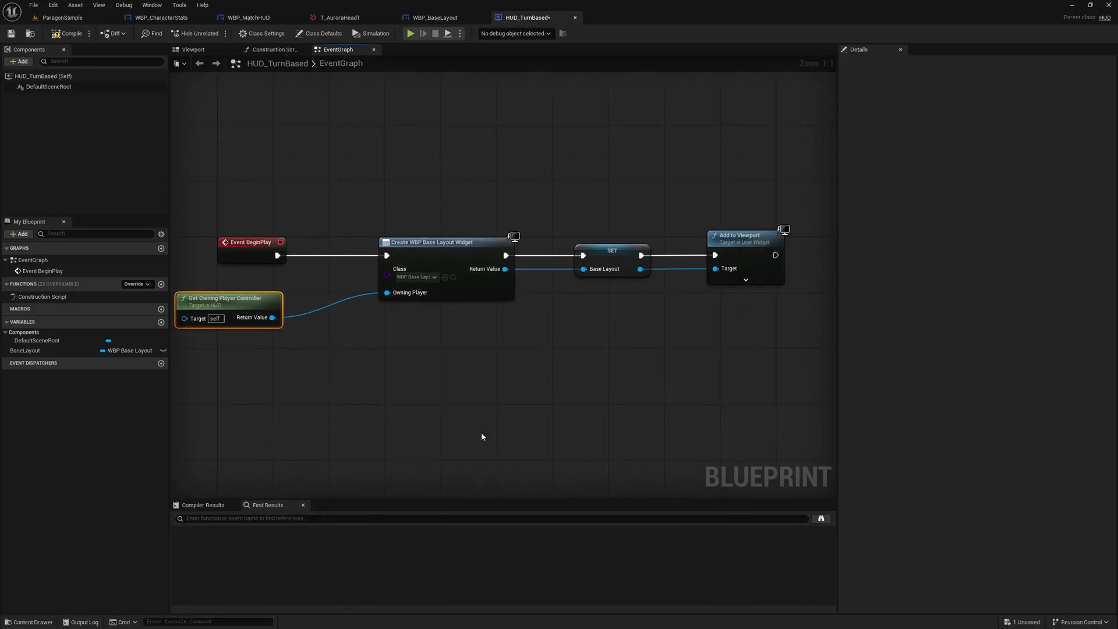
pyautogui.click(69, 32)
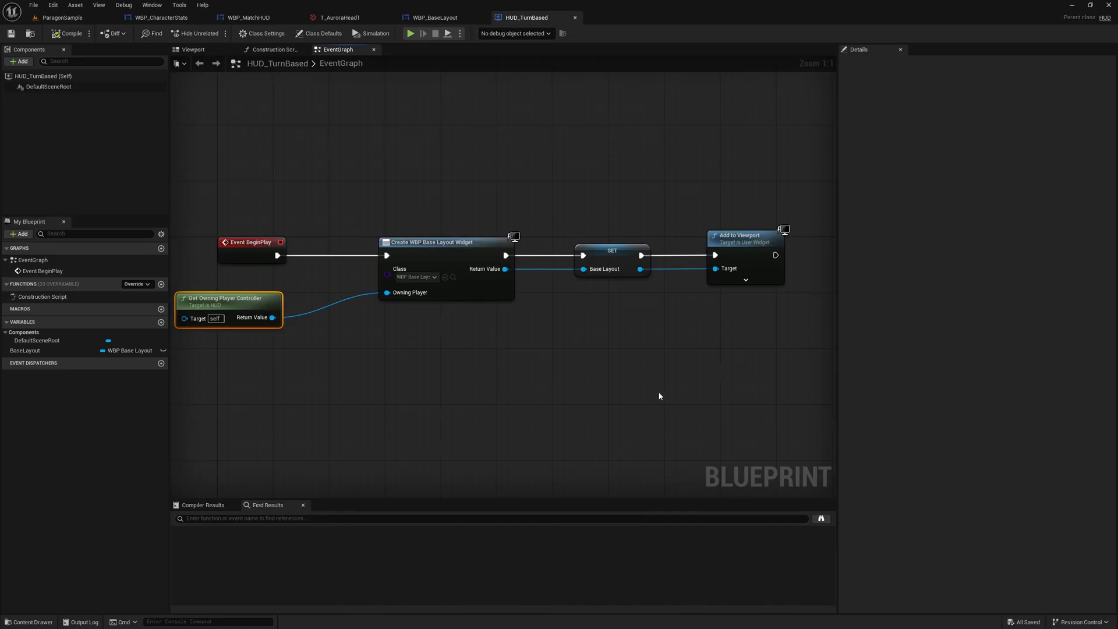
pyautogui.click(24, 351)
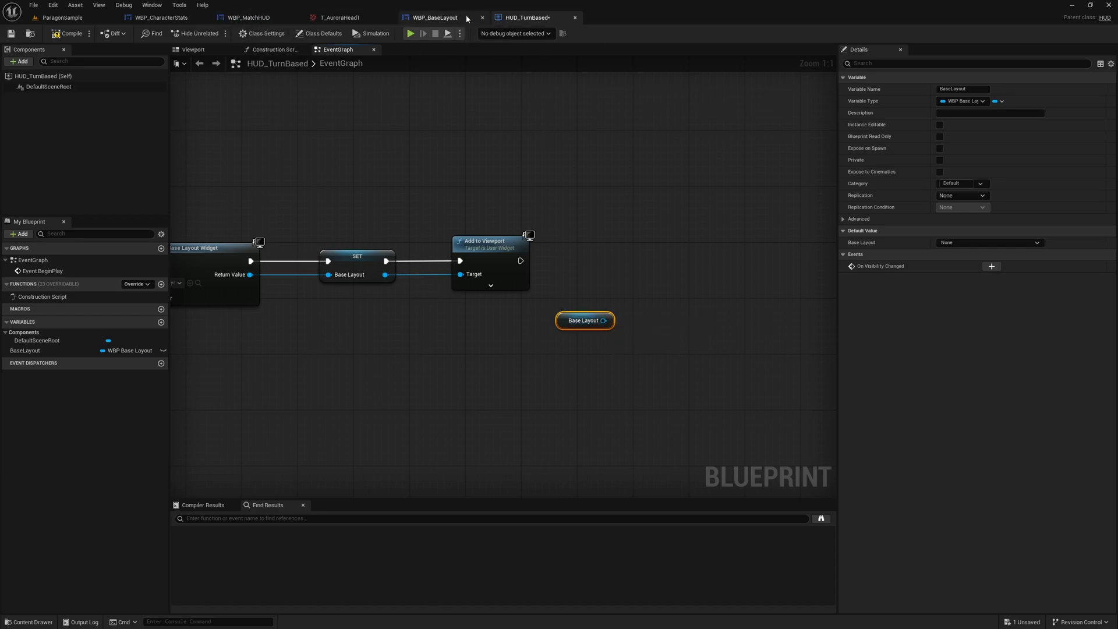
# - Add a PushWidget function to WBP_BaseLayout that calls Push Widget on BaseStack
pyautogui.click(434, 18)
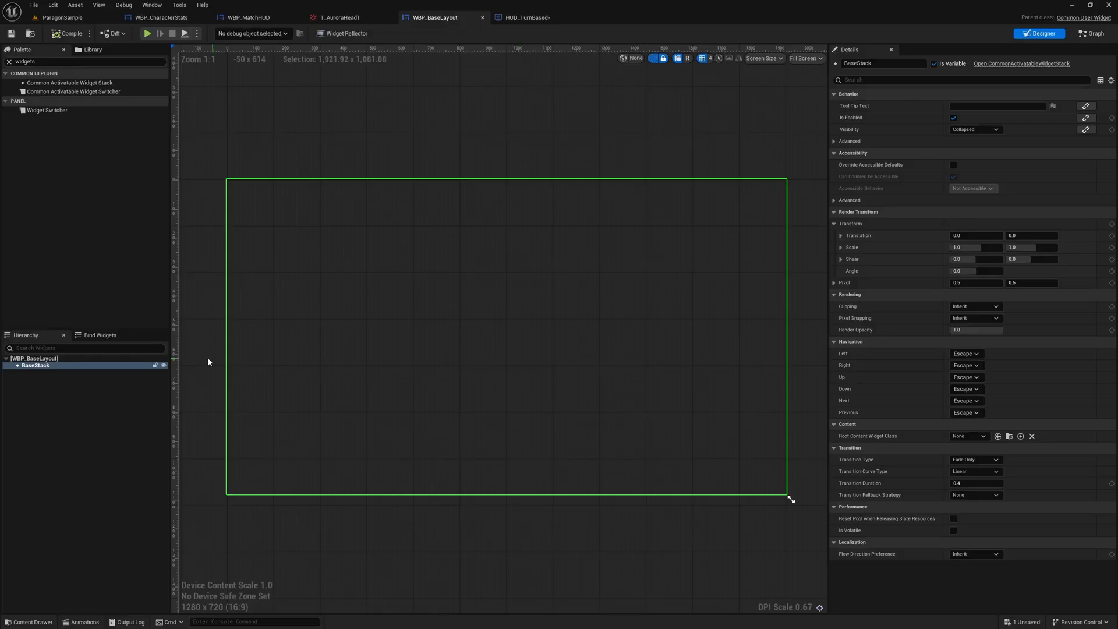
pyautogui.moveTo(1085, 49)
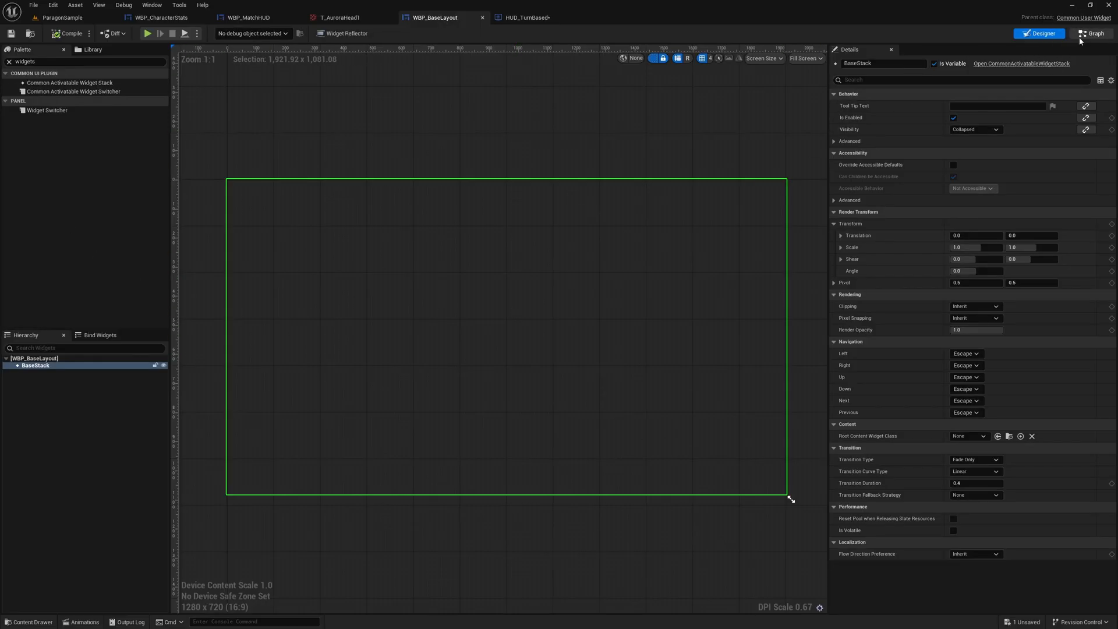
pyautogui.click(1090, 33)
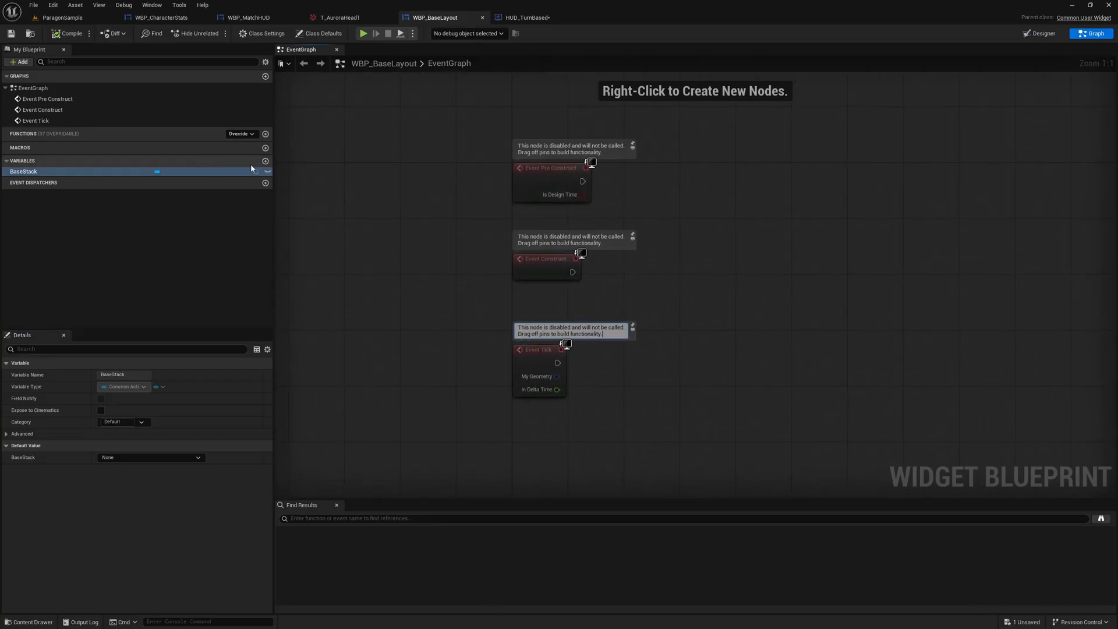
pyautogui.click(266, 133)
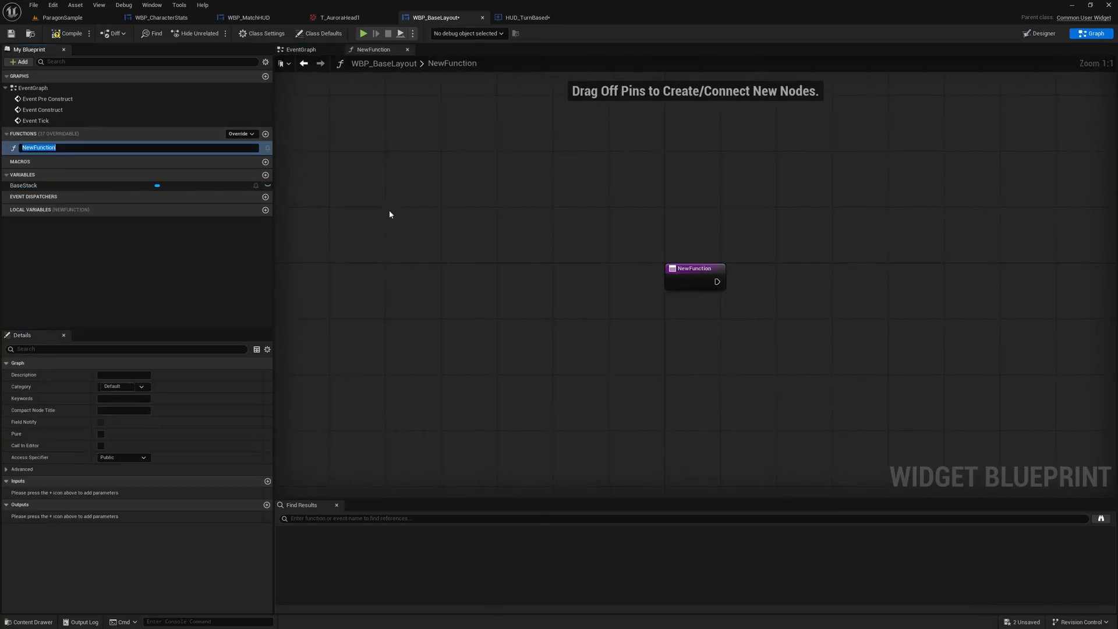
pyautogui.write('PushWidget')
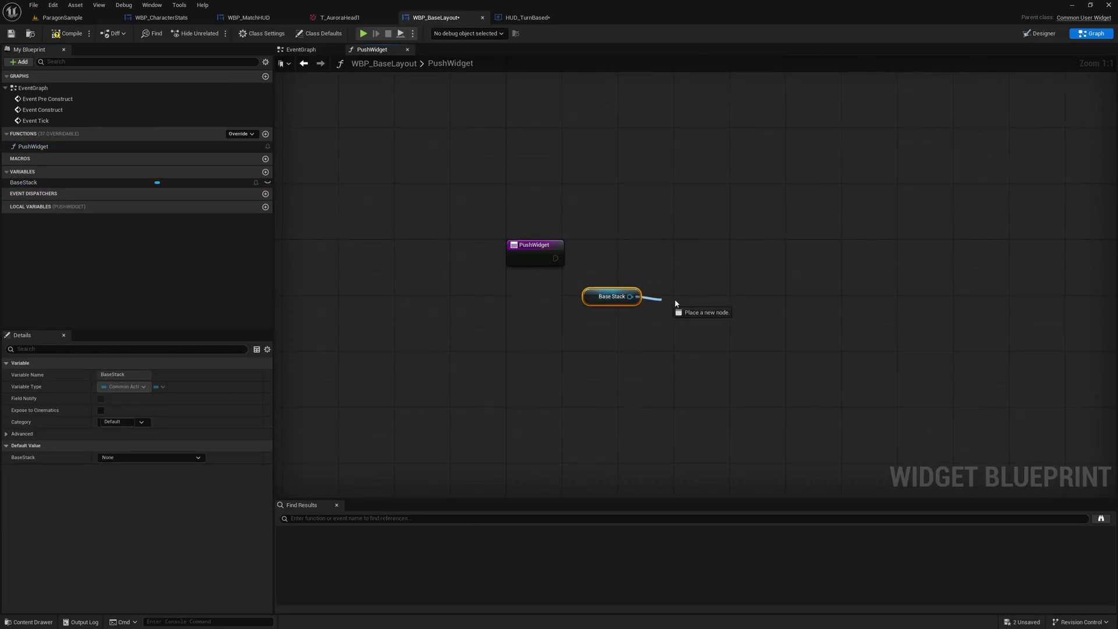
pyautogui.click(688, 295)
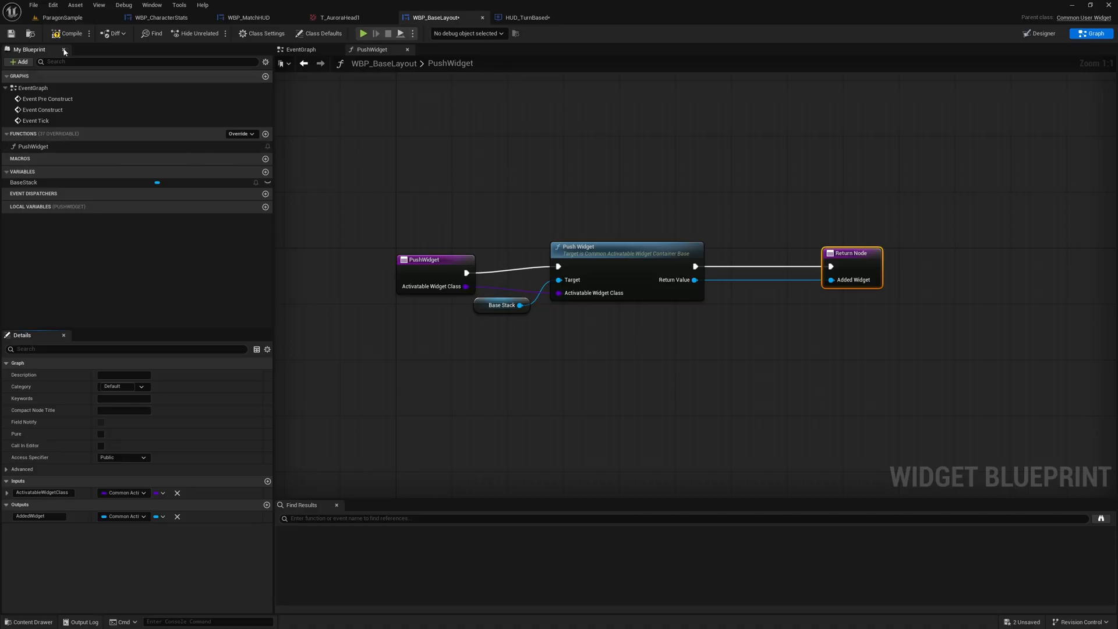
# - Compile, push WBP_MatchHUD as the widget class in HUD_TurnBased, and return to the level editor
pyautogui.click(526, 18)
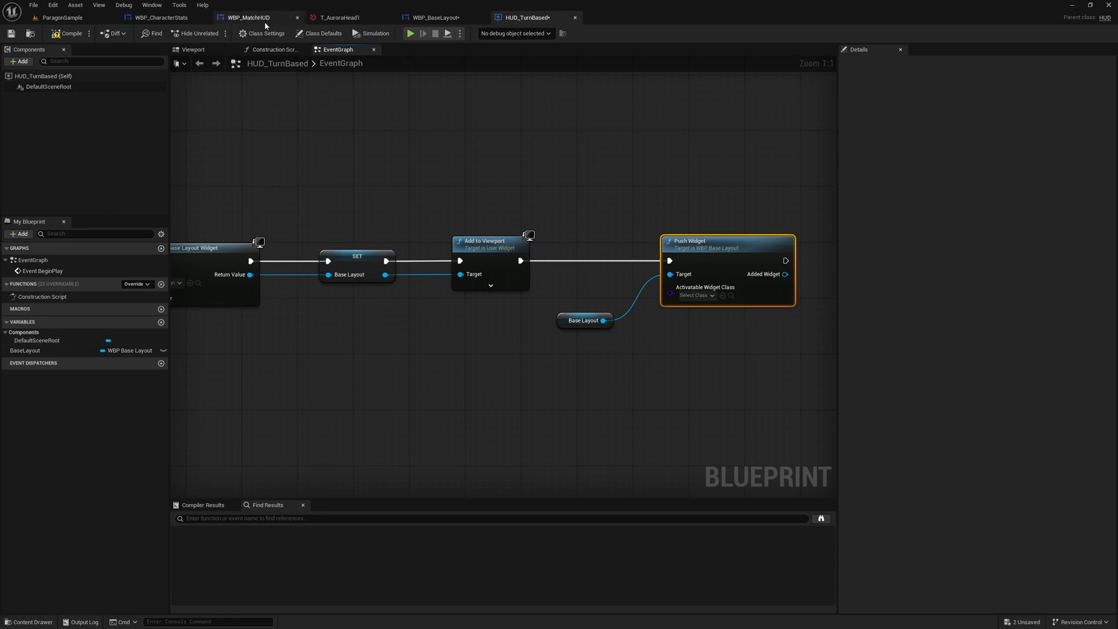
pyautogui.click(694, 295)
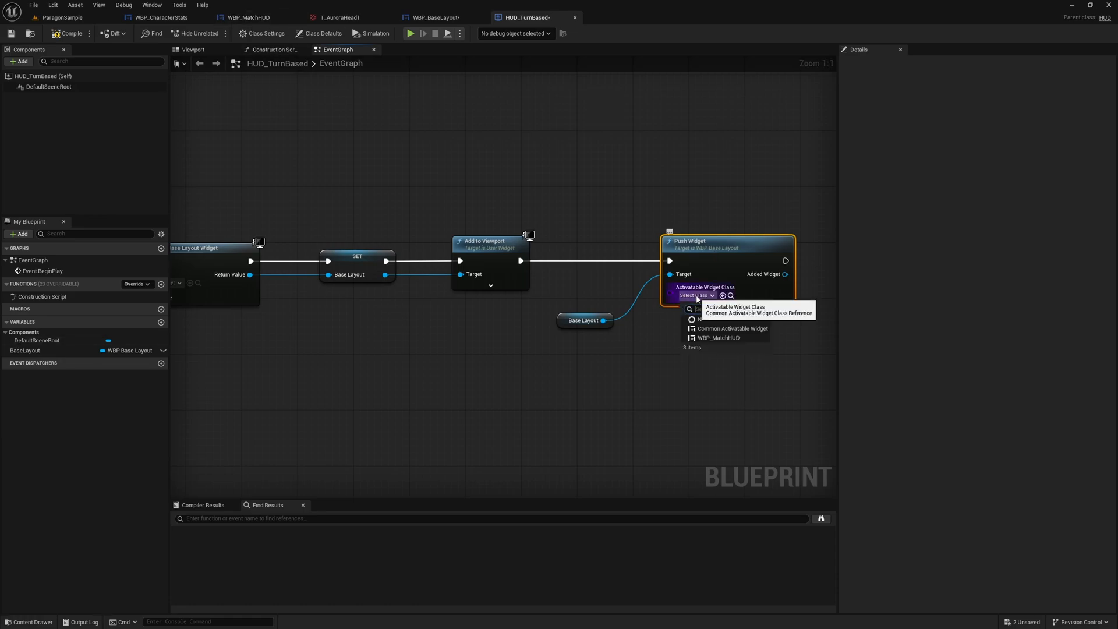
pyautogui.write('wbp')
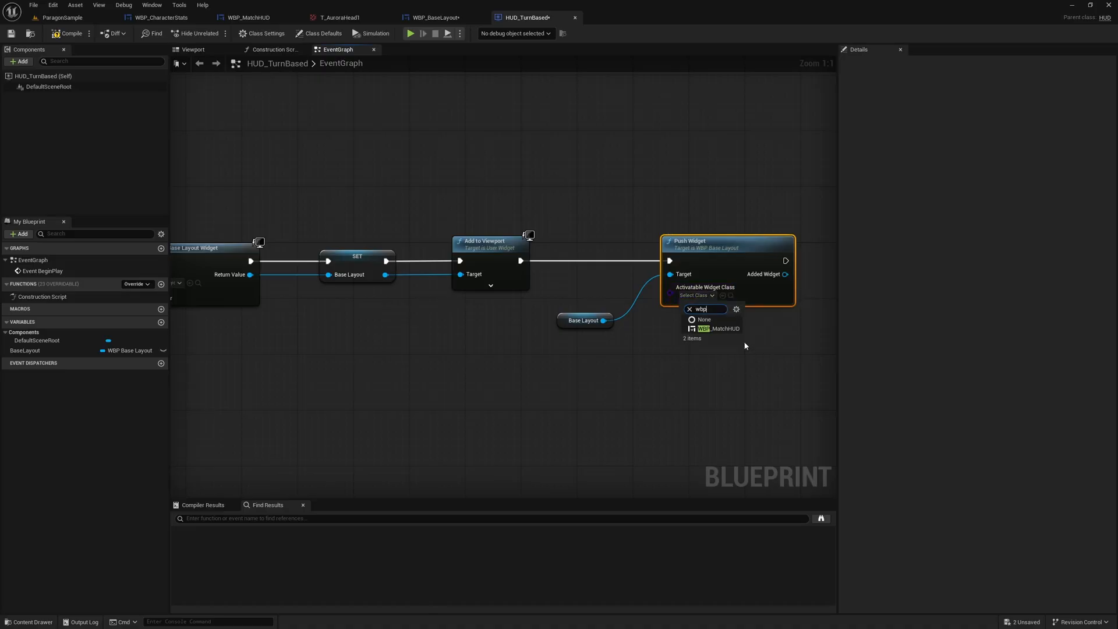
pyautogui.click(717, 329)
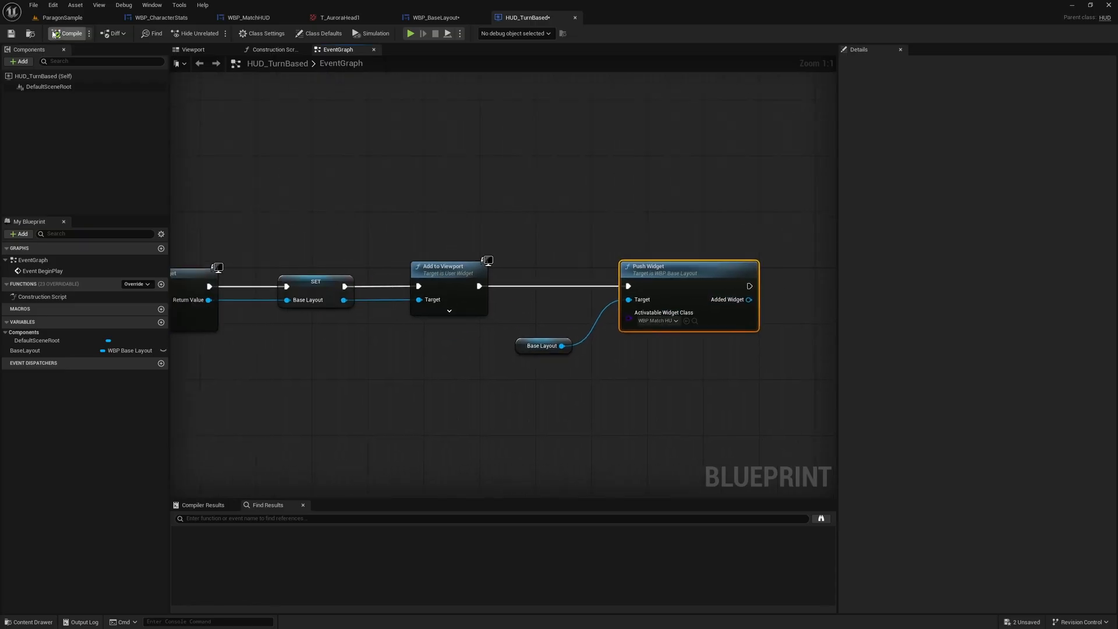
pyautogui.click(248, 18)
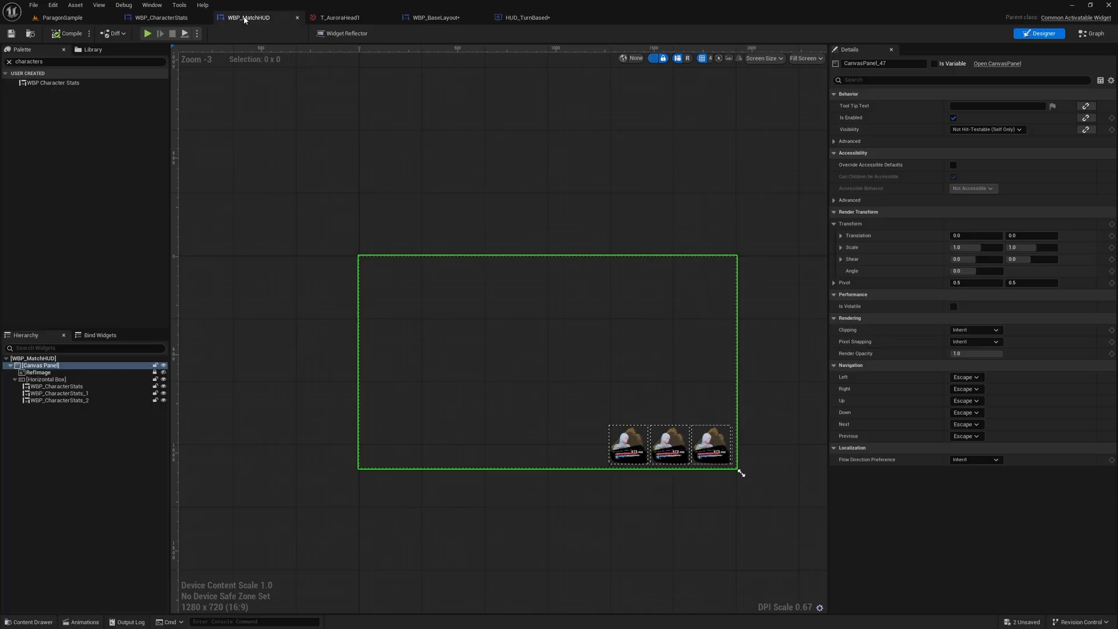
pyautogui.moveTo(437, 18)
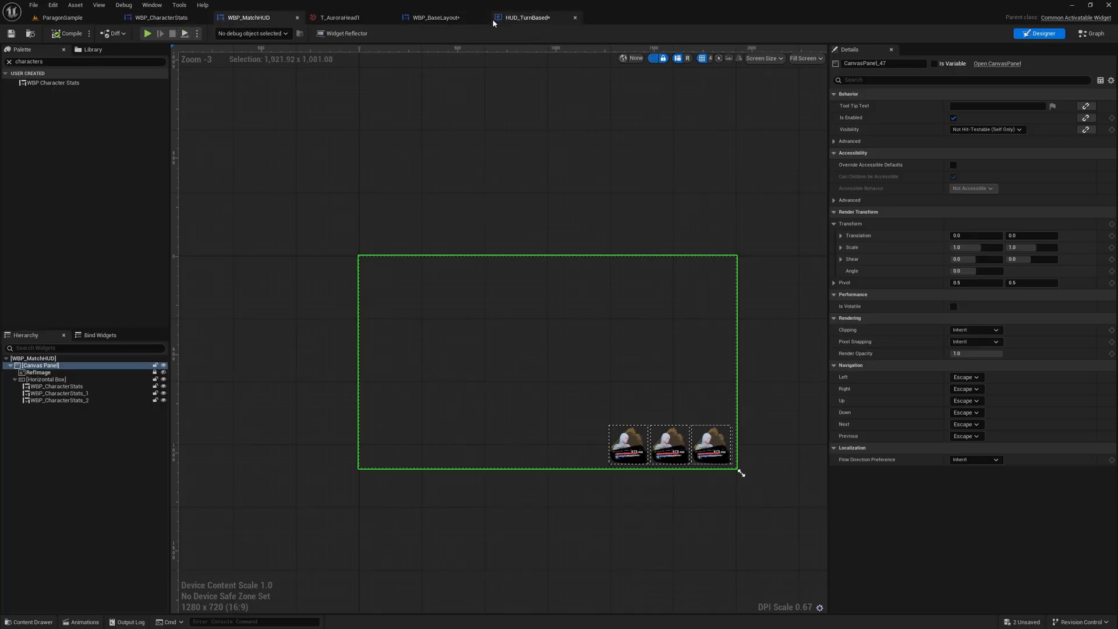
pyautogui.click(62, 17)
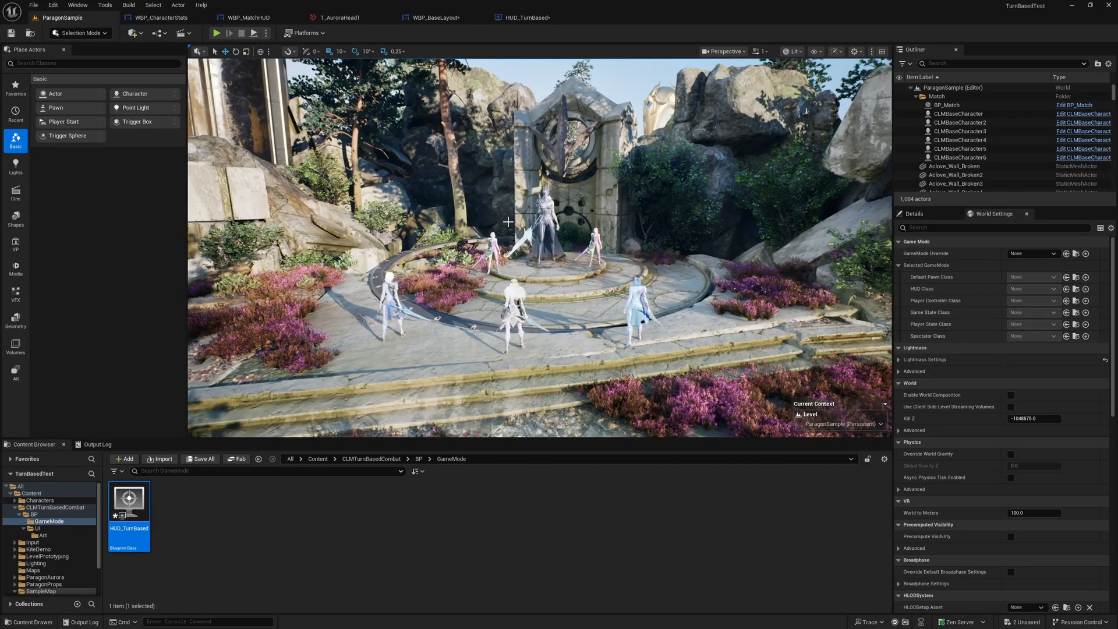
# - Create a GM_TurnBased blueprint derived from Game Mode Base in the GameMode folder
pyautogui.click(217, 33)
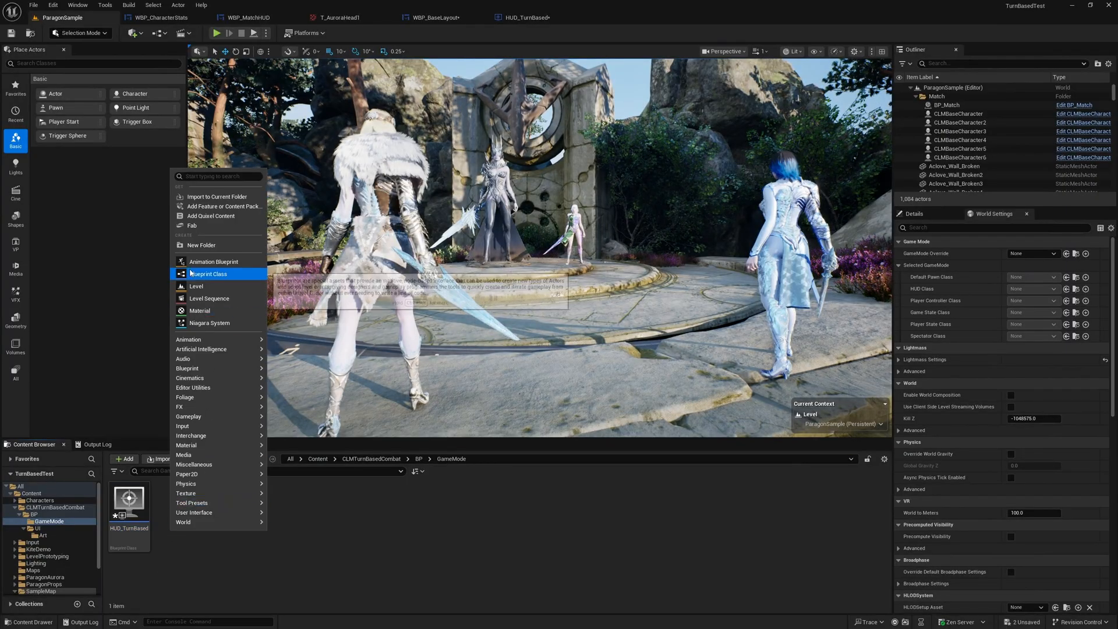
pyautogui.click(207, 274)
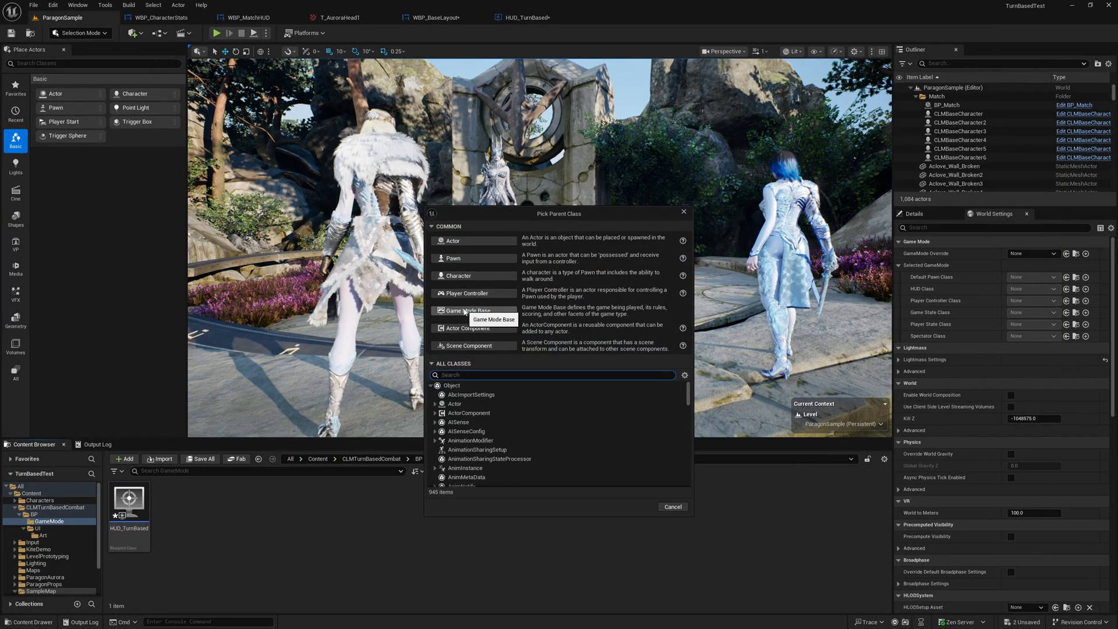
pyautogui.click(468, 309)
pyautogui.write('d_TurnBase')
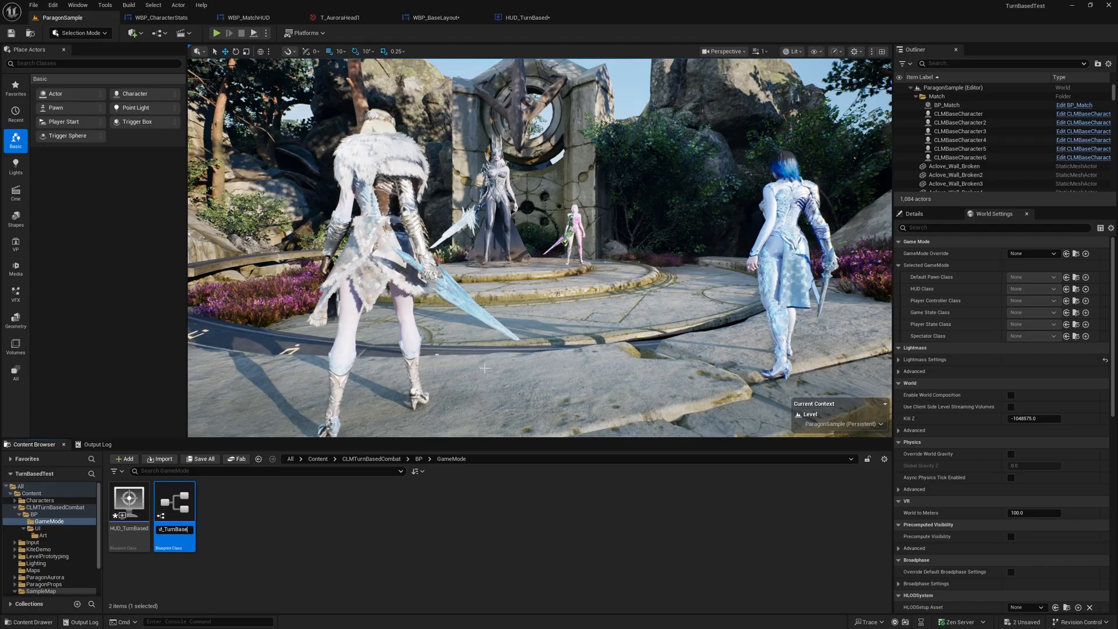
pyautogui.doubleClick(173, 501)
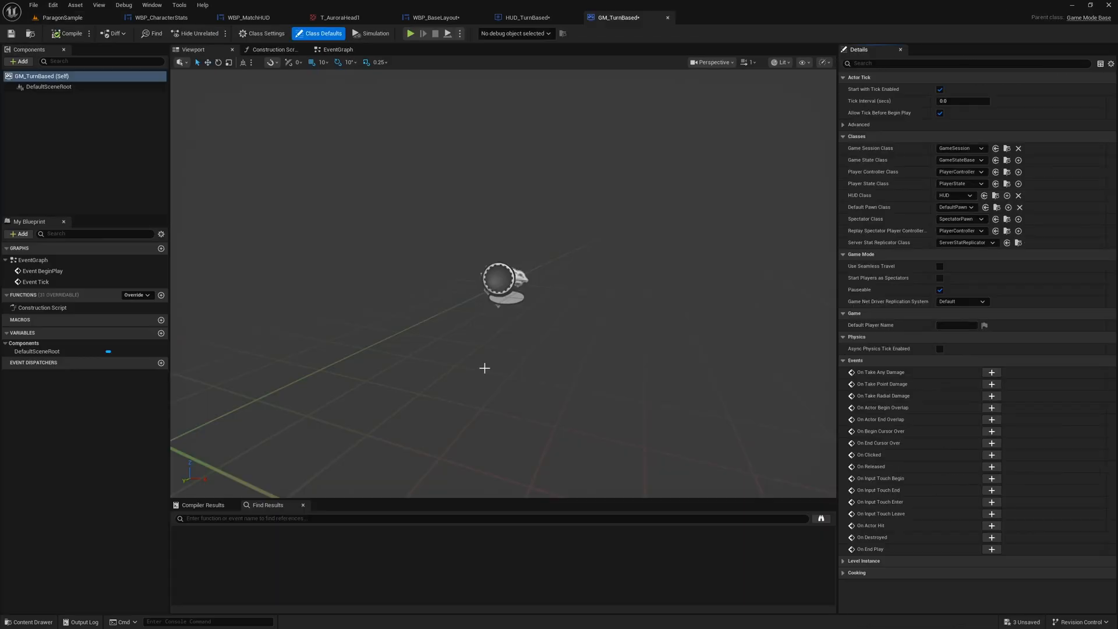
pyautogui.click(527, 17)
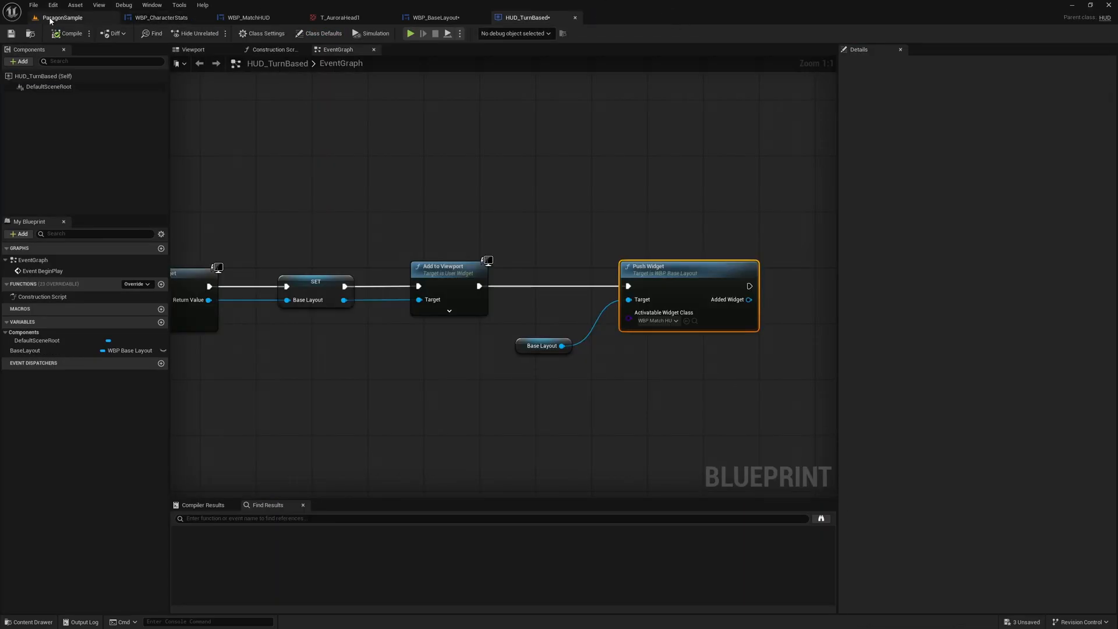
pyautogui.click(62, 18)
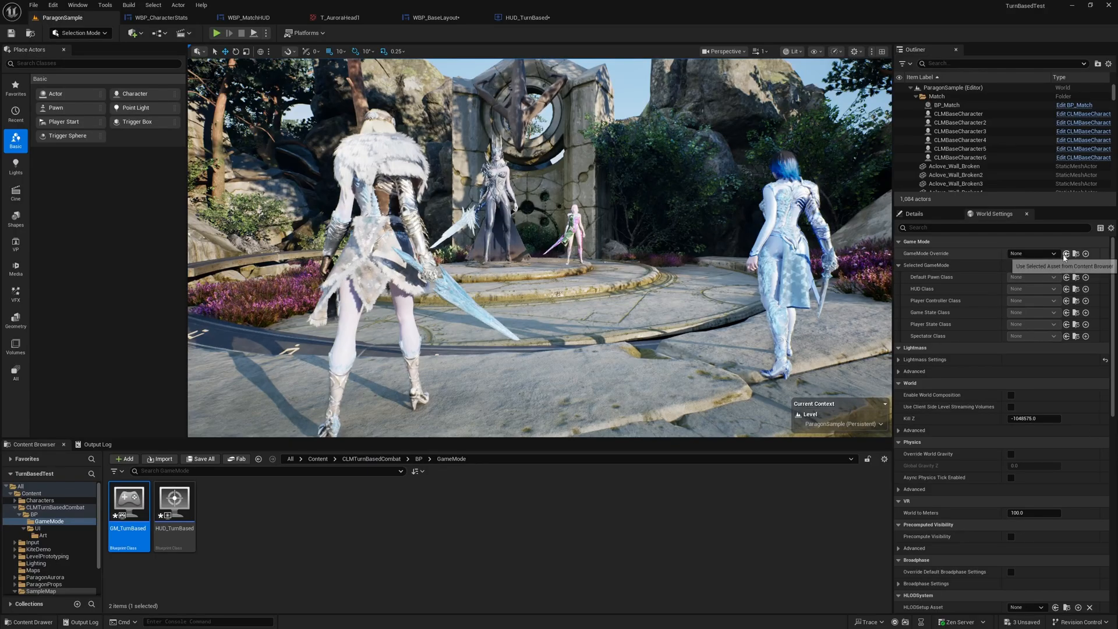
# - Set GameMode Override to GM_TurnBased with HUD_TurnBased as its HUD Class
pyautogui.click(1066, 253)
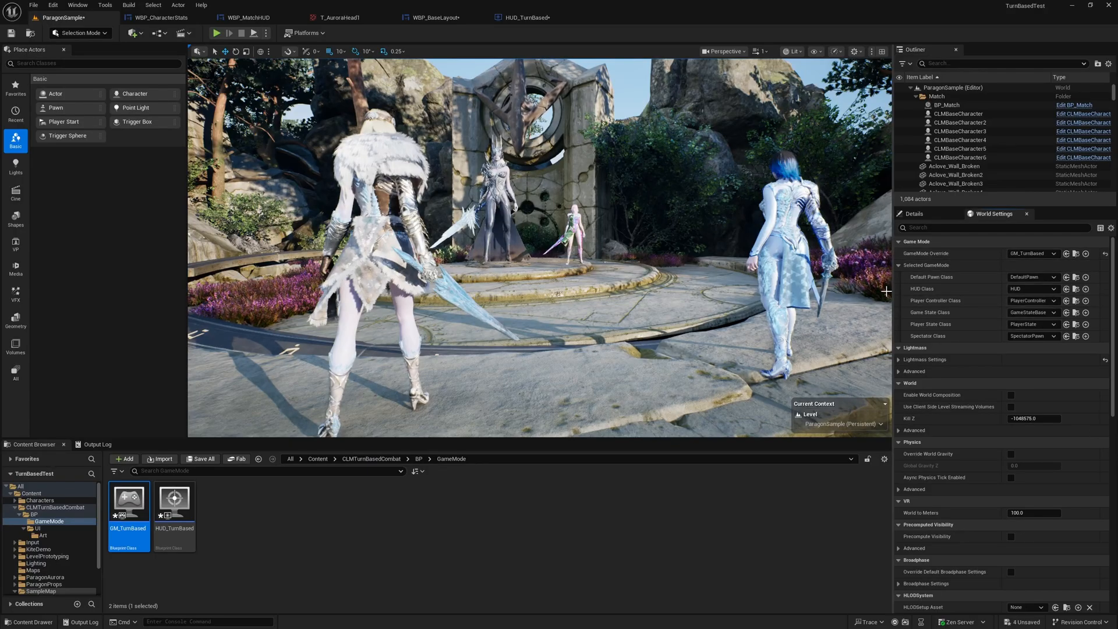
pyautogui.click(174, 503)
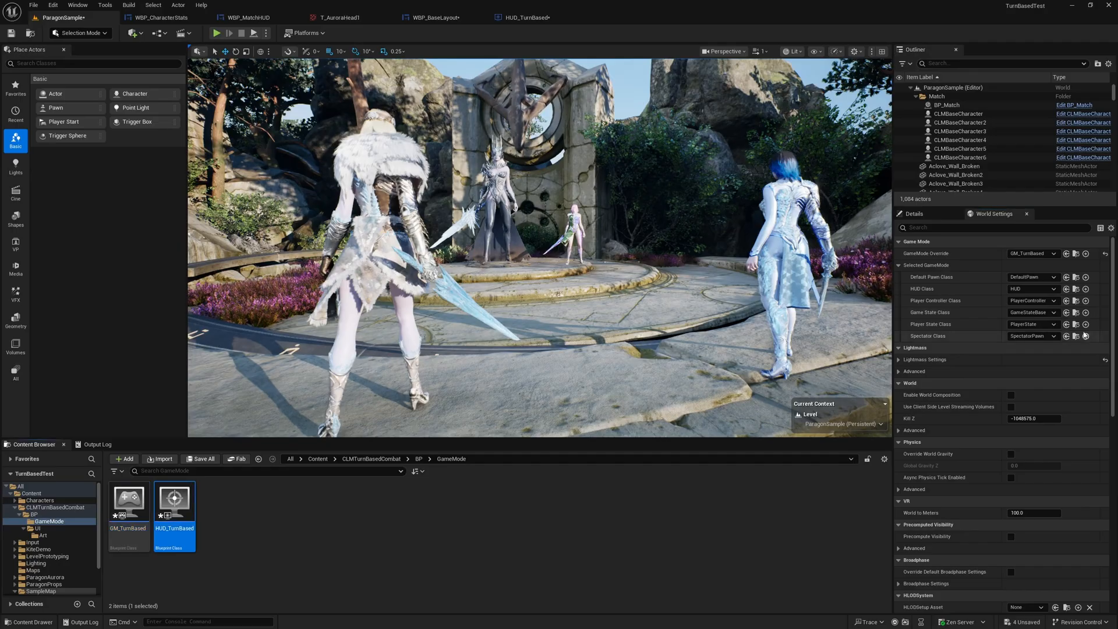
pyautogui.click(1075, 289)
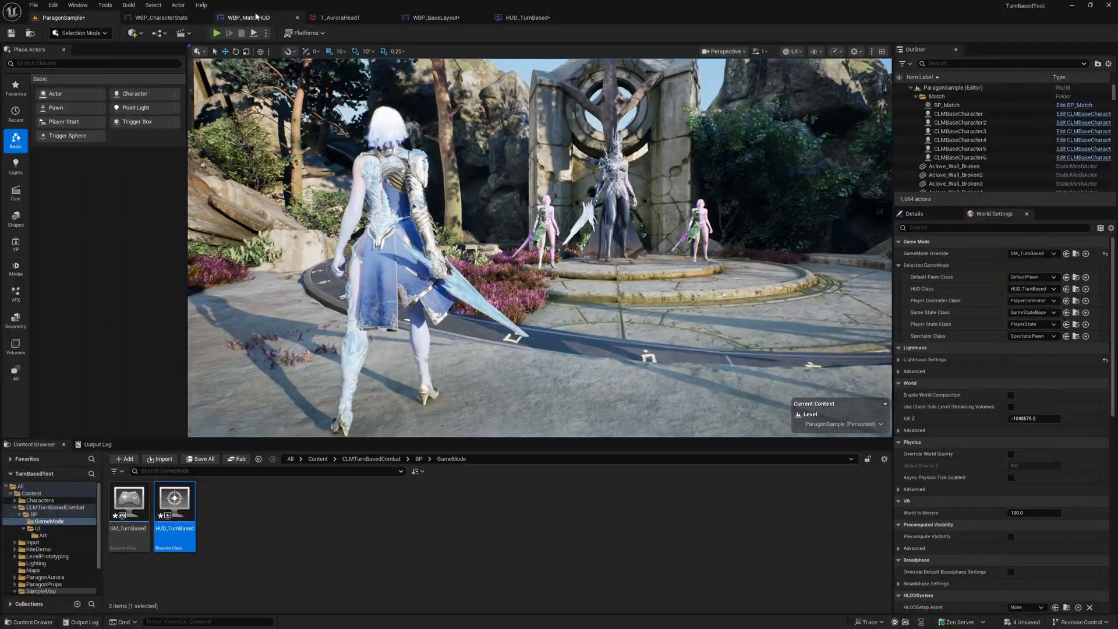
# - Set RefImage visibility in WBP_MatchHUD to Collapsed and compile
pyautogui.click(248, 18)
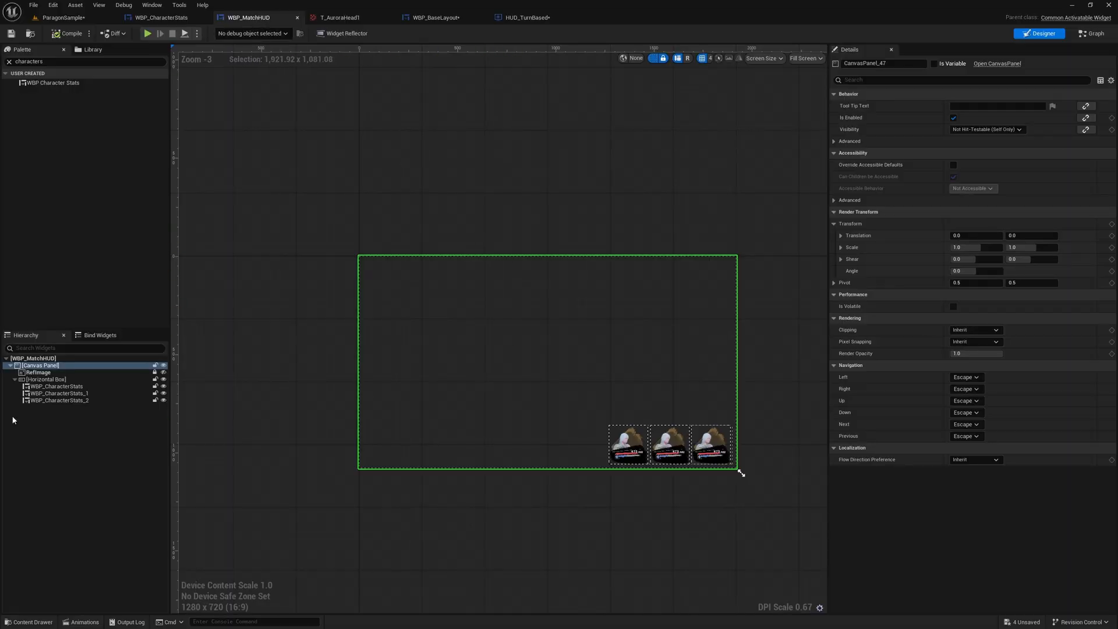
pyautogui.moveTo(163, 373)
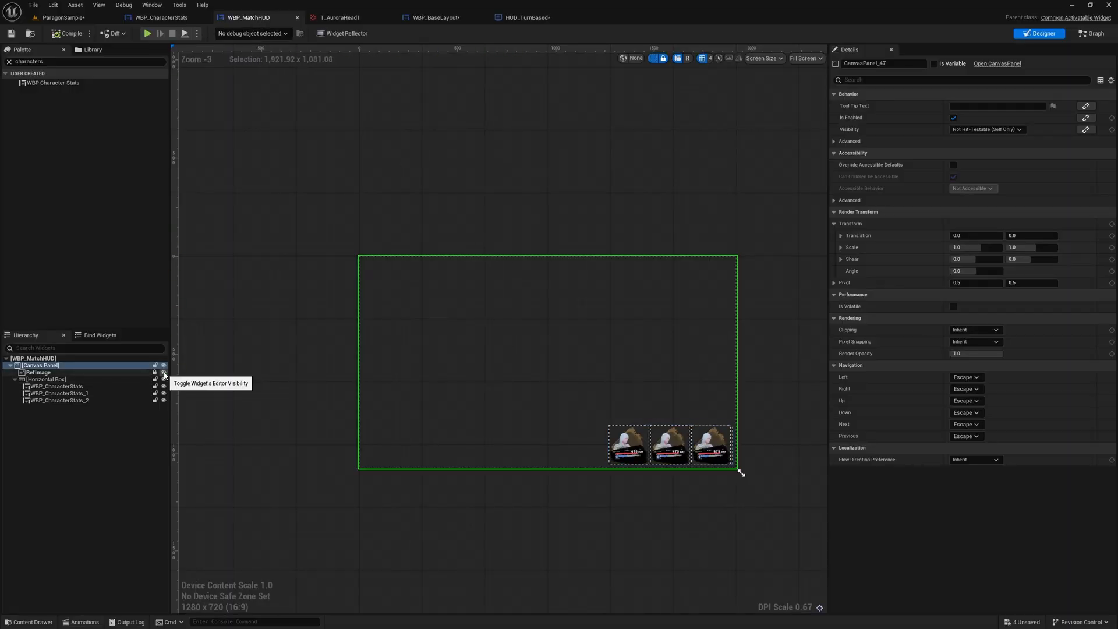
pyautogui.click(39, 373)
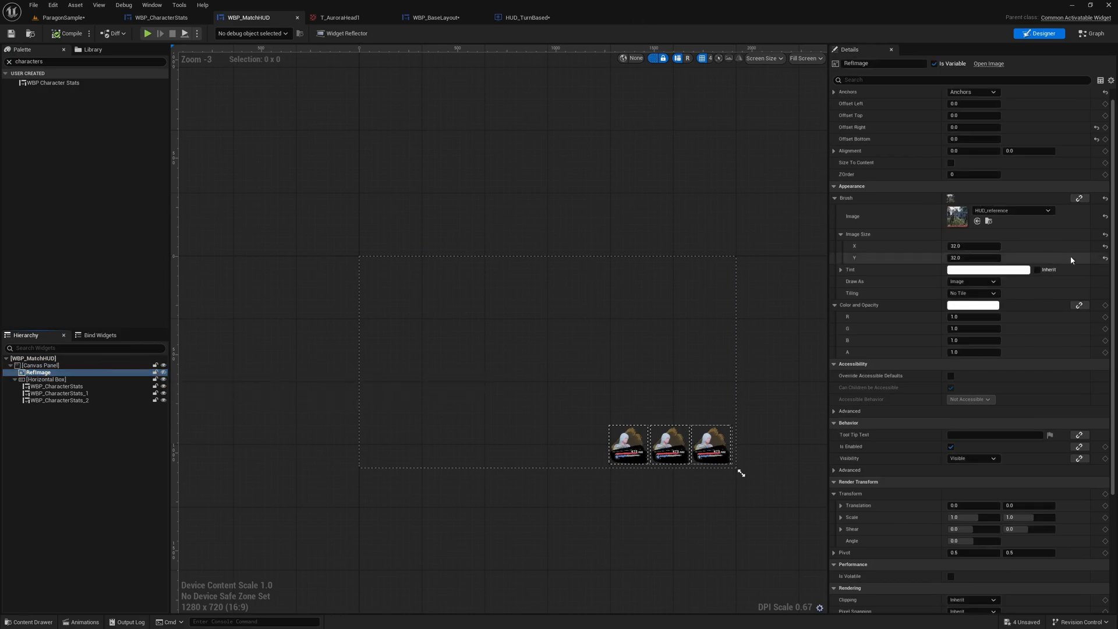
pyautogui.scroll(-3)
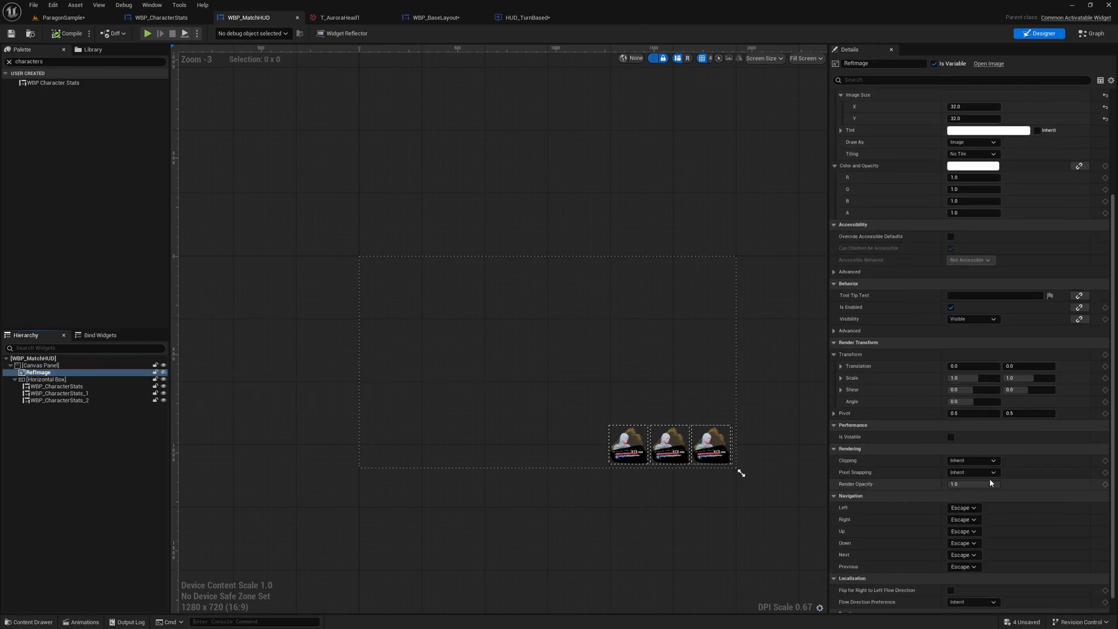
pyautogui.scroll(-3)
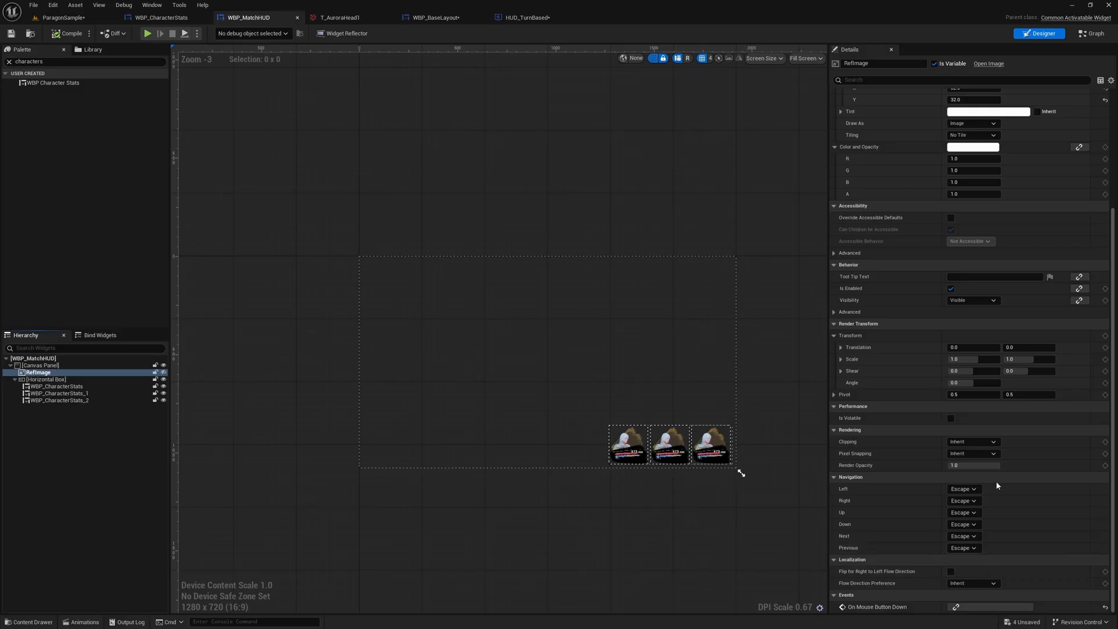
pyautogui.click(972, 341)
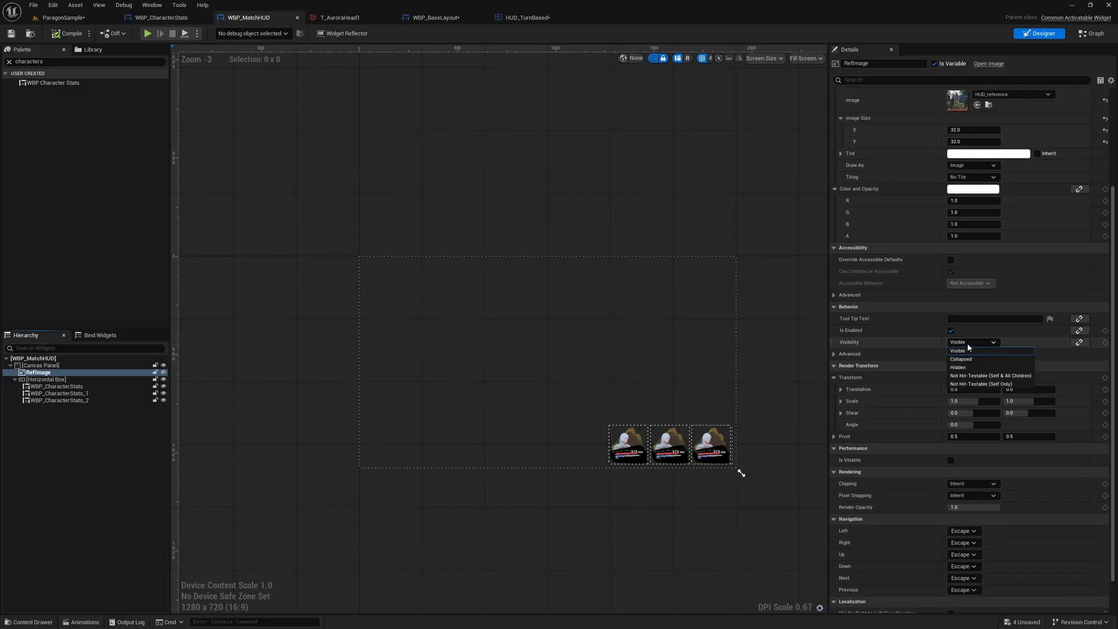
pyautogui.click(958, 367)
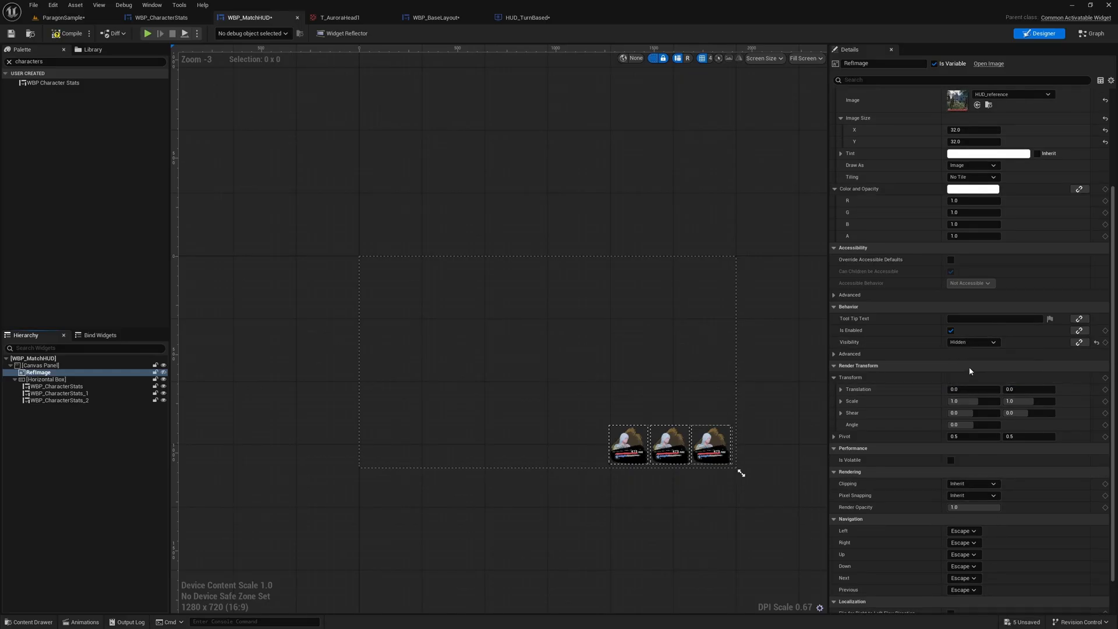
pyautogui.moveTo(971, 342)
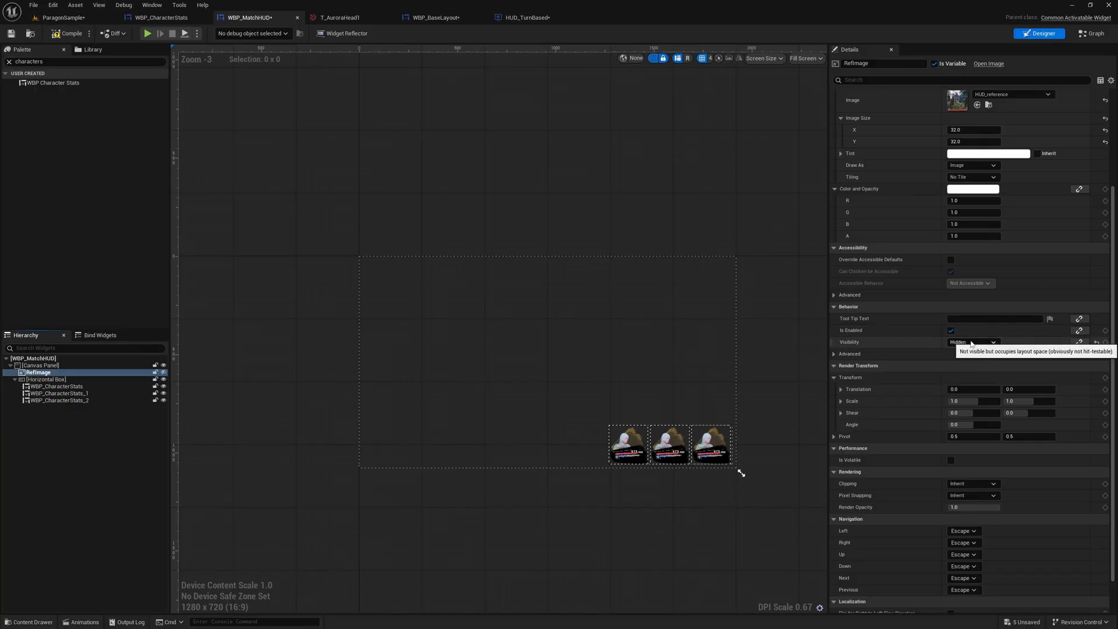
pyautogui.click(973, 341)
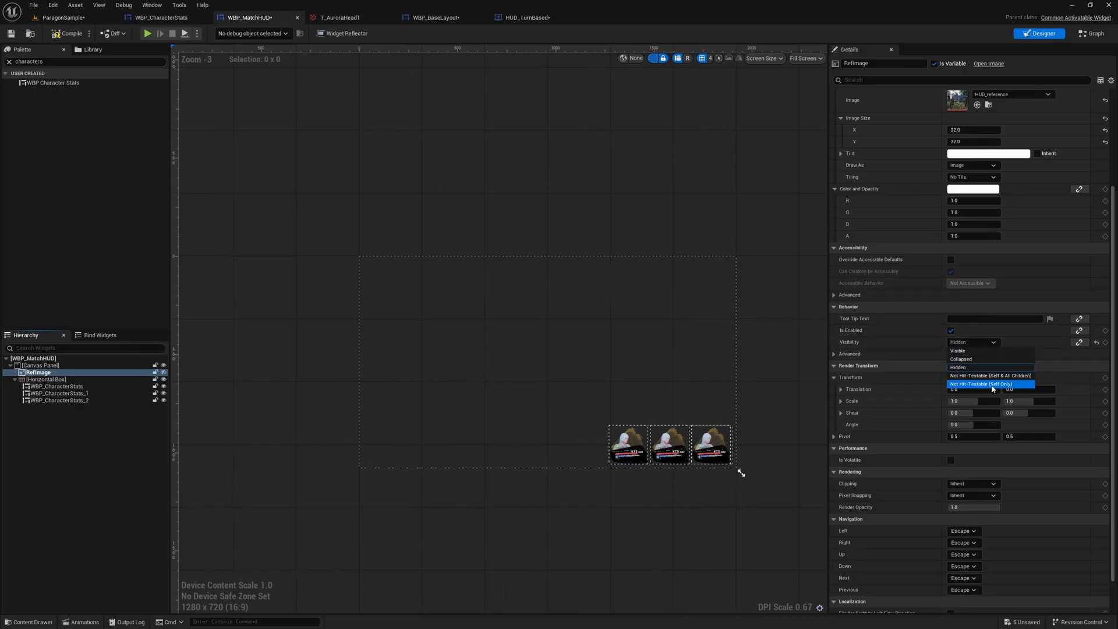
pyautogui.moveTo(977, 358)
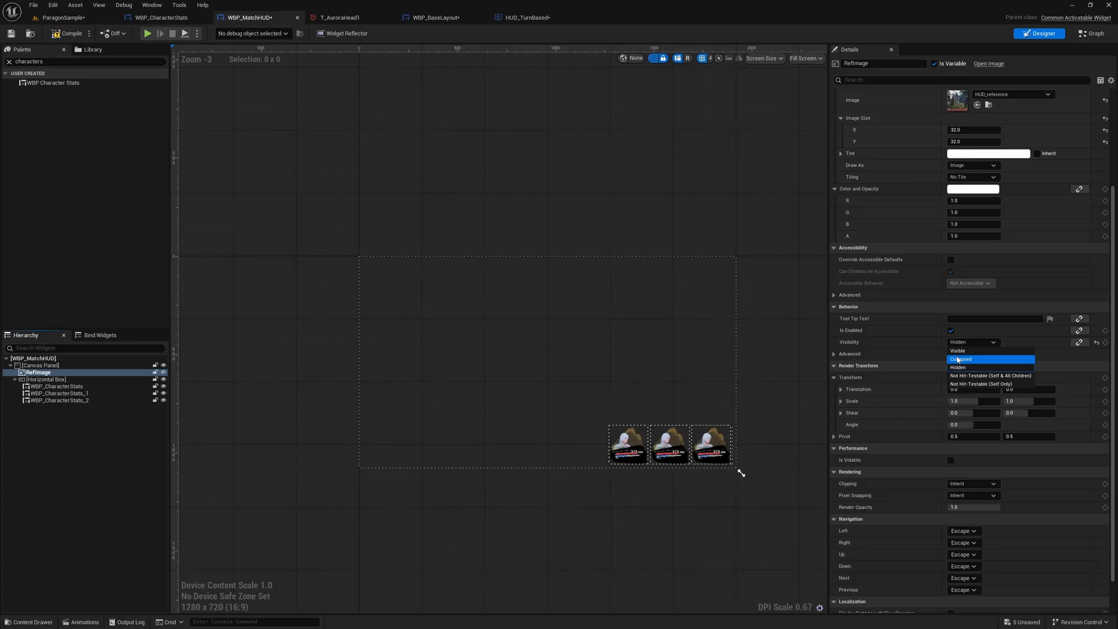
pyautogui.click(960, 359)
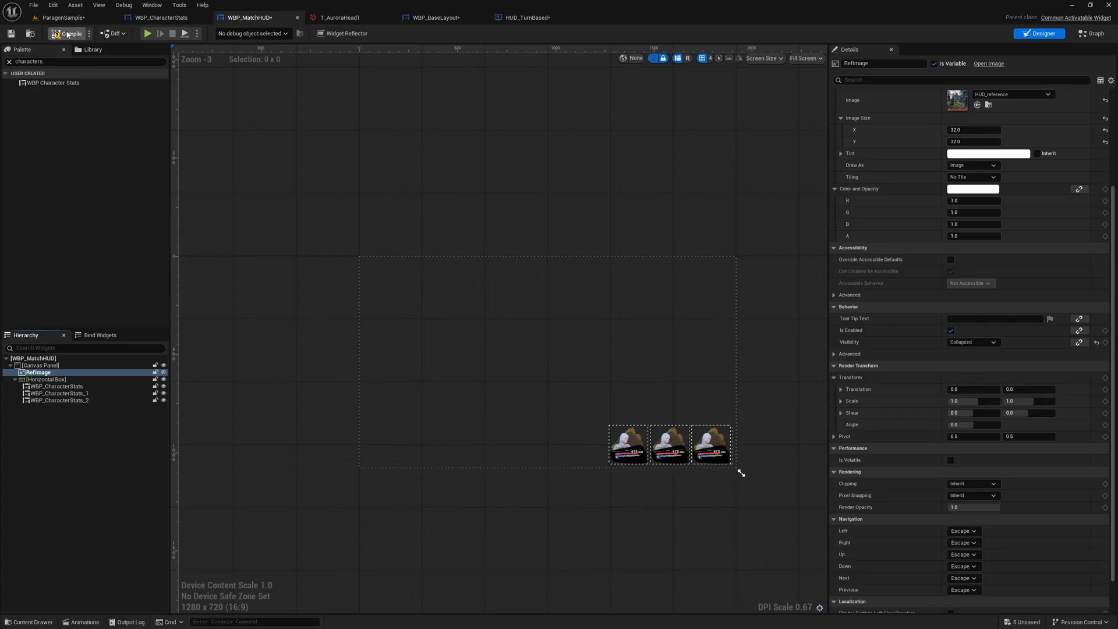
pyautogui.click(61, 17)
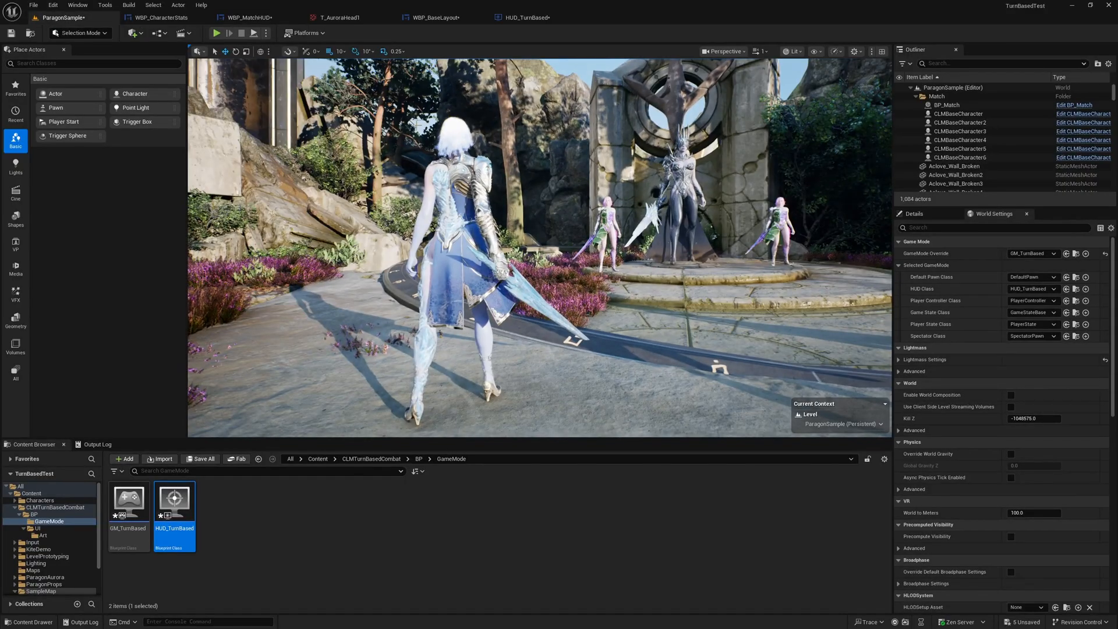
# - Play the level to test the match HUD
pyautogui.click(218, 33)
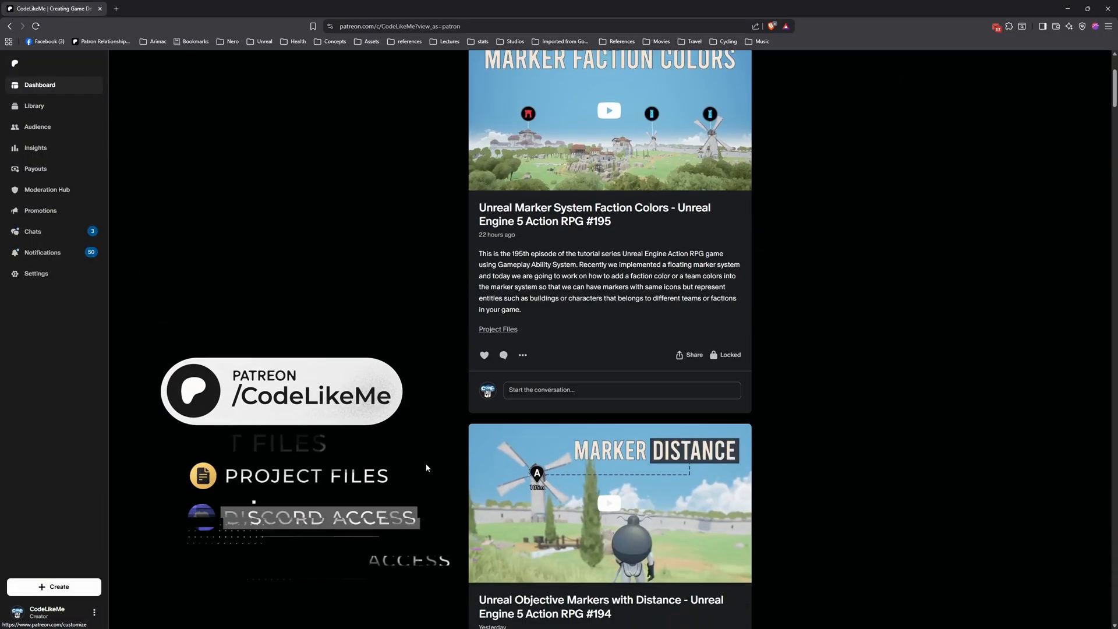
pyautogui.scroll(-3)
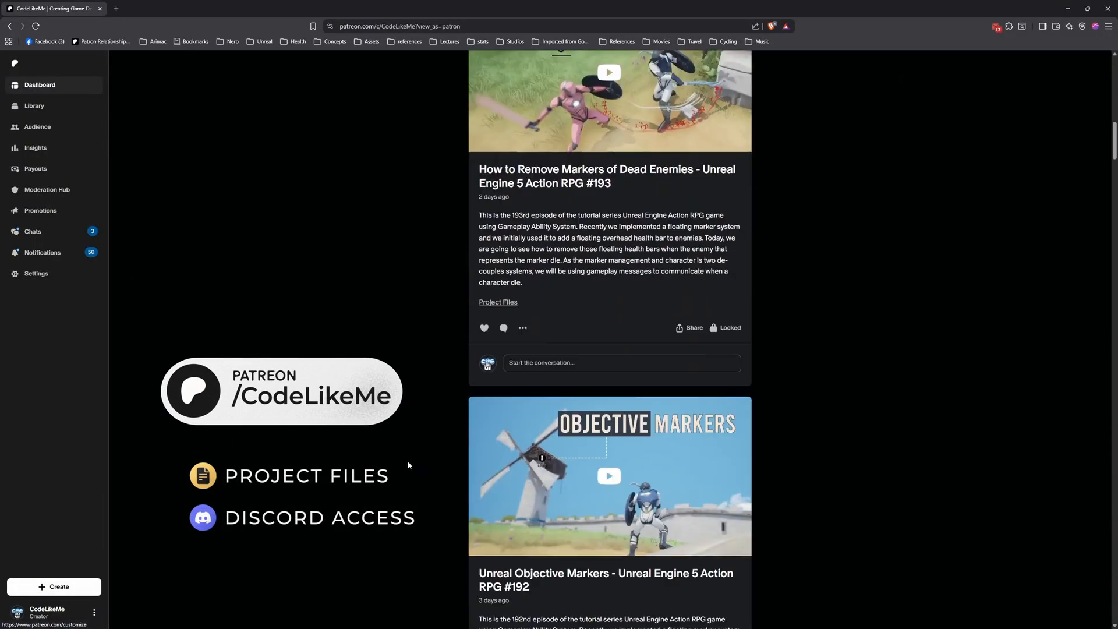
pyautogui.scroll(-3)
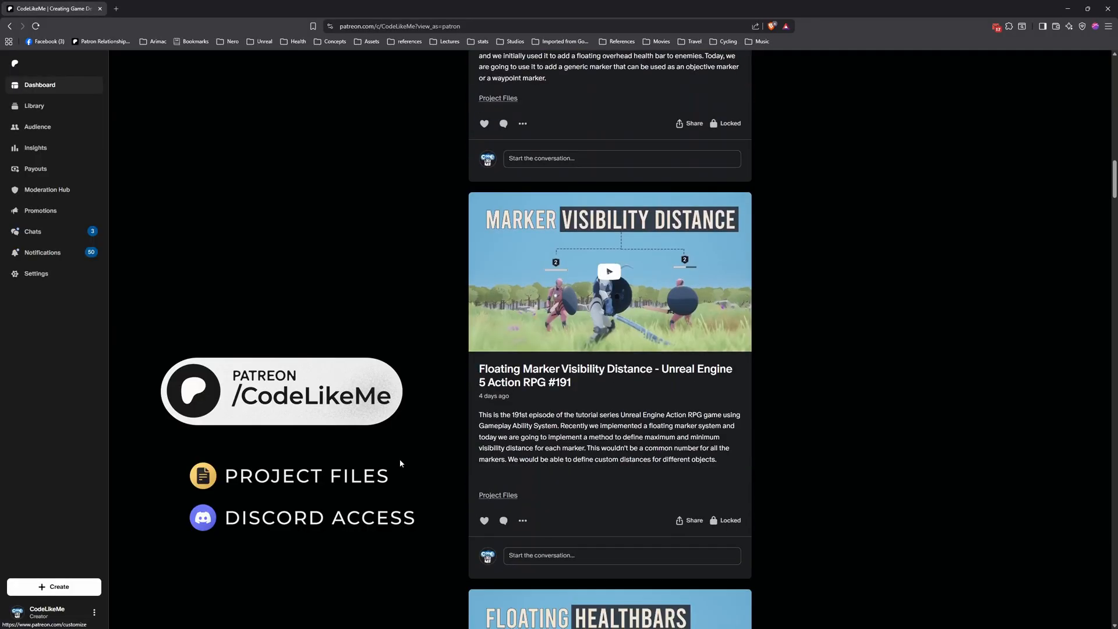
pyautogui.scroll(-3)
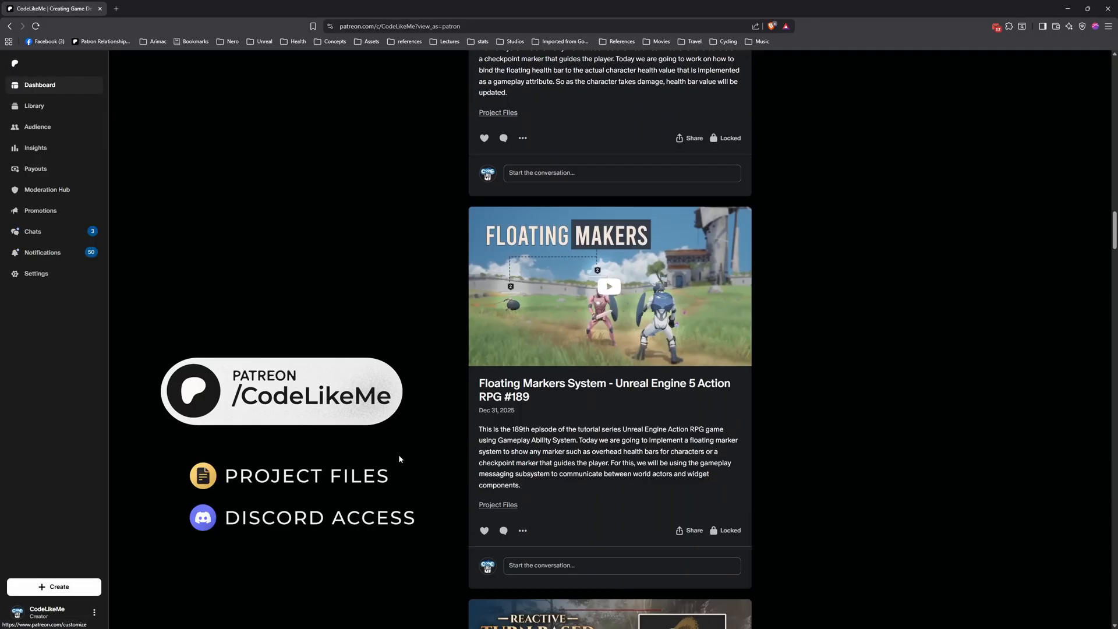
pyautogui.scroll(-3)
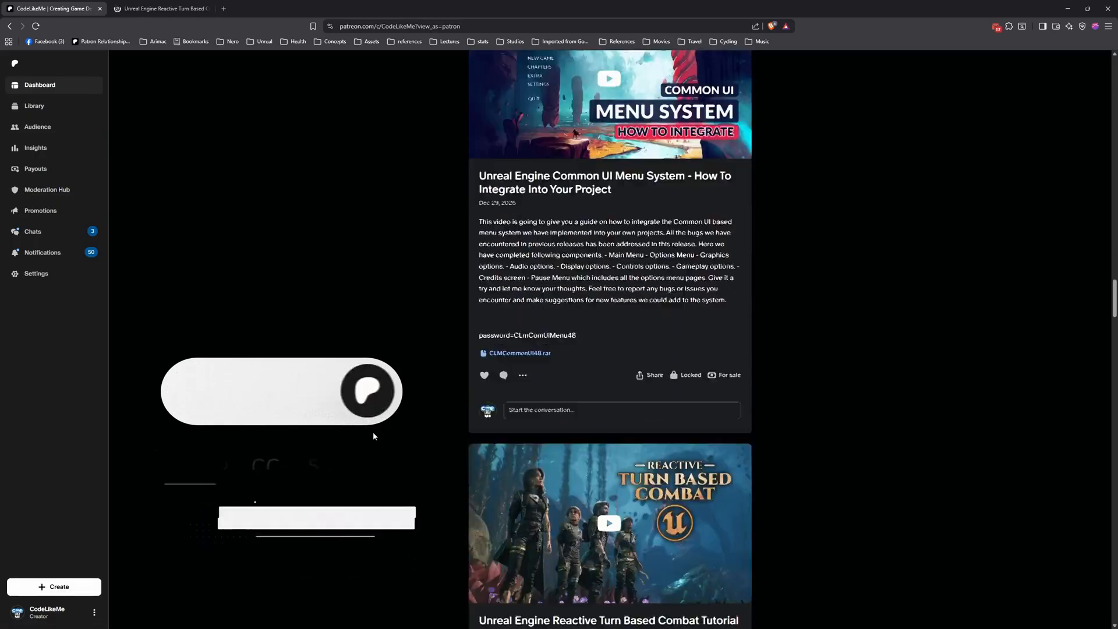
pyautogui.scroll(-3)
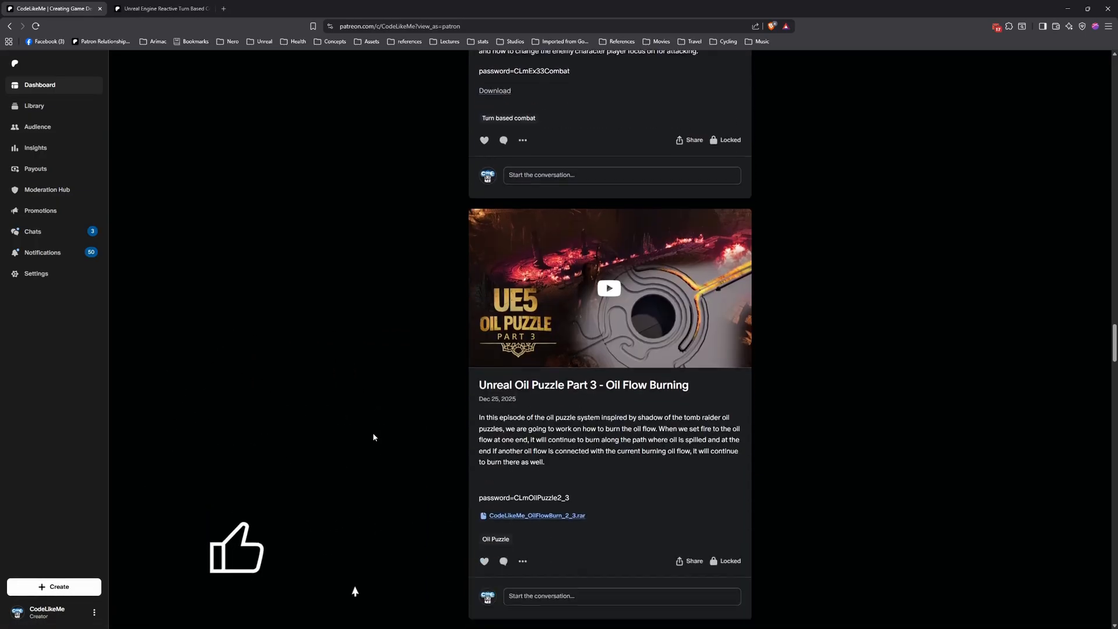
pyautogui.scroll(-3)
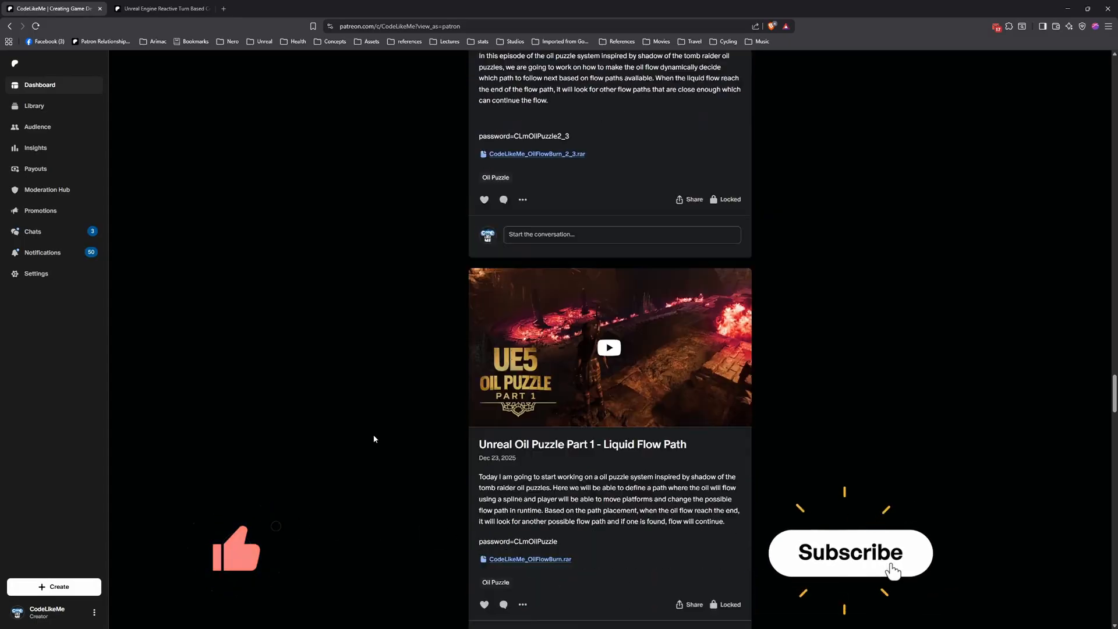
pyautogui.scroll(3)
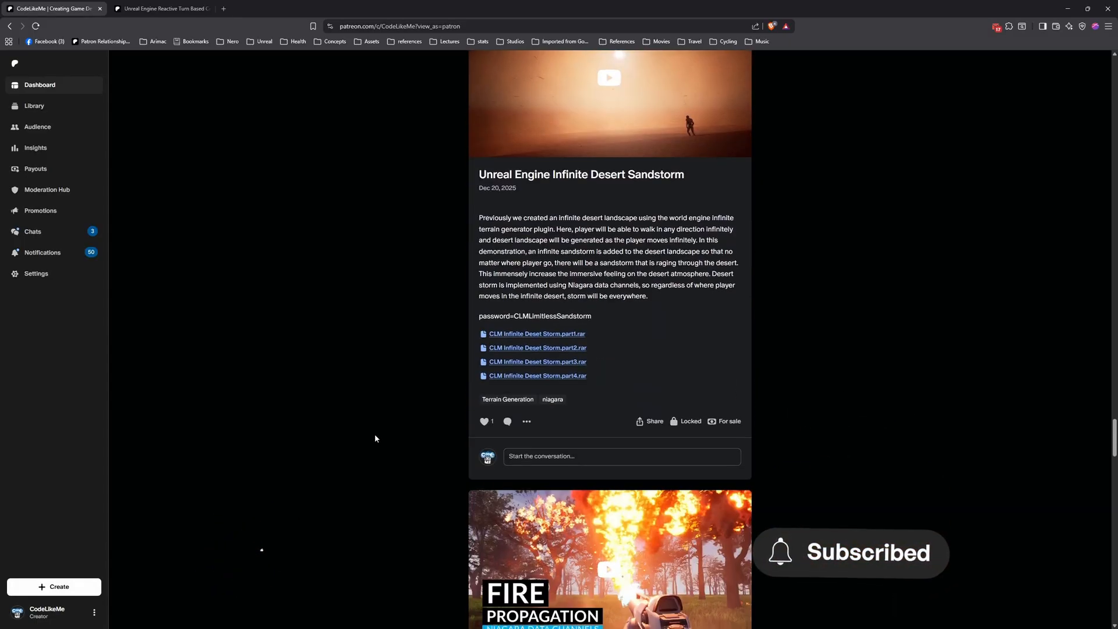